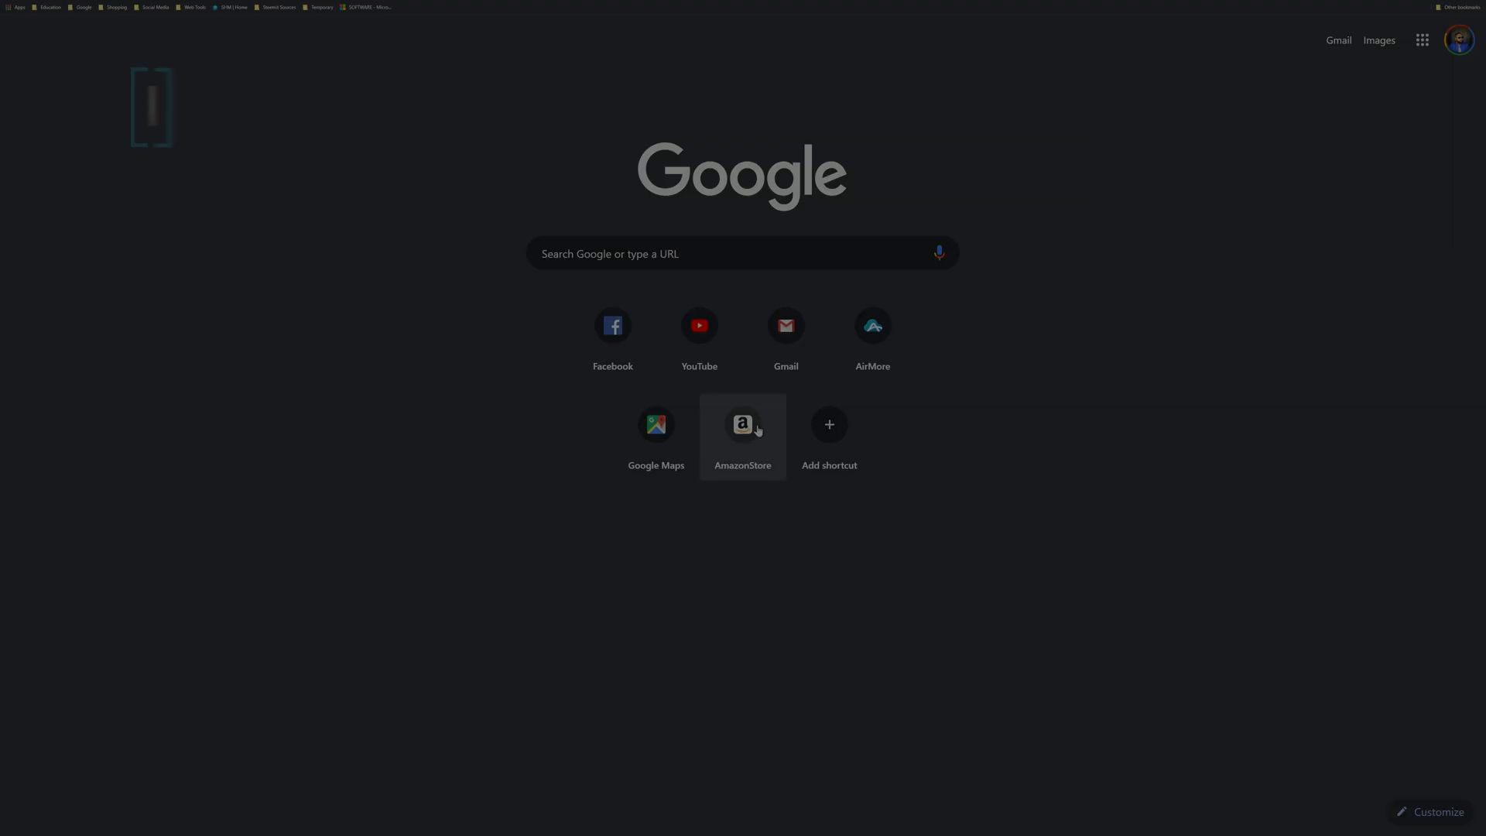
Load the Tech-Know Scope Amazon storefront from the new-tab shortcut and browse down its gear collections
left_click(741, 424)
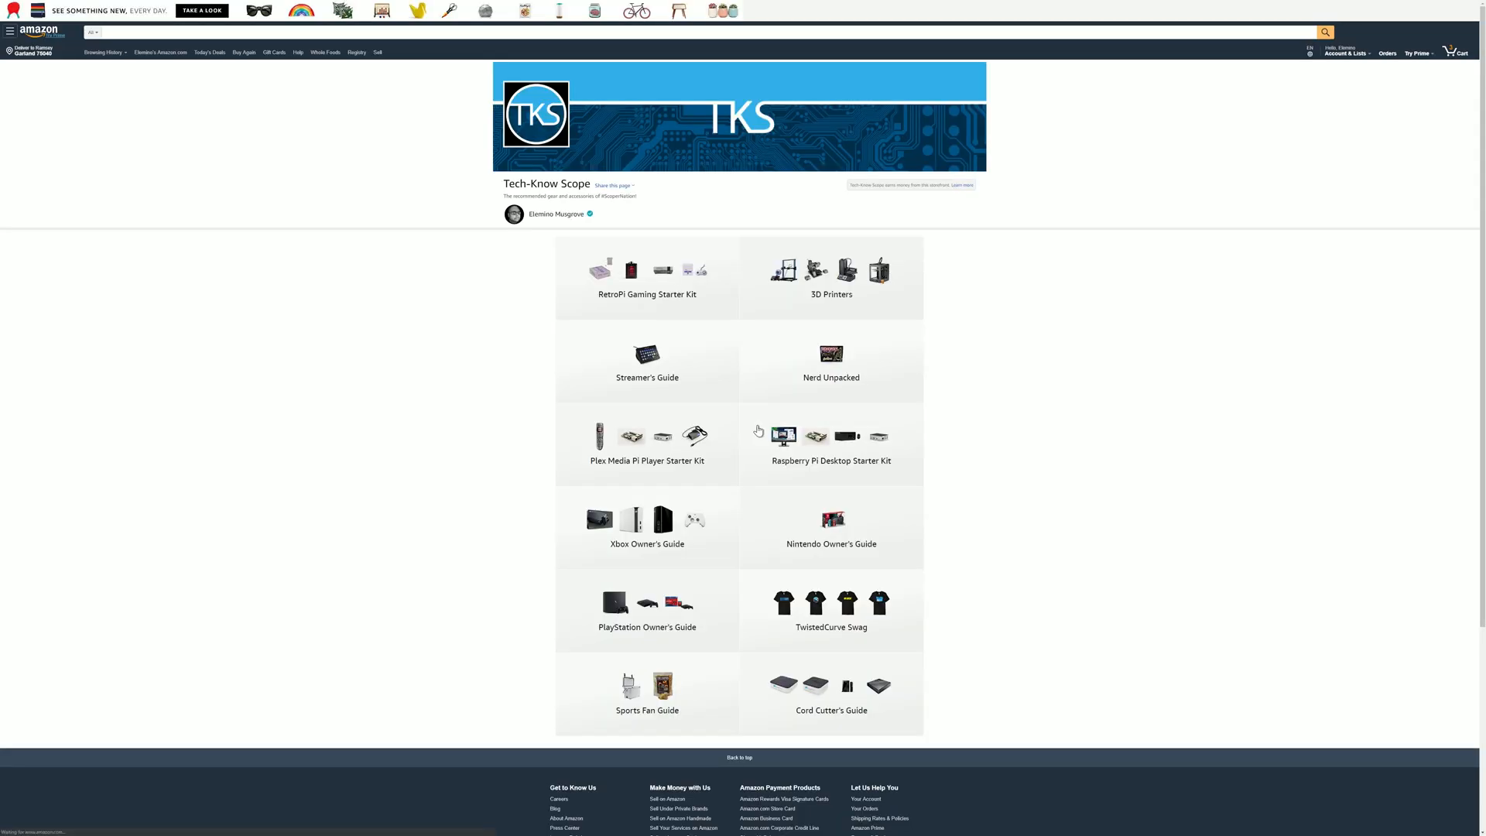
left_click(628, 213)
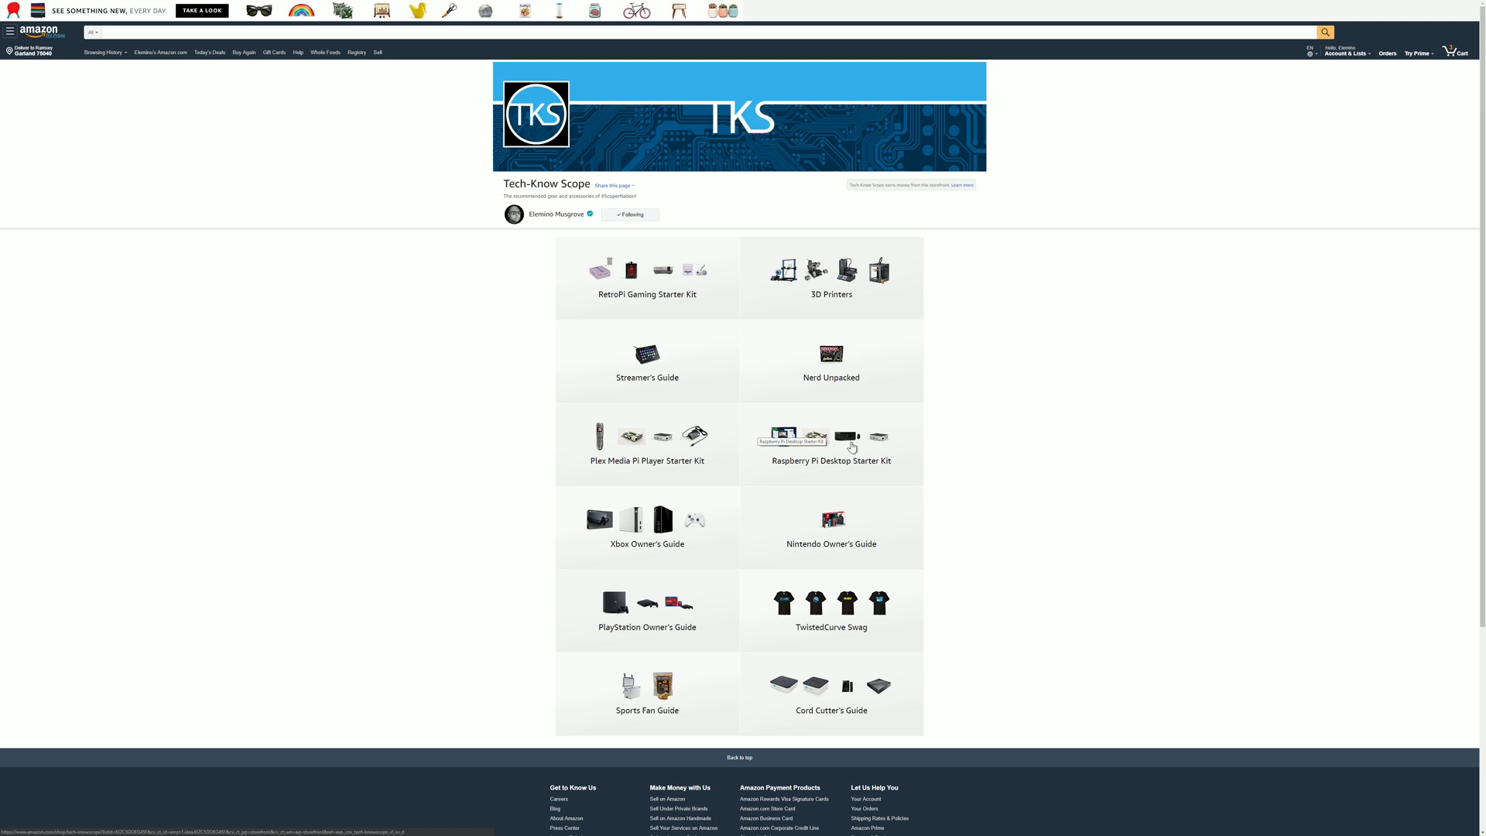
mouse_move(665, 392)
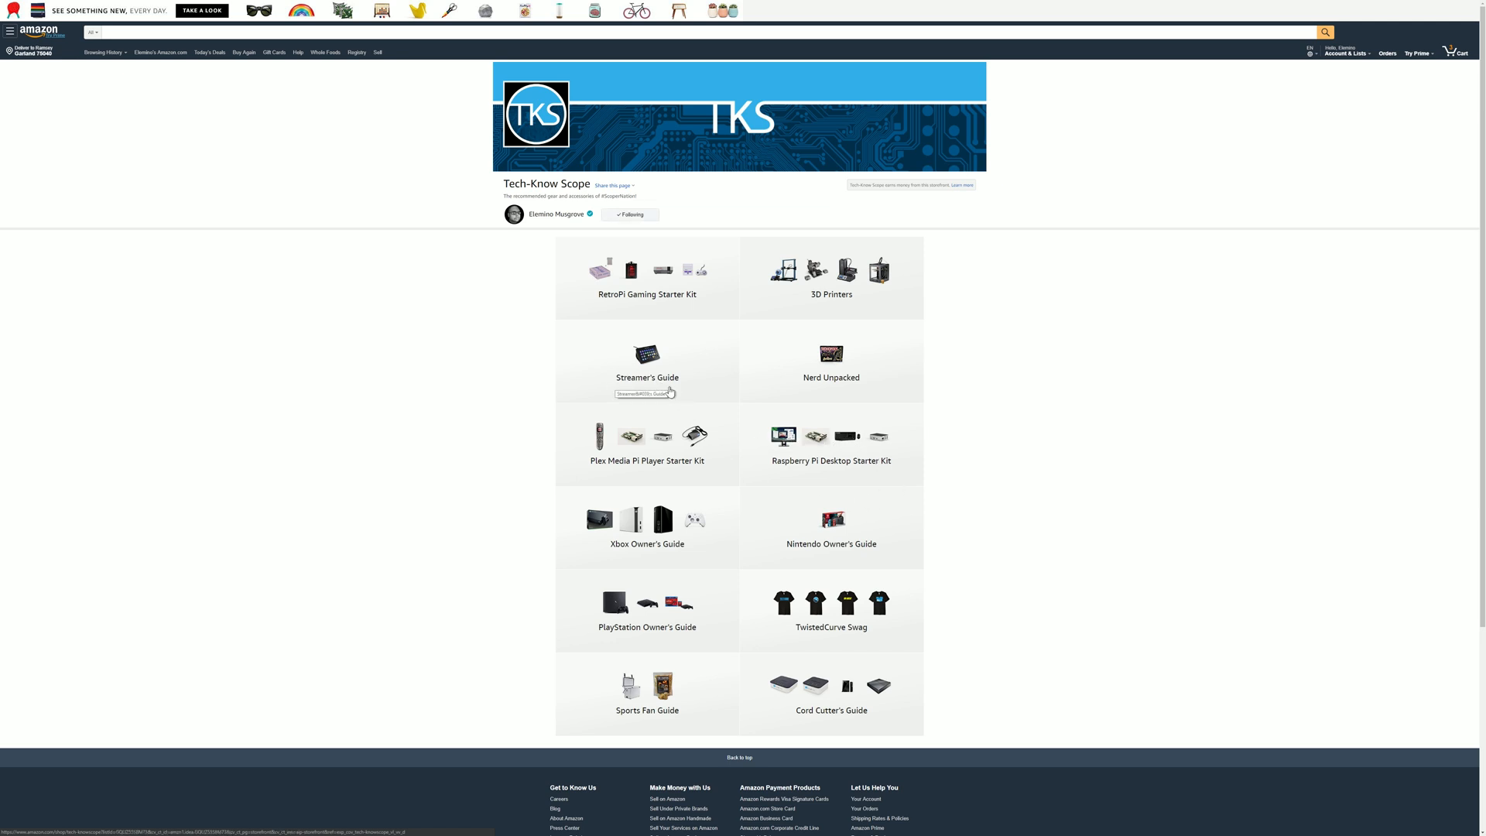
mouse_move(799, 624)
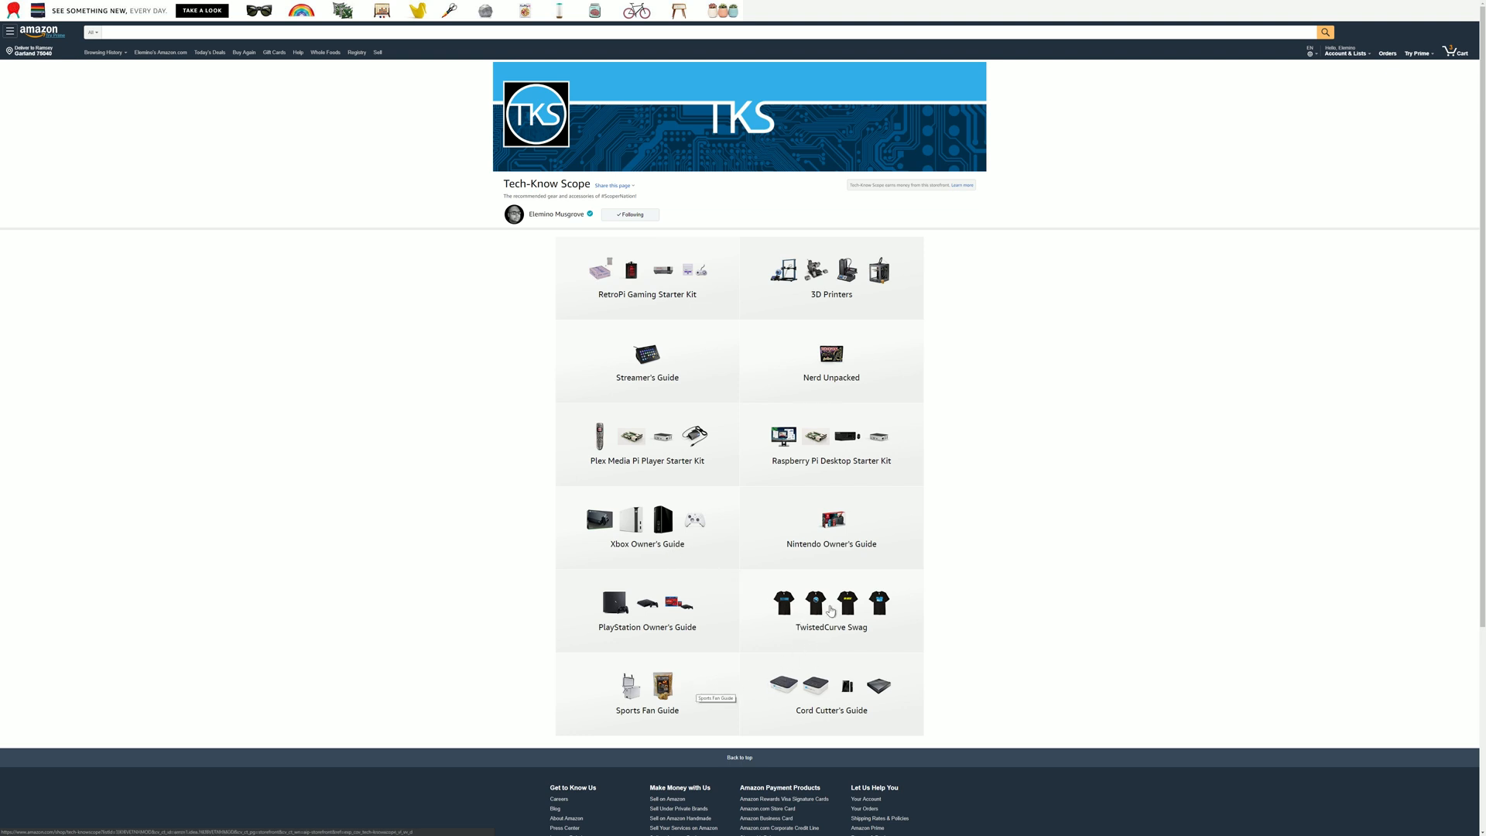
scroll("down", 3)
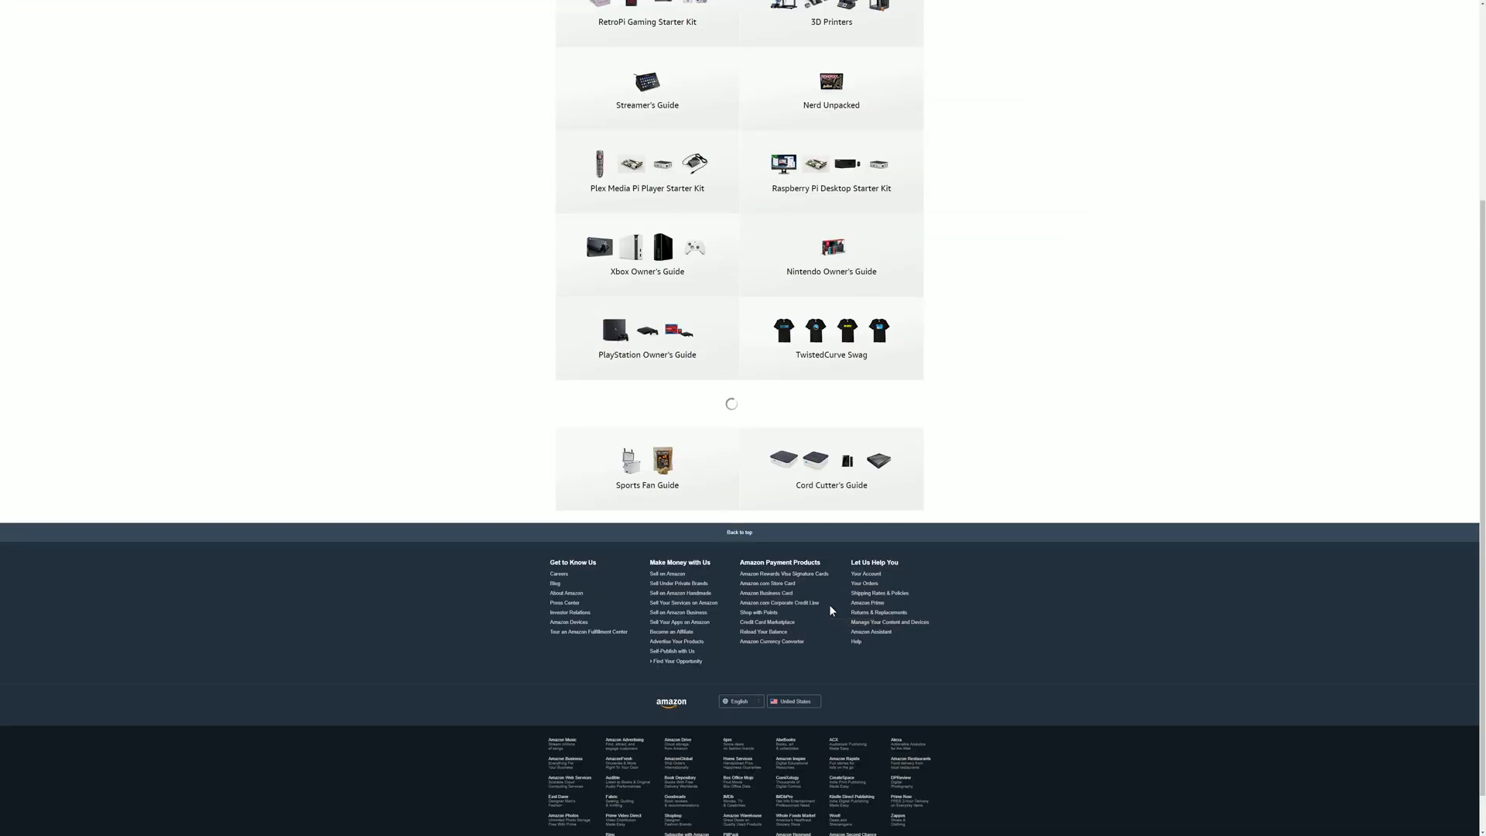
left_click(829, 335)
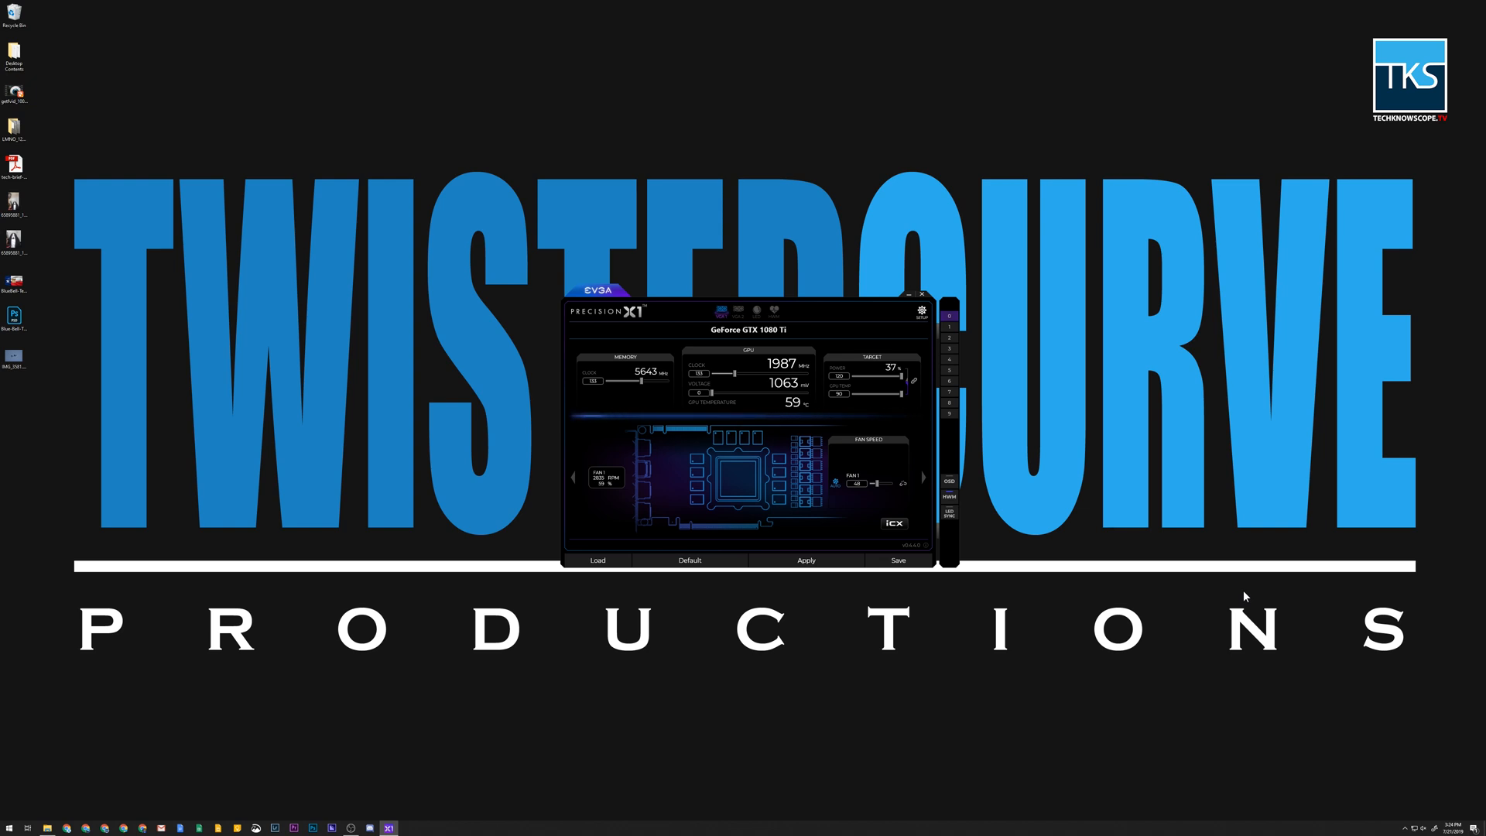
mouse_move(705, 678)
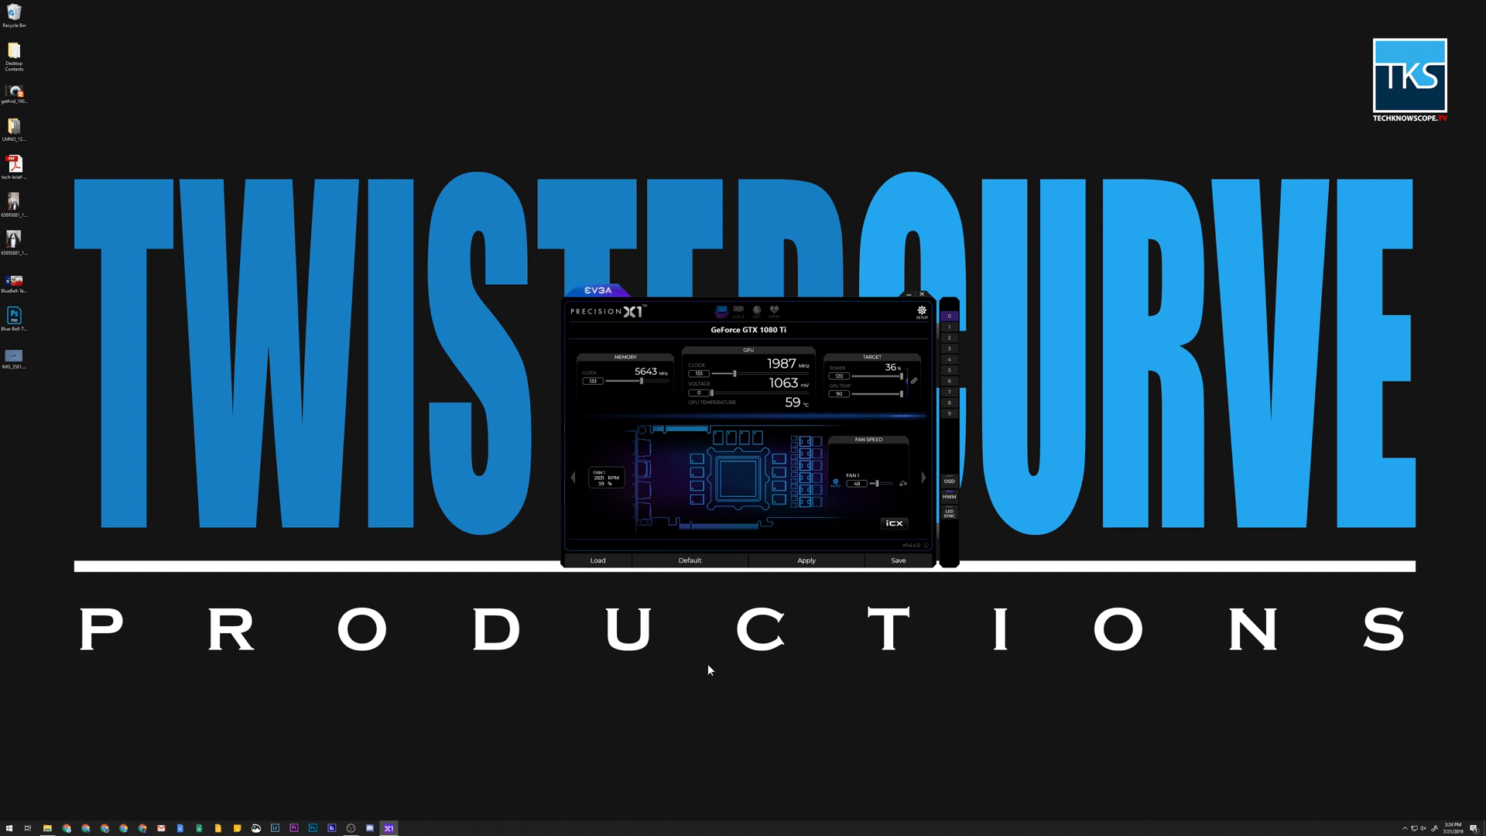
mouse_move(701, 675)
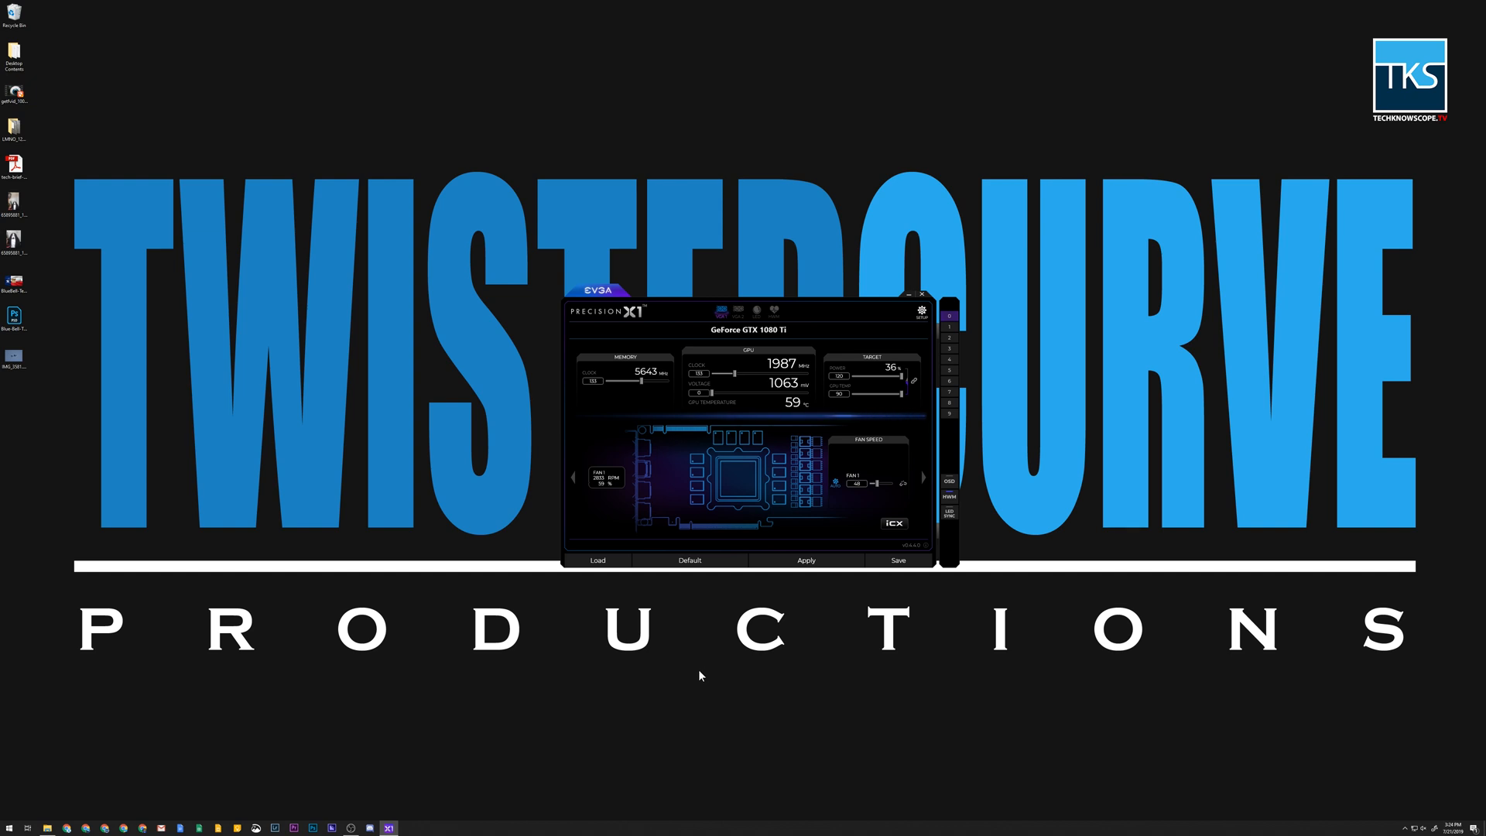
mouse_move(448, 705)
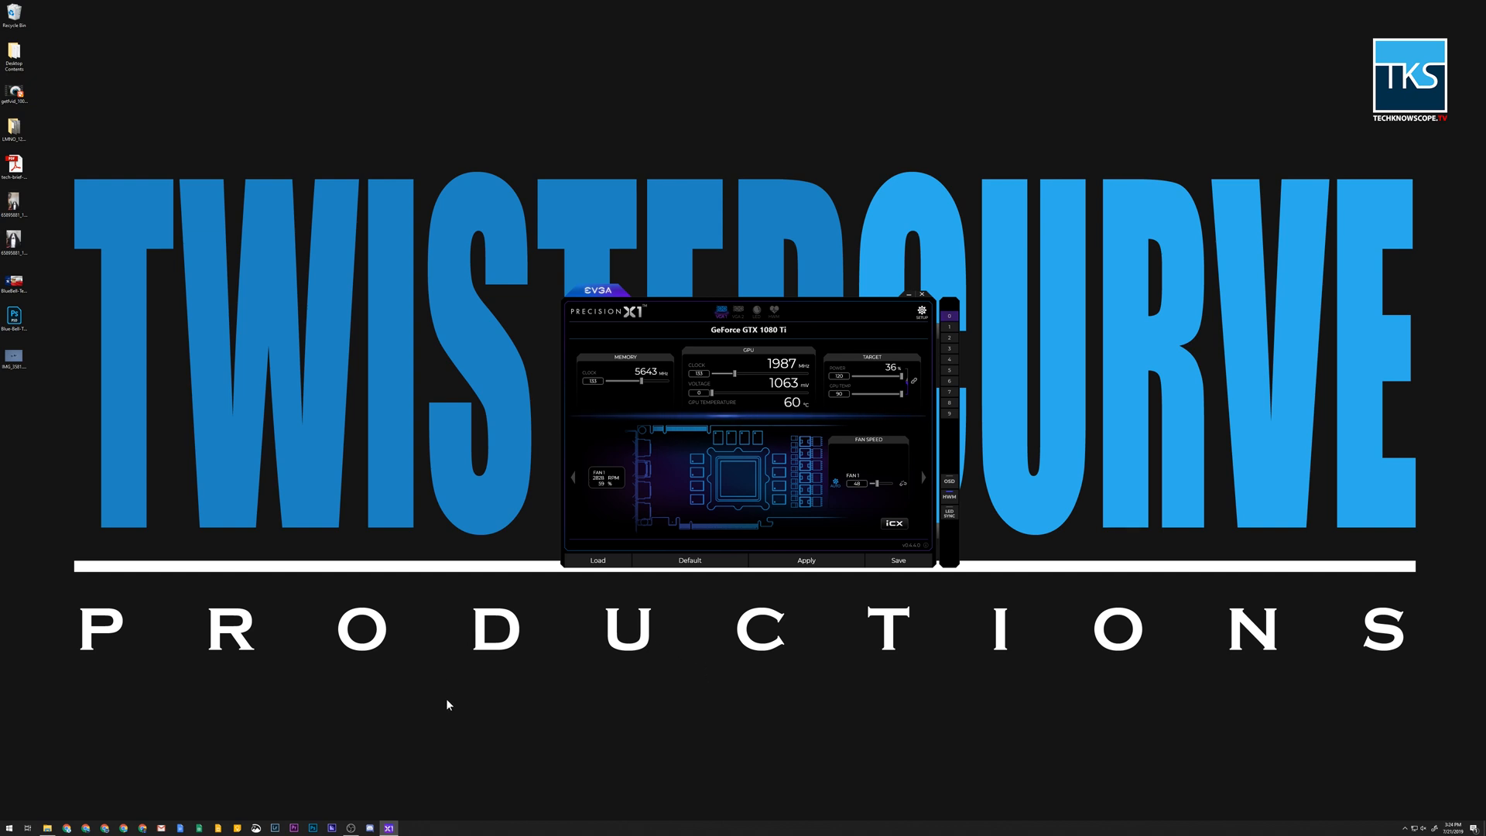
Browse from This PC into System (C:), Users, then the TwistedCurve profile folder
left_click(45, 828)
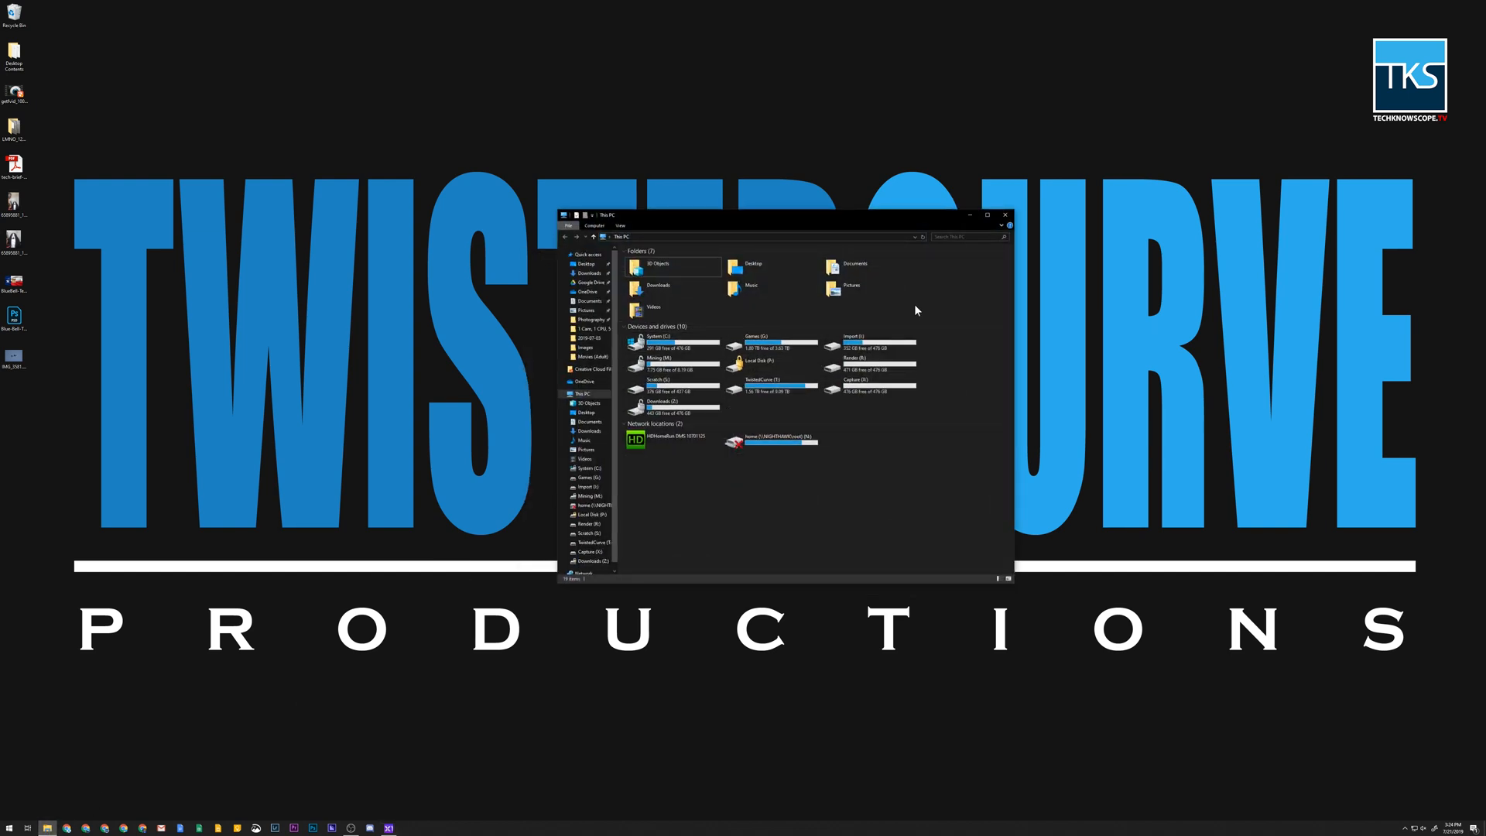
mouse_move(910, 306)
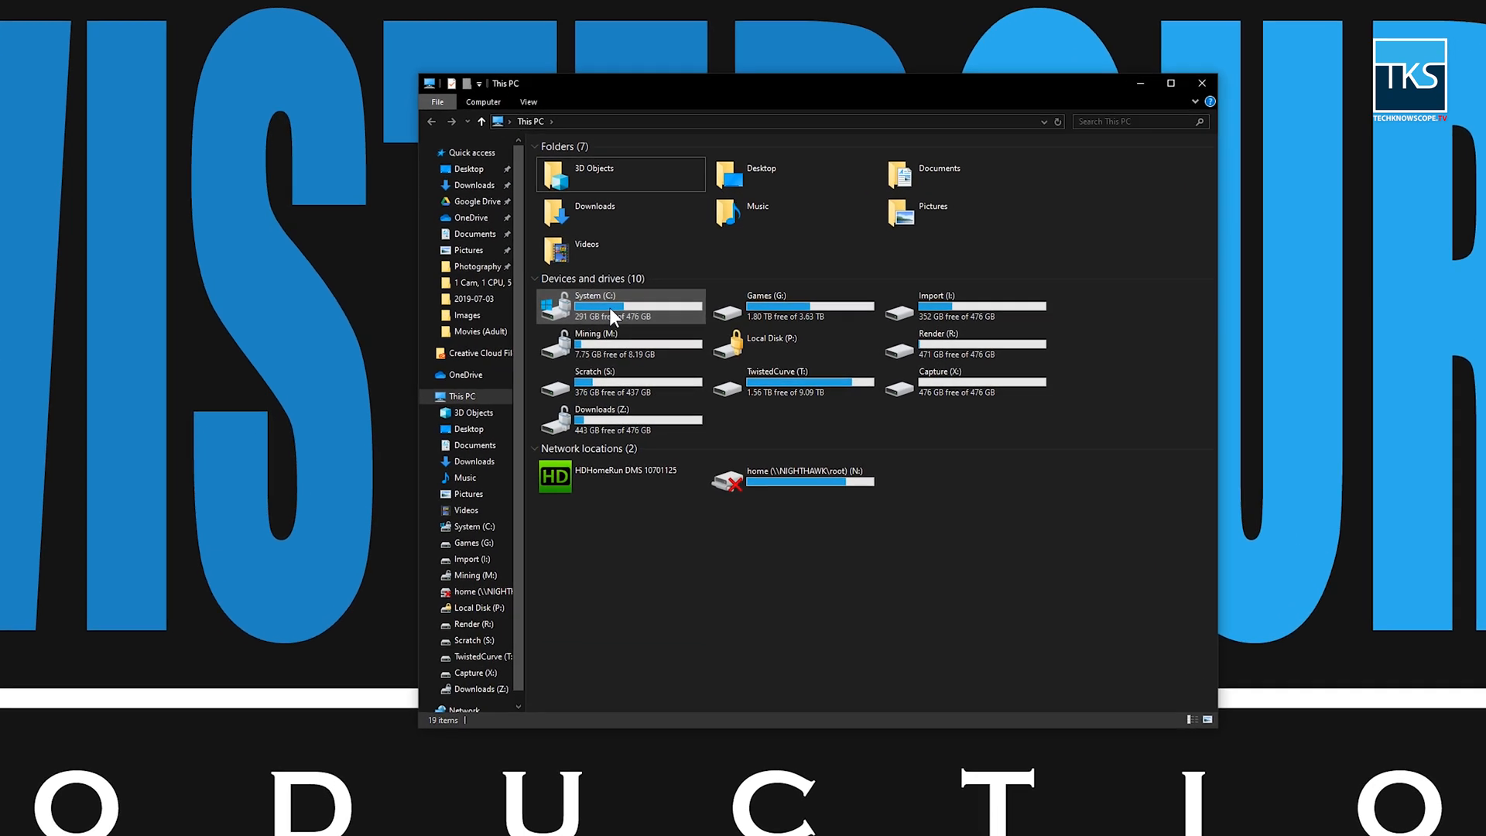
double_click(595, 305)
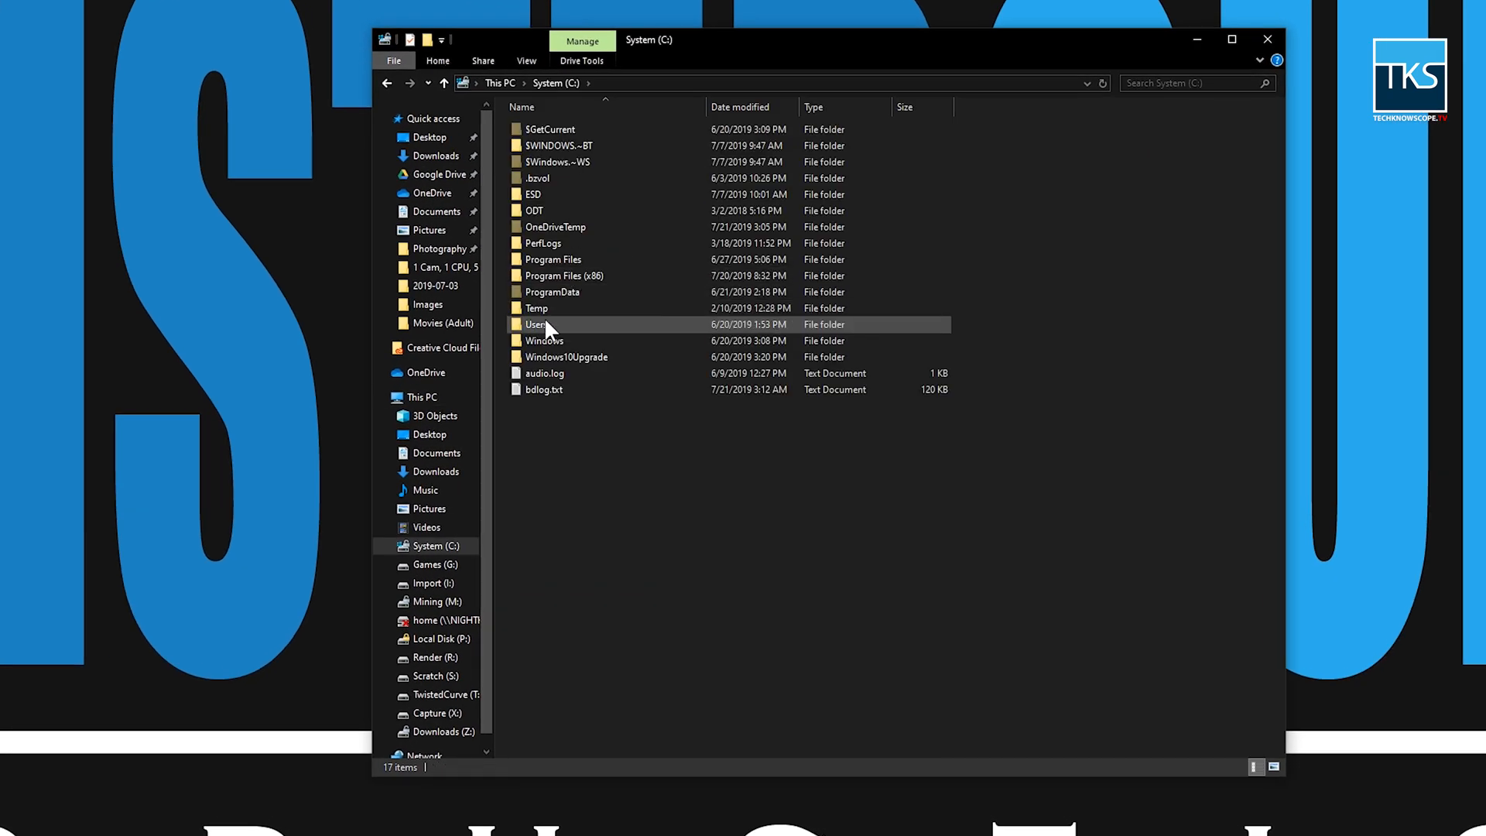
double_click(537, 323)
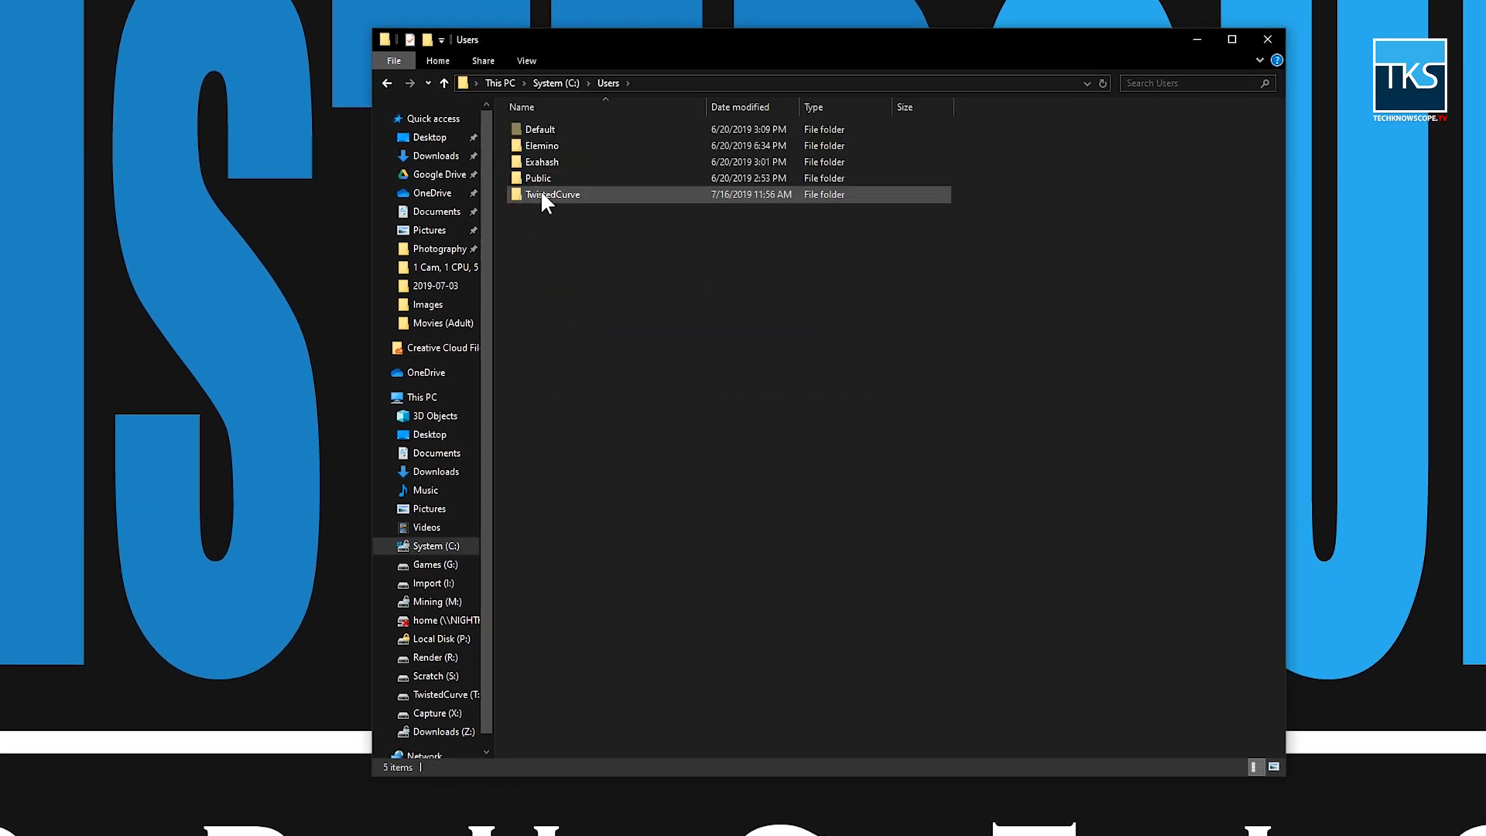
mouse_move(551, 195)
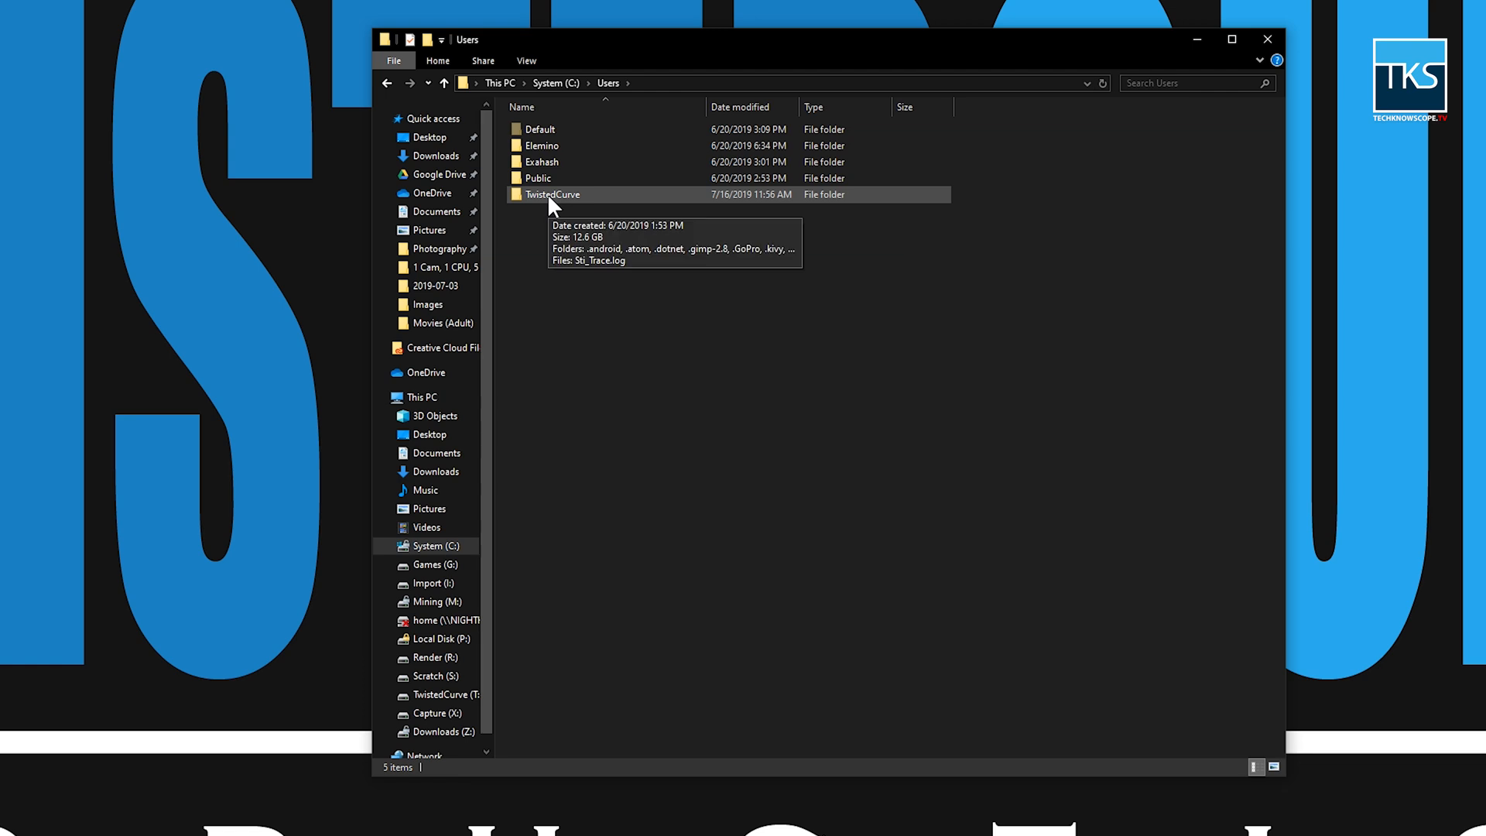
double_click(551, 195)
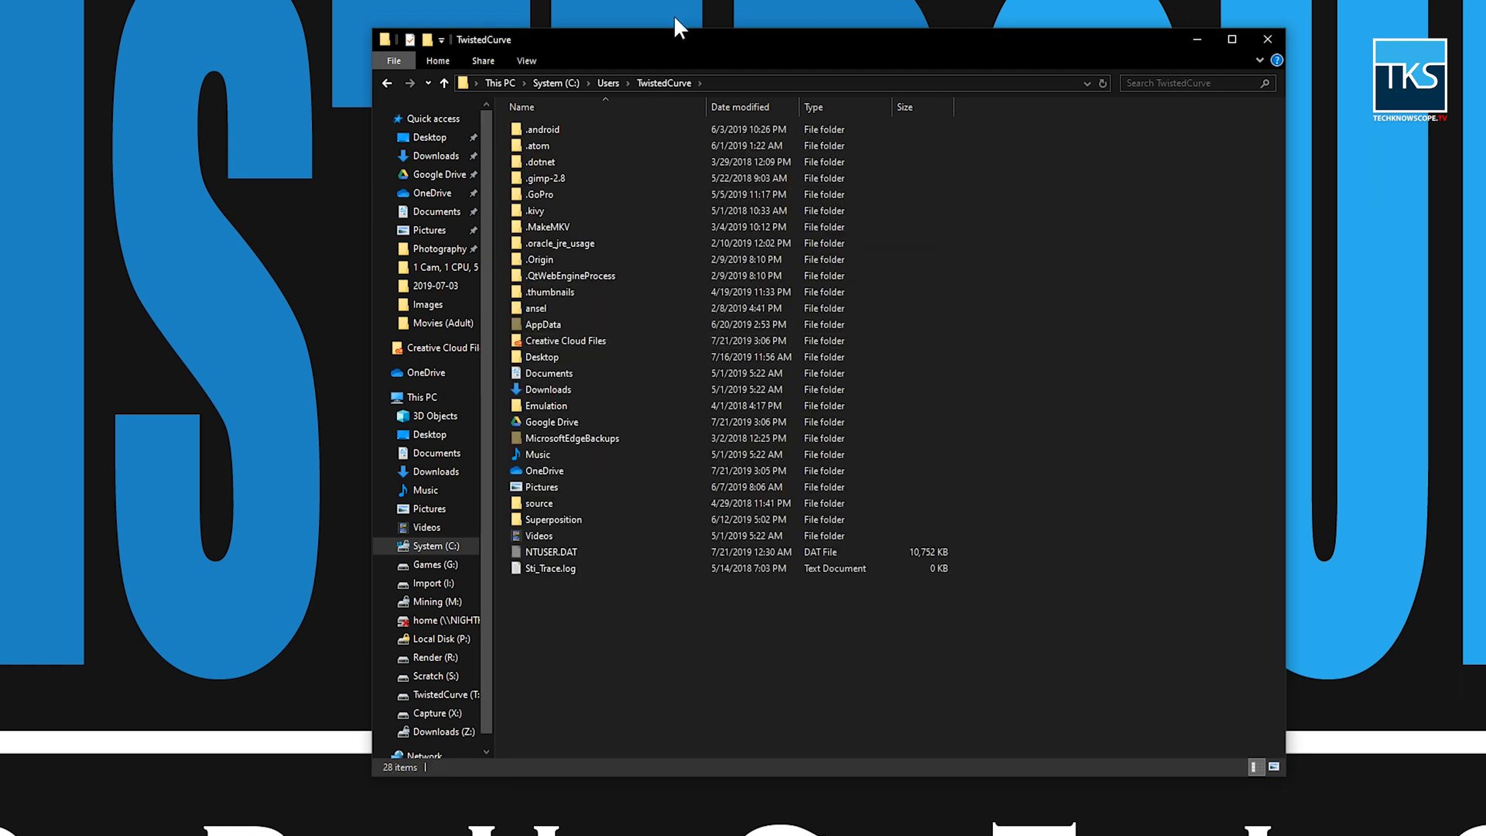
Enter the hidden AppData folder and its Local subfolder, showing the list of application folders
left_click(526, 61)
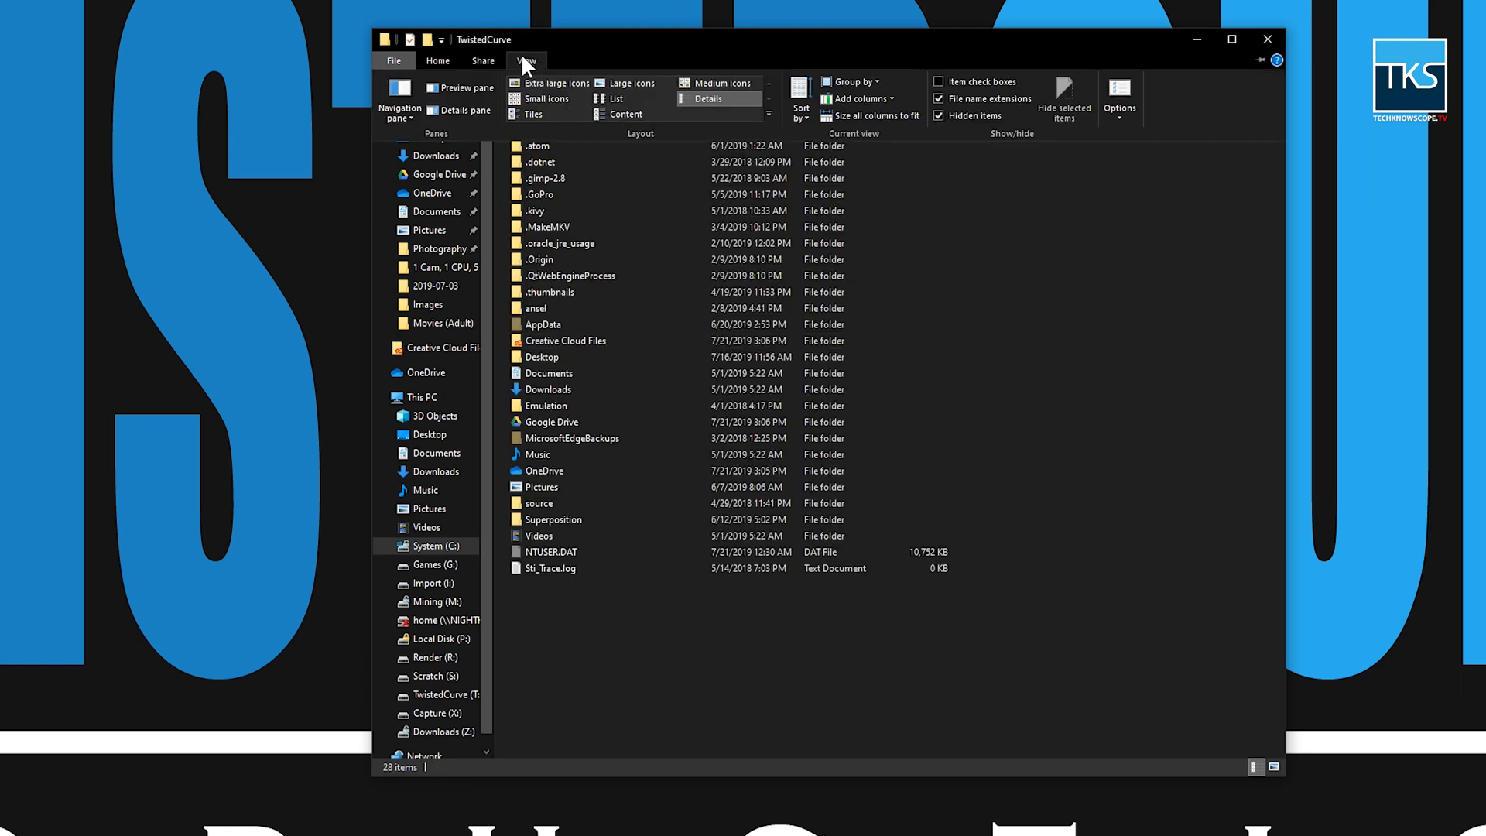
mouse_move(966, 125)
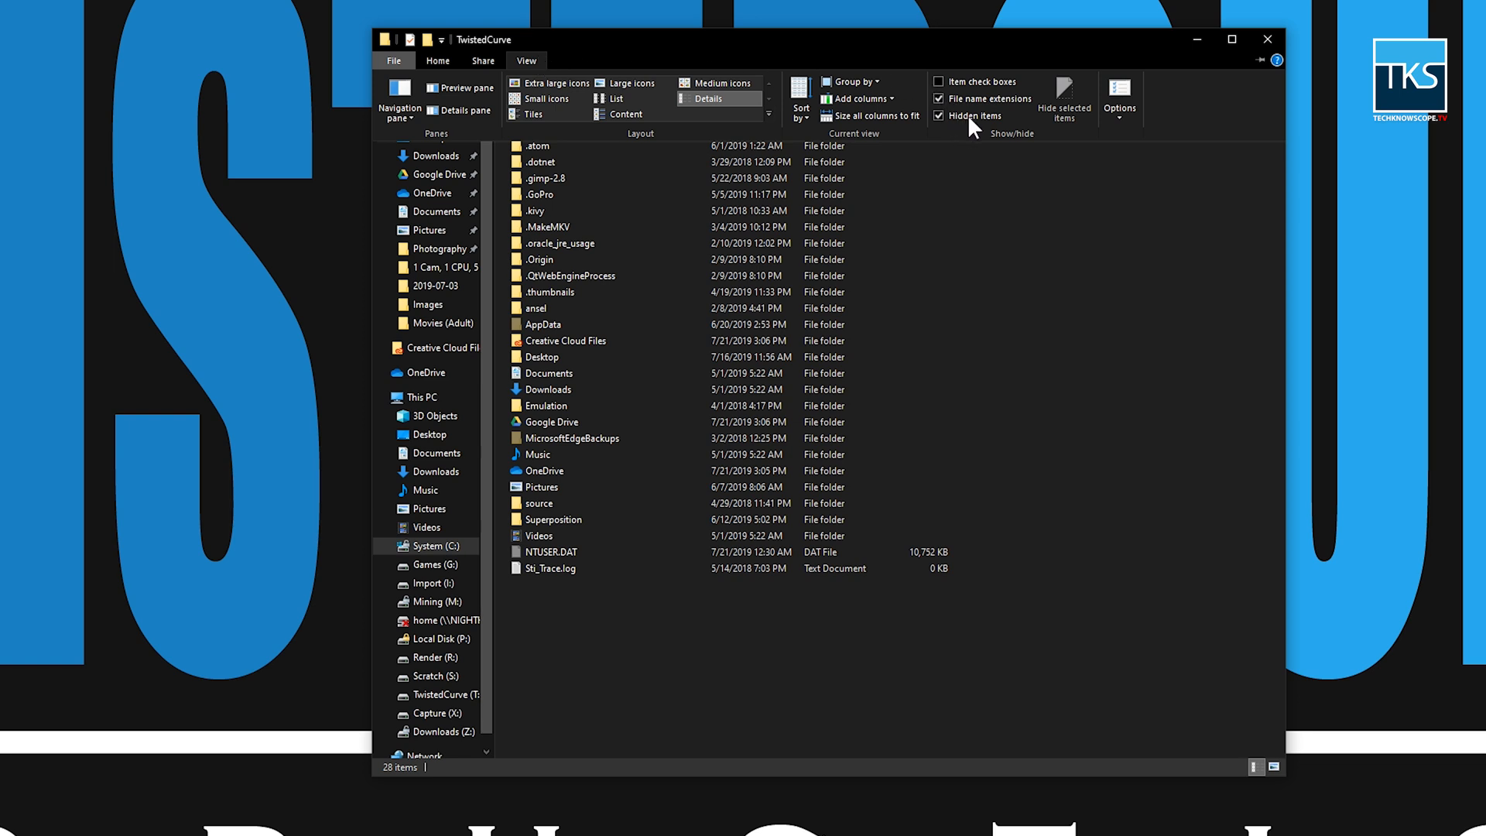
mouse_move(972, 116)
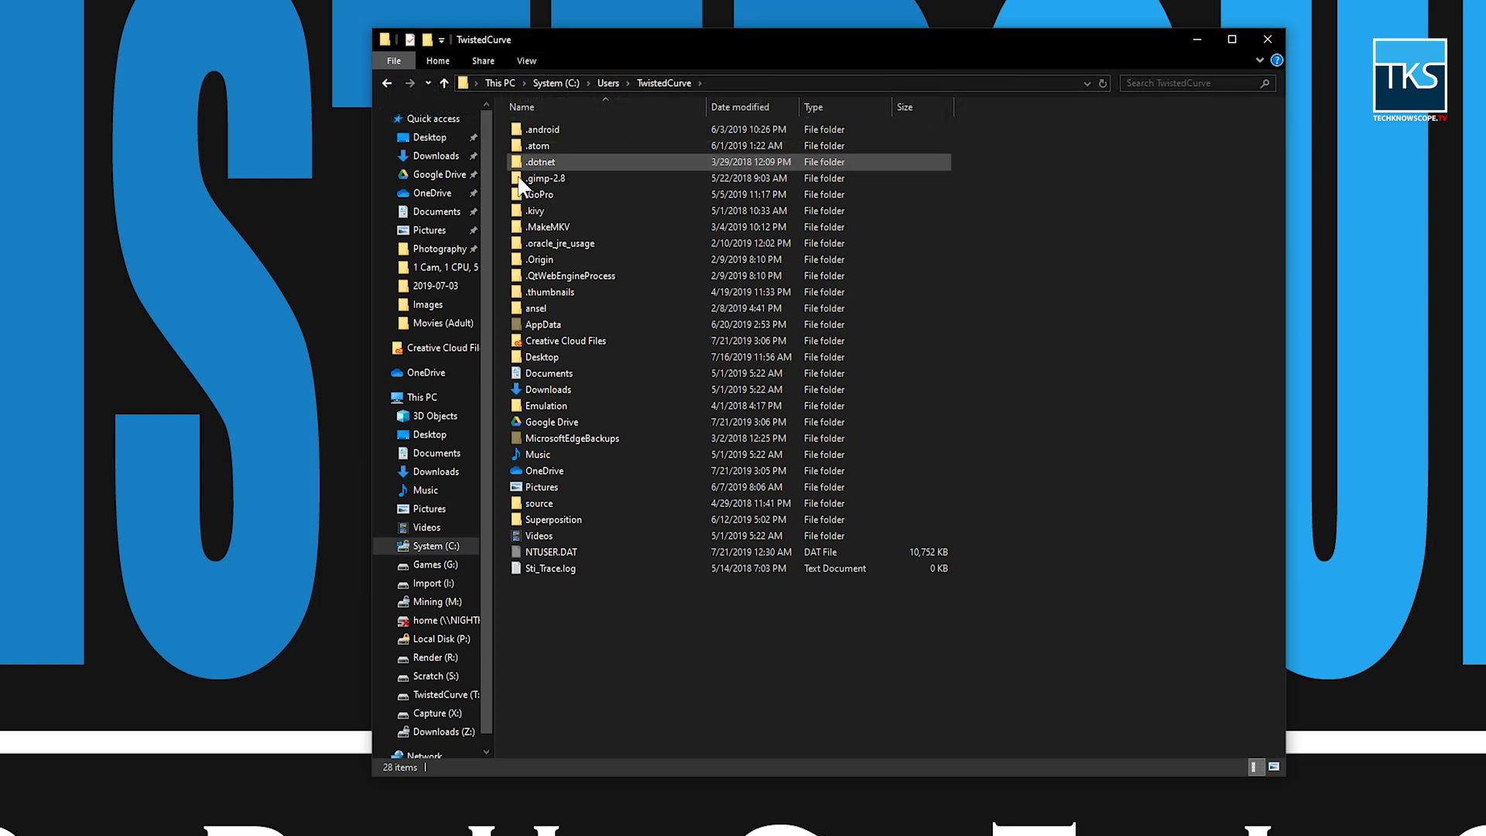
double_click(543, 324)
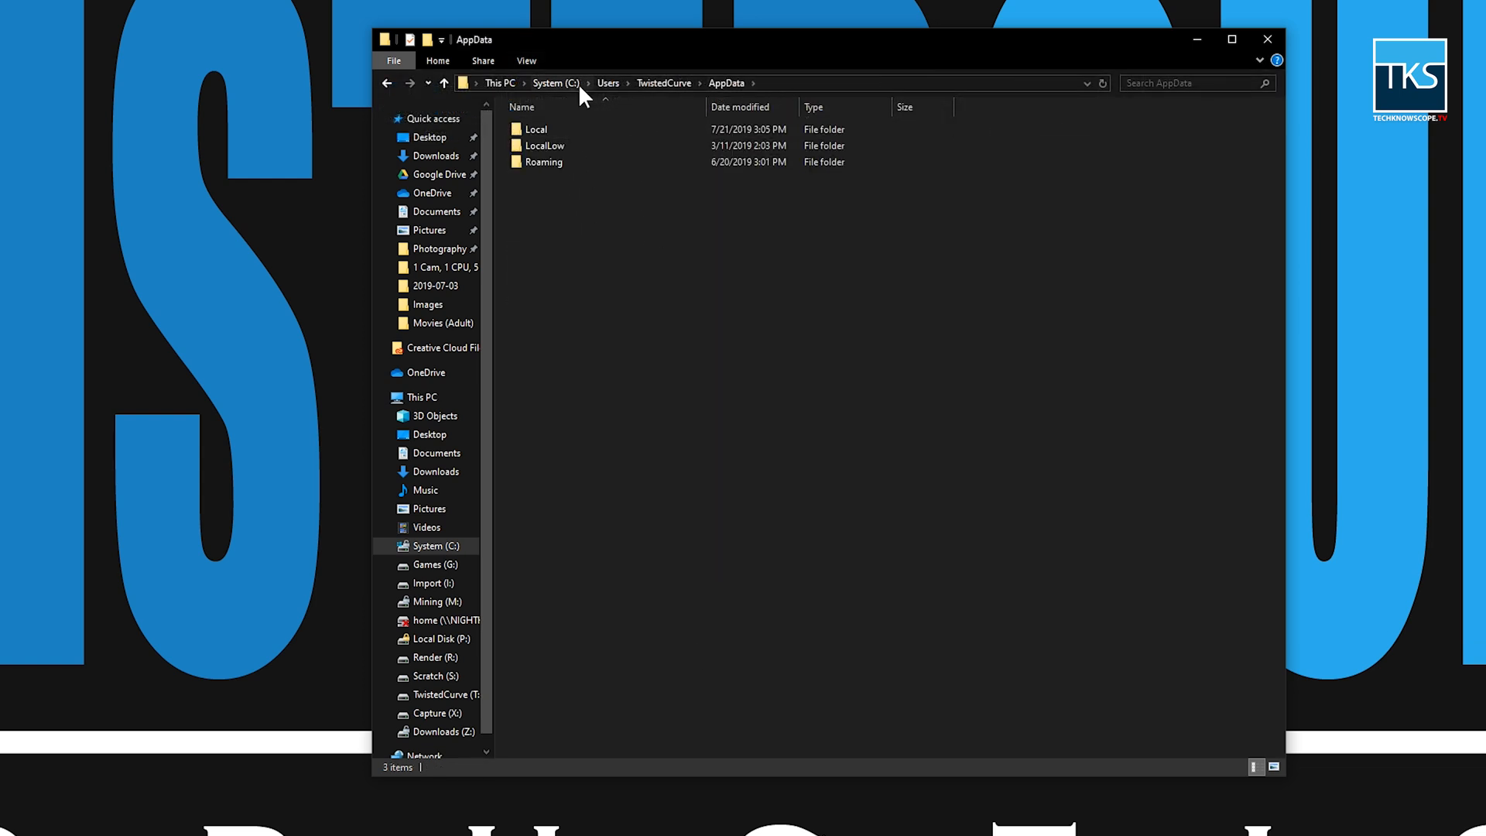
double_click(535, 129)
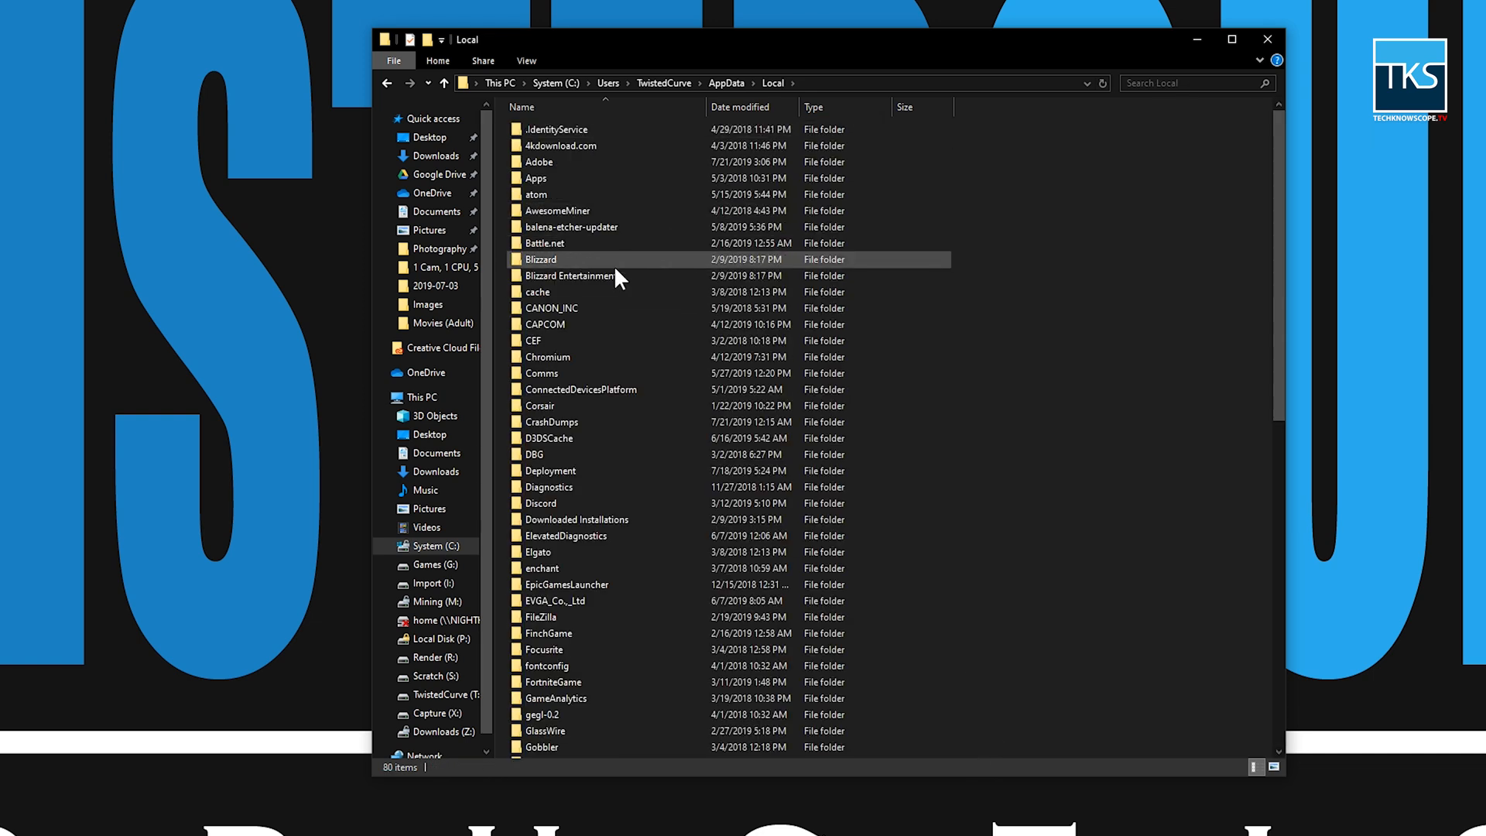
scroll("down", 3)
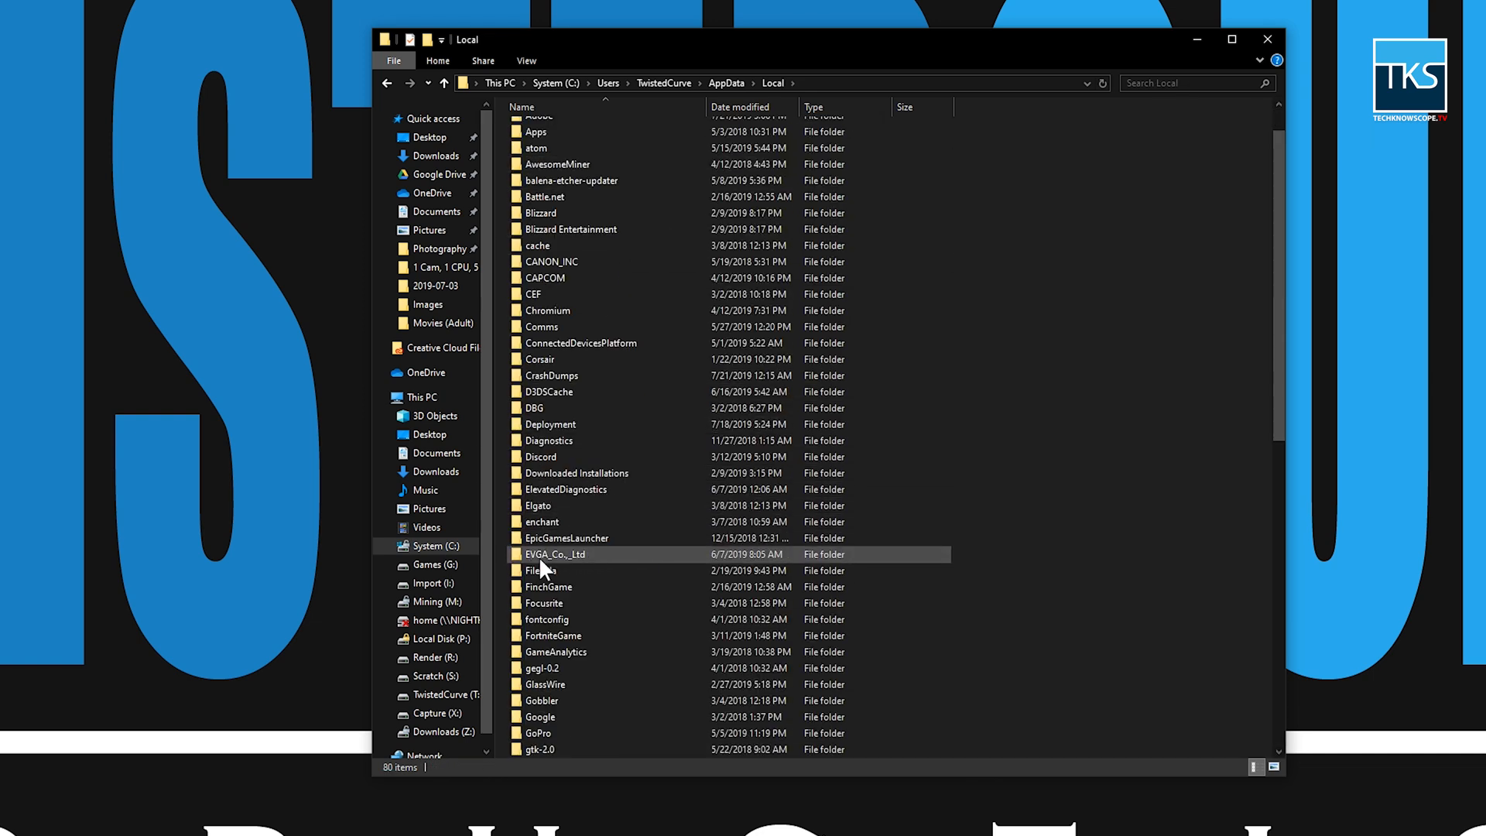
mouse_move(559, 559)
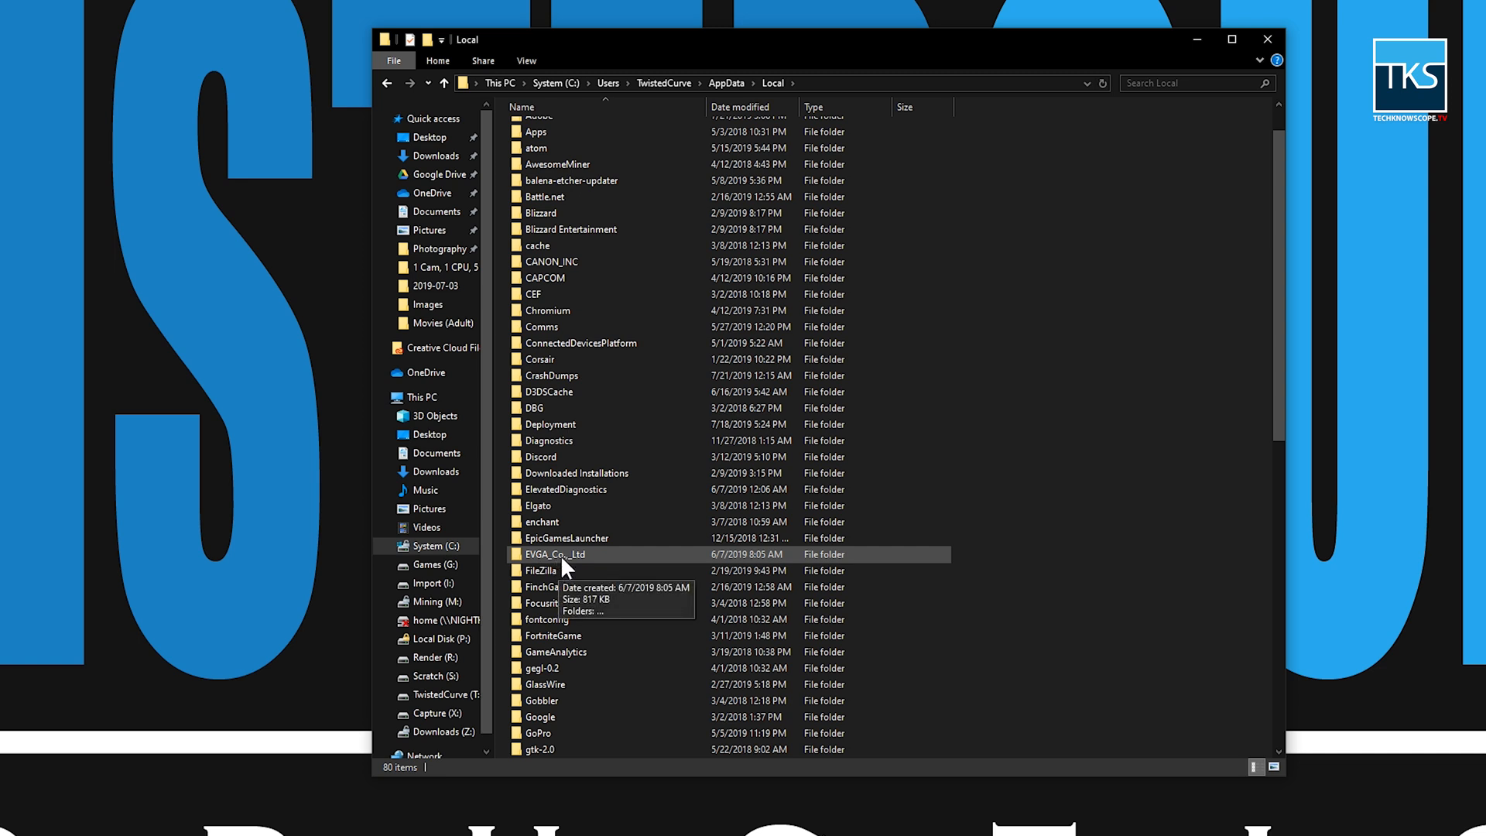
mouse_move(571, 568)
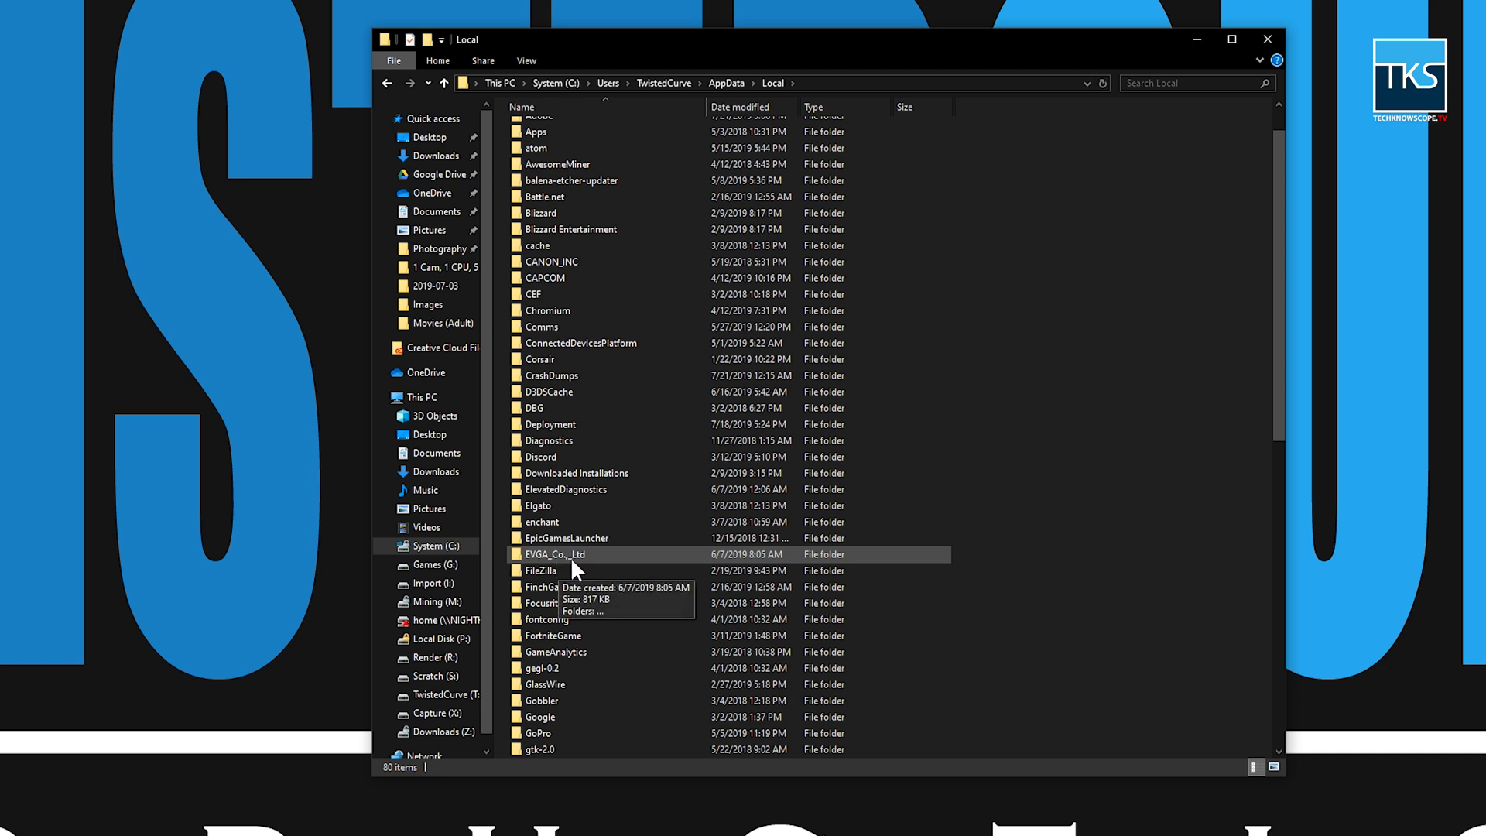
Go into EVGA_Co._Ltd and its PrecisionX_x64 folder listing the version folders
double_click(554, 554)
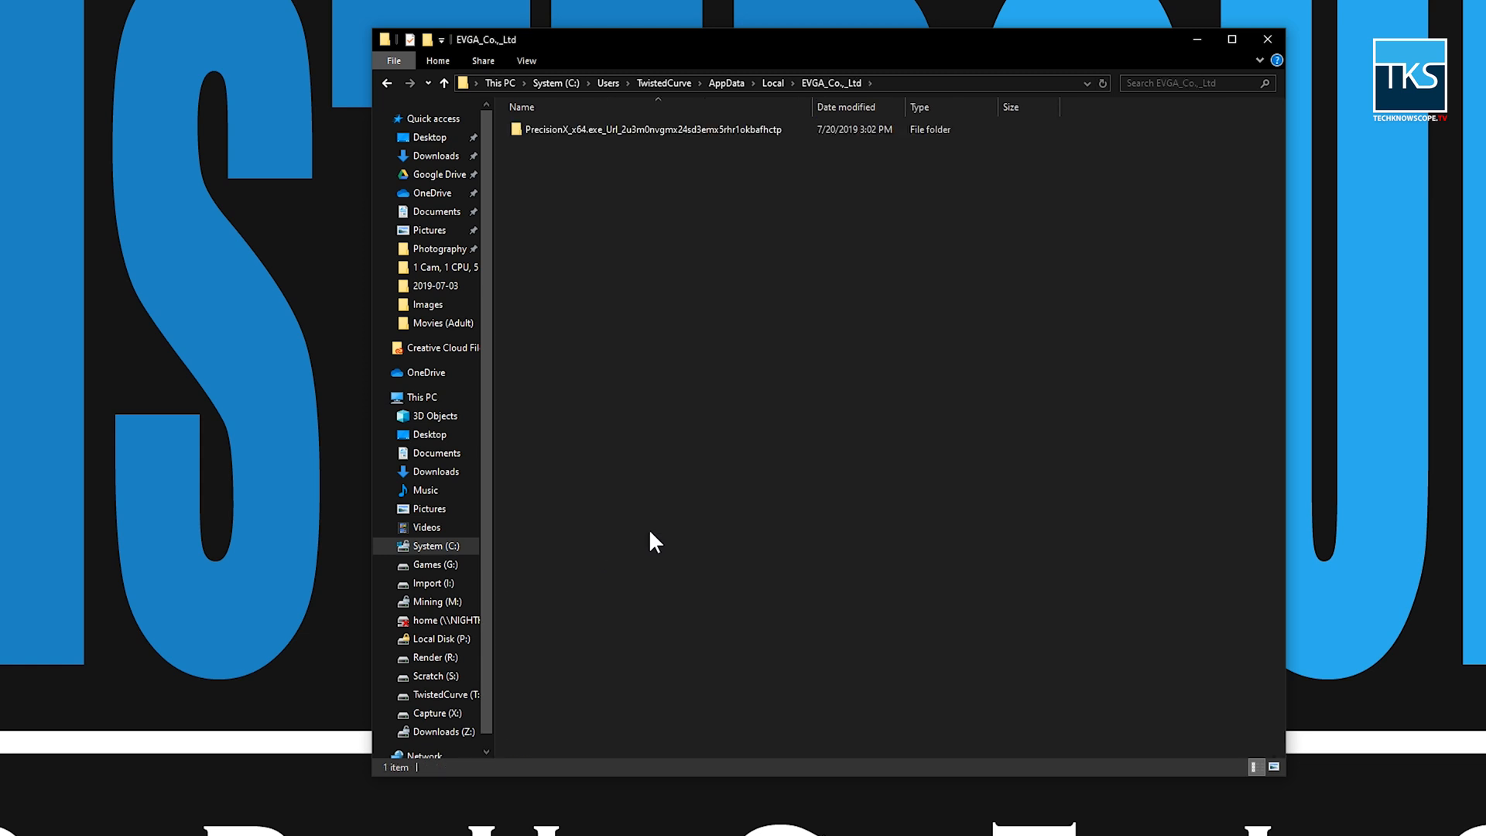
left_click(651, 128)
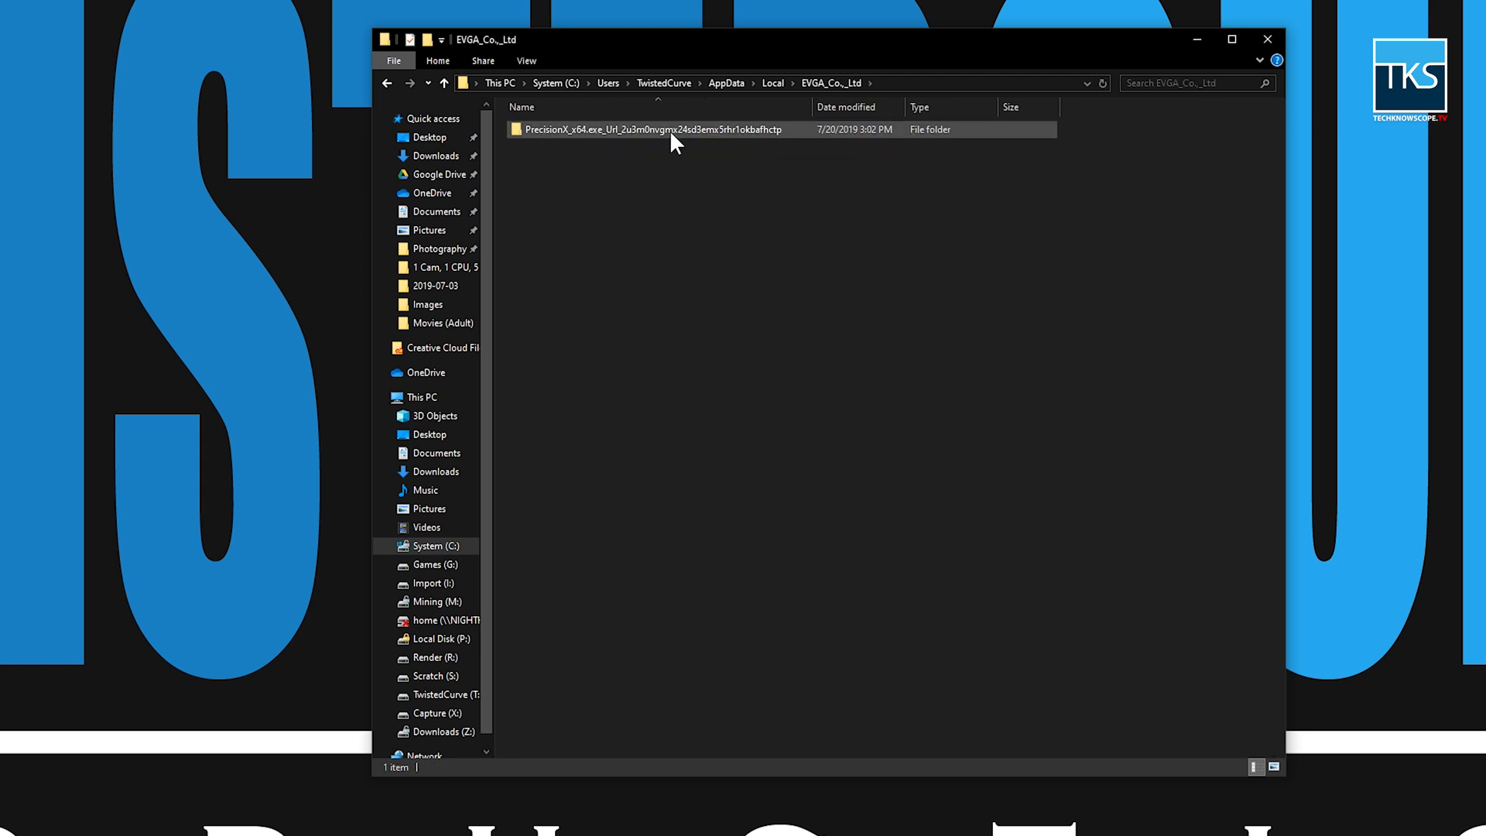
mouse_move(594, 133)
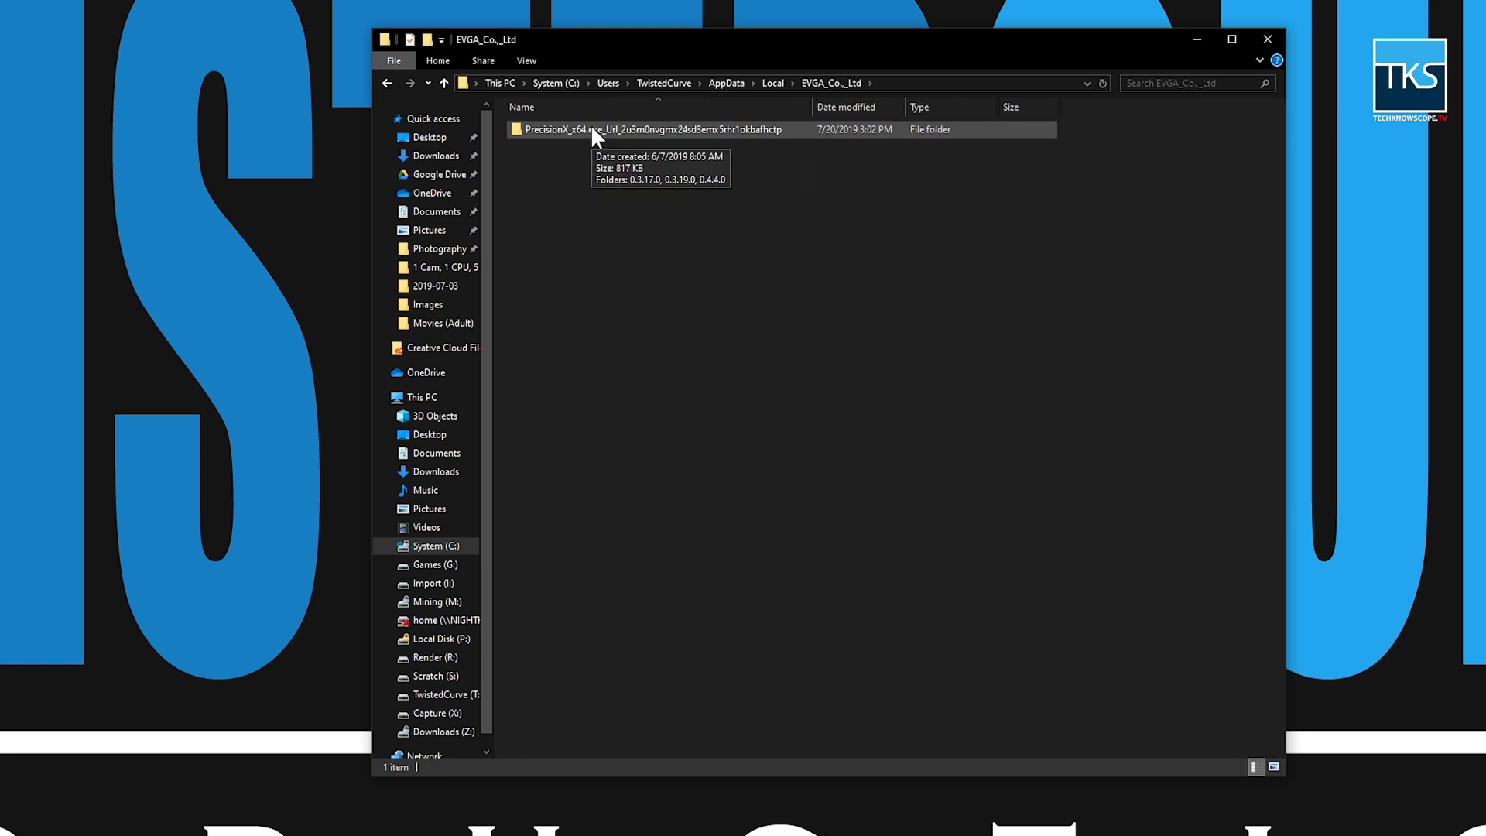
double_click(653, 129)
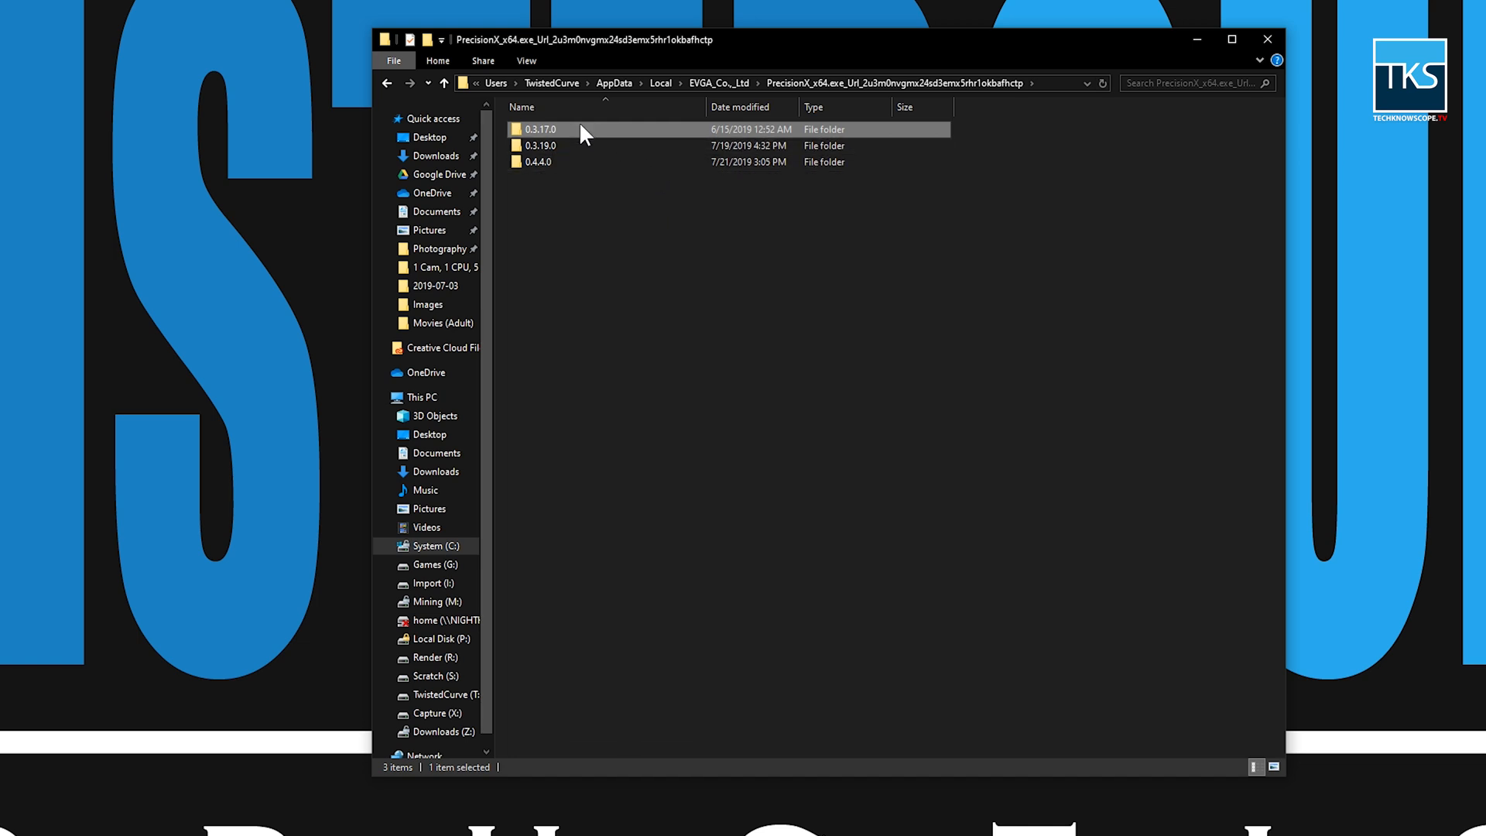
left_click(577, 161)
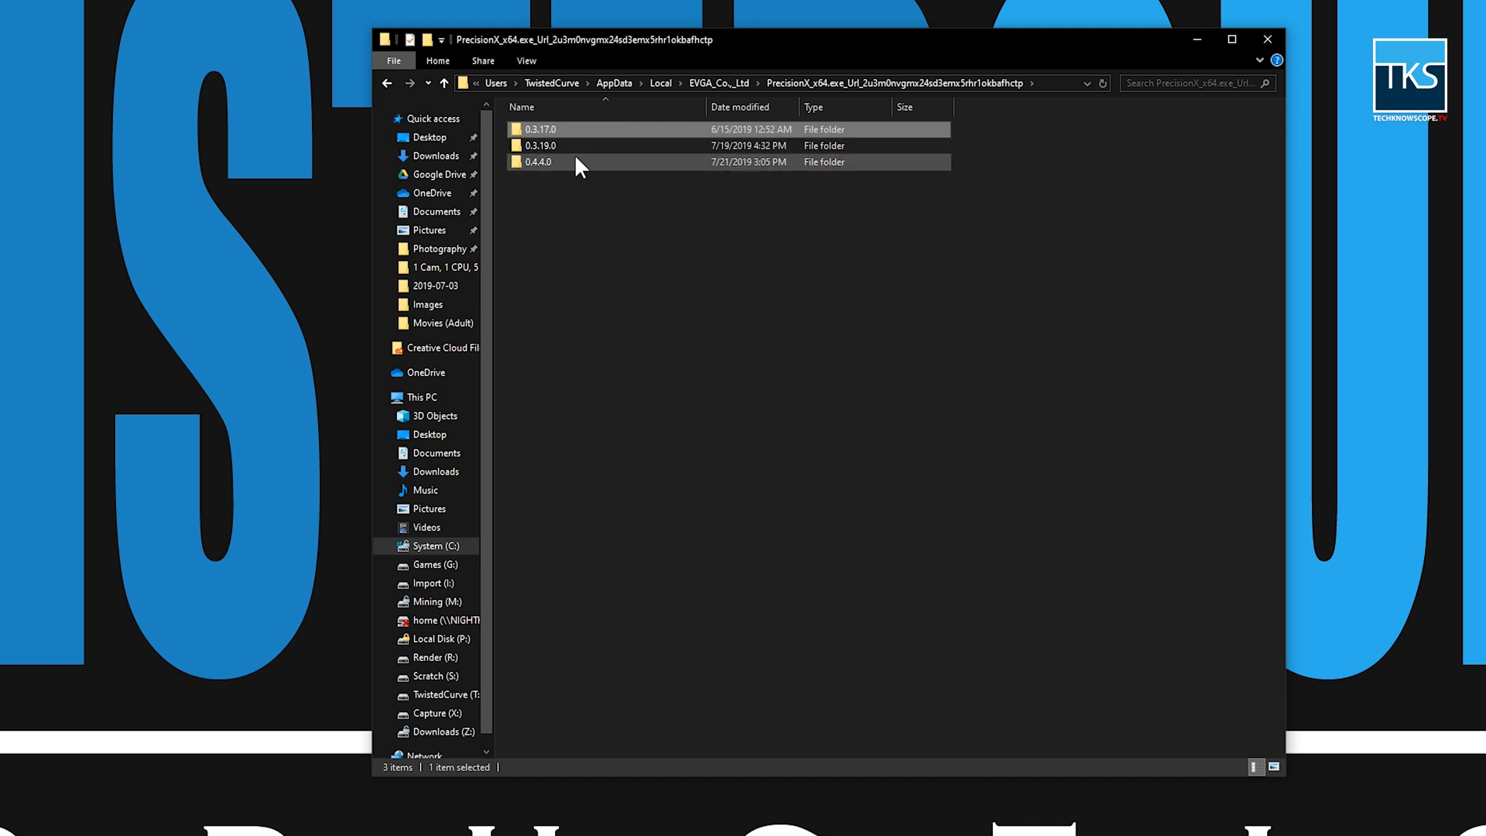
mouse_move(692, 265)
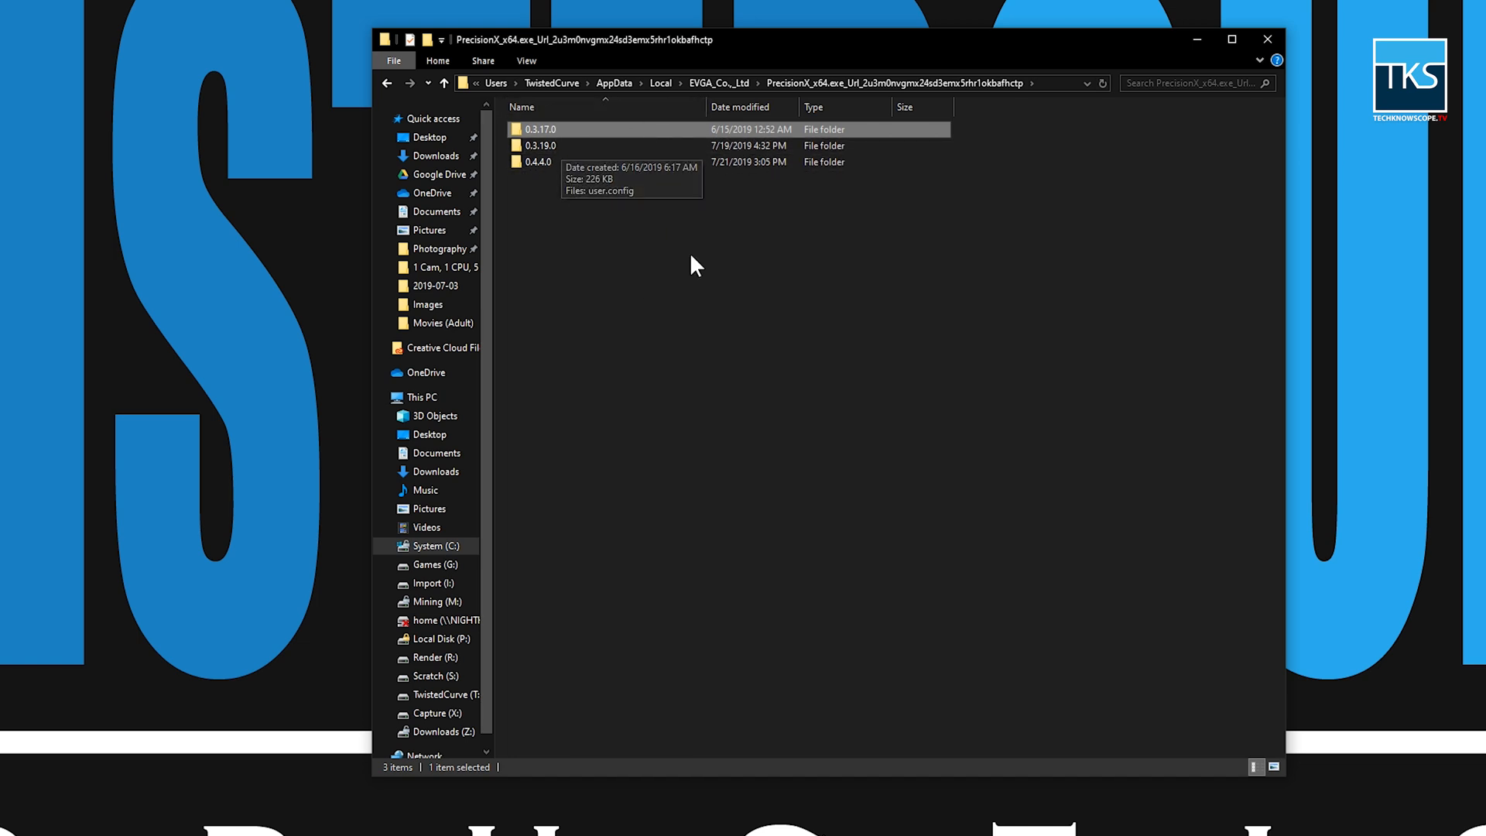
mouse_move(692, 261)
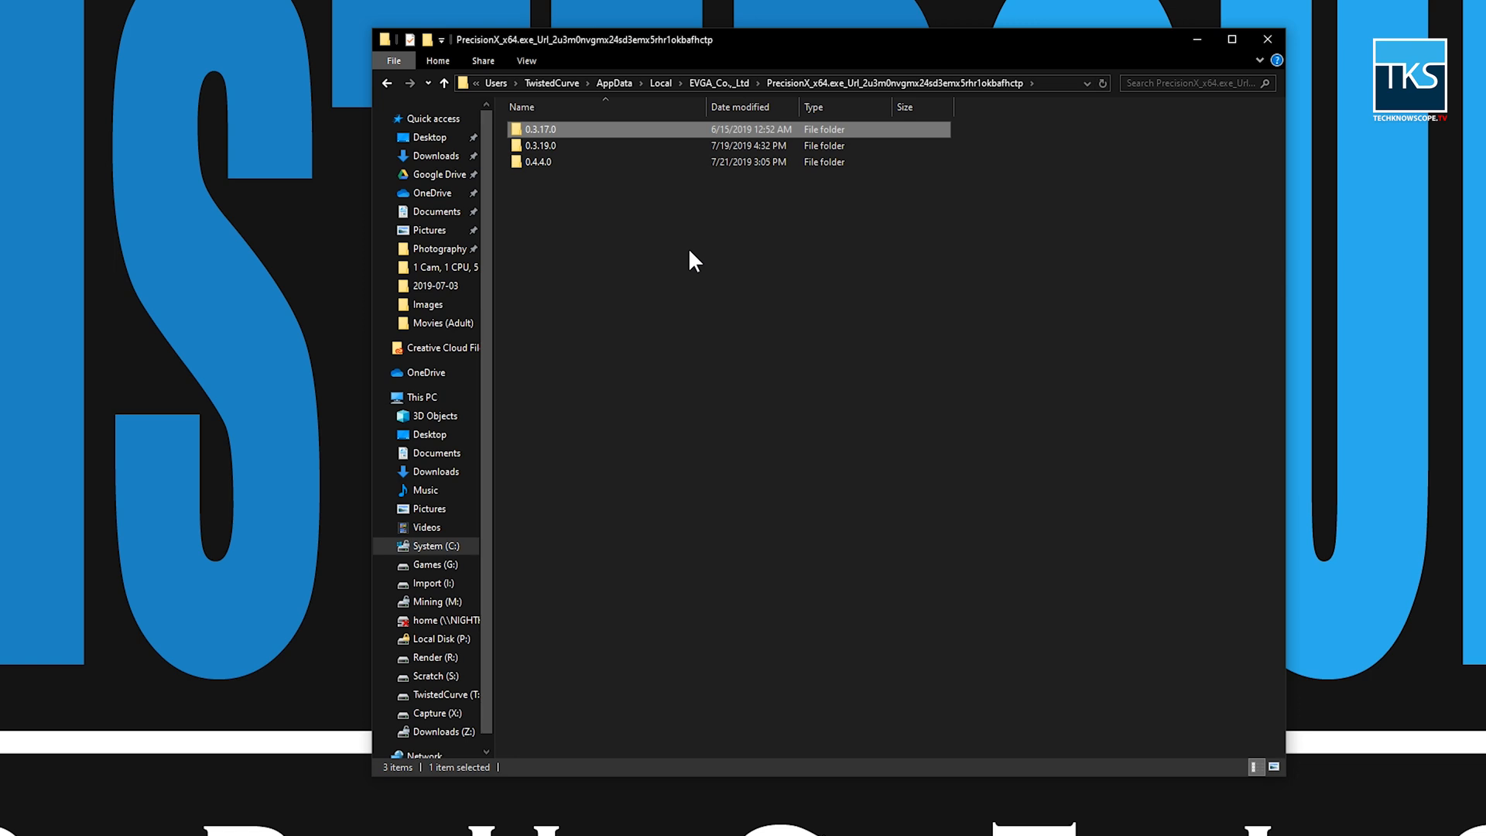
Look over the version folders and enter 0.3.19.0, which holds a single user.config
left_click(539, 161)
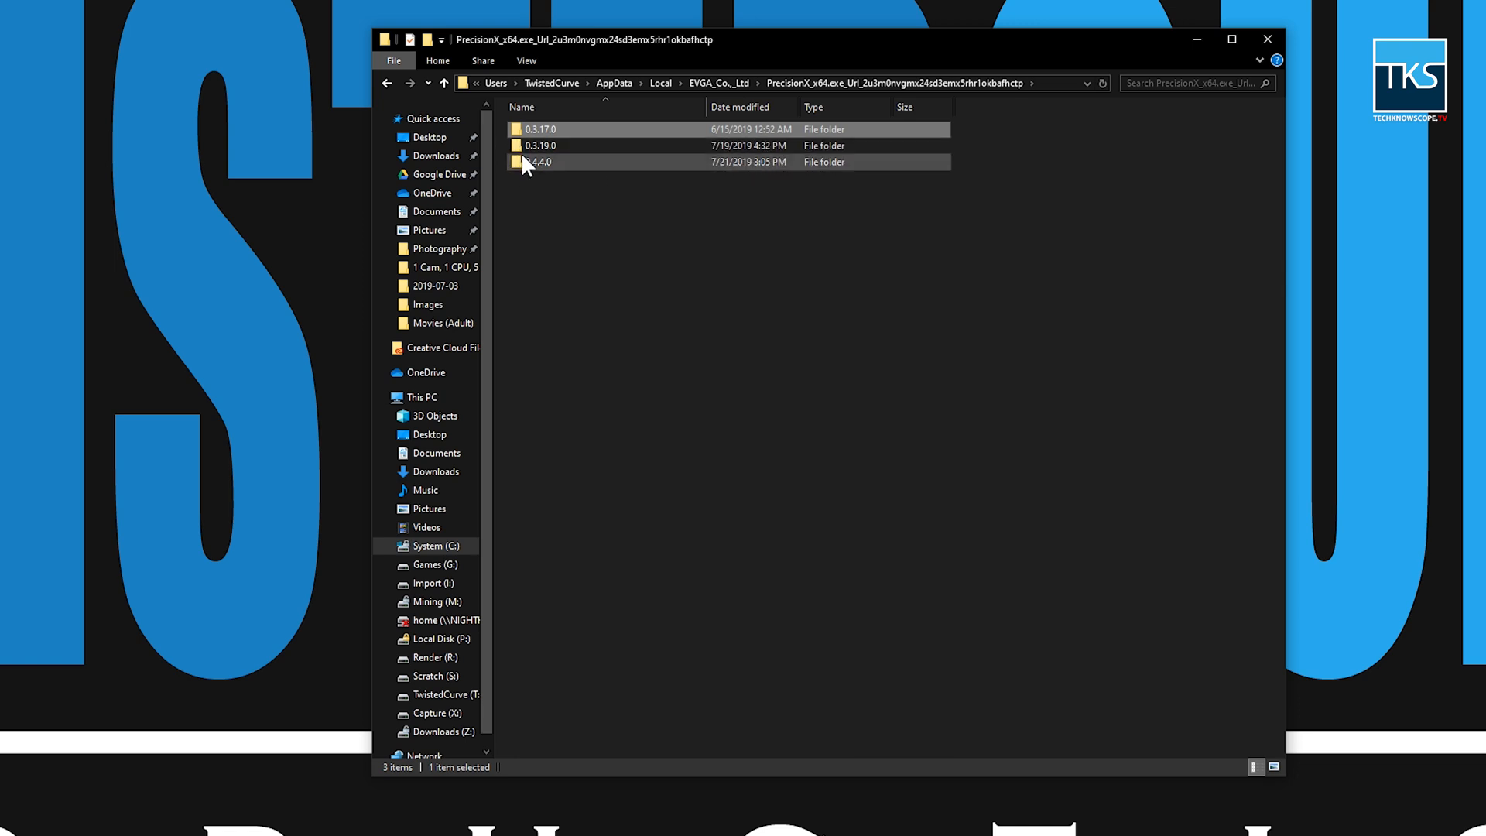
left_click(540, 129)
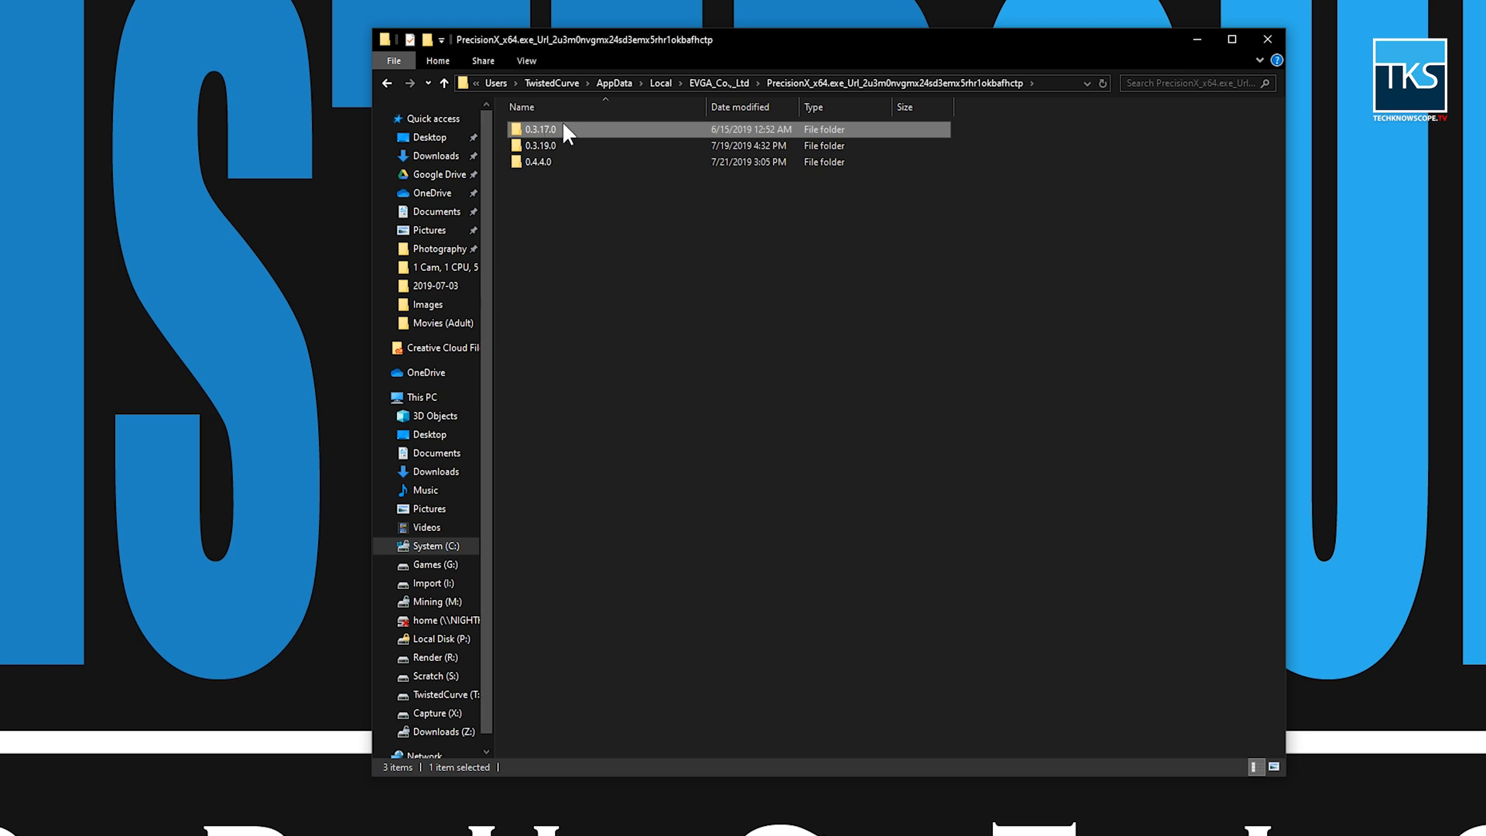
mouse_move(559, 133)
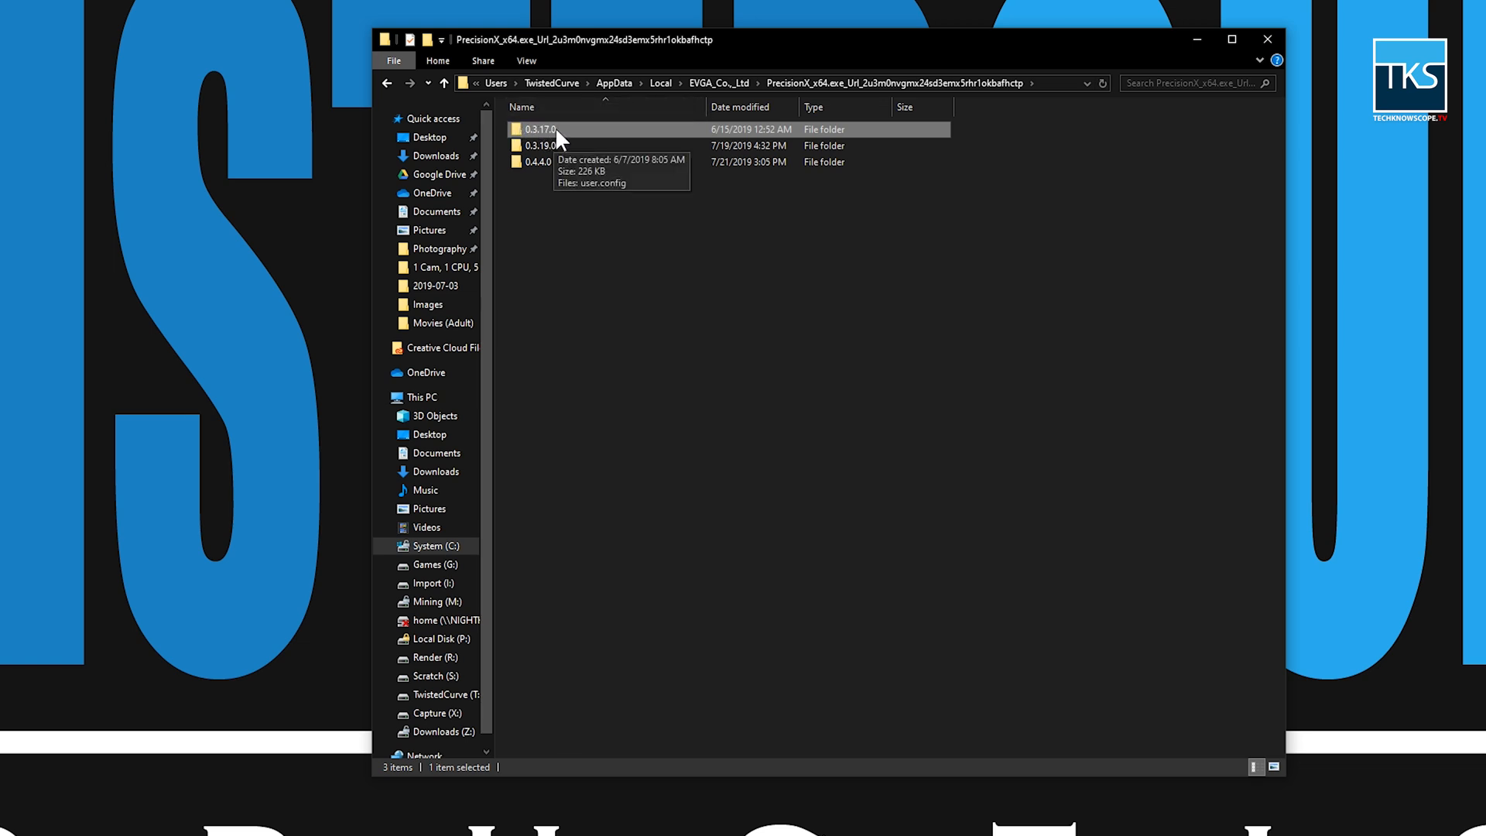
mouse_move(563, 139)
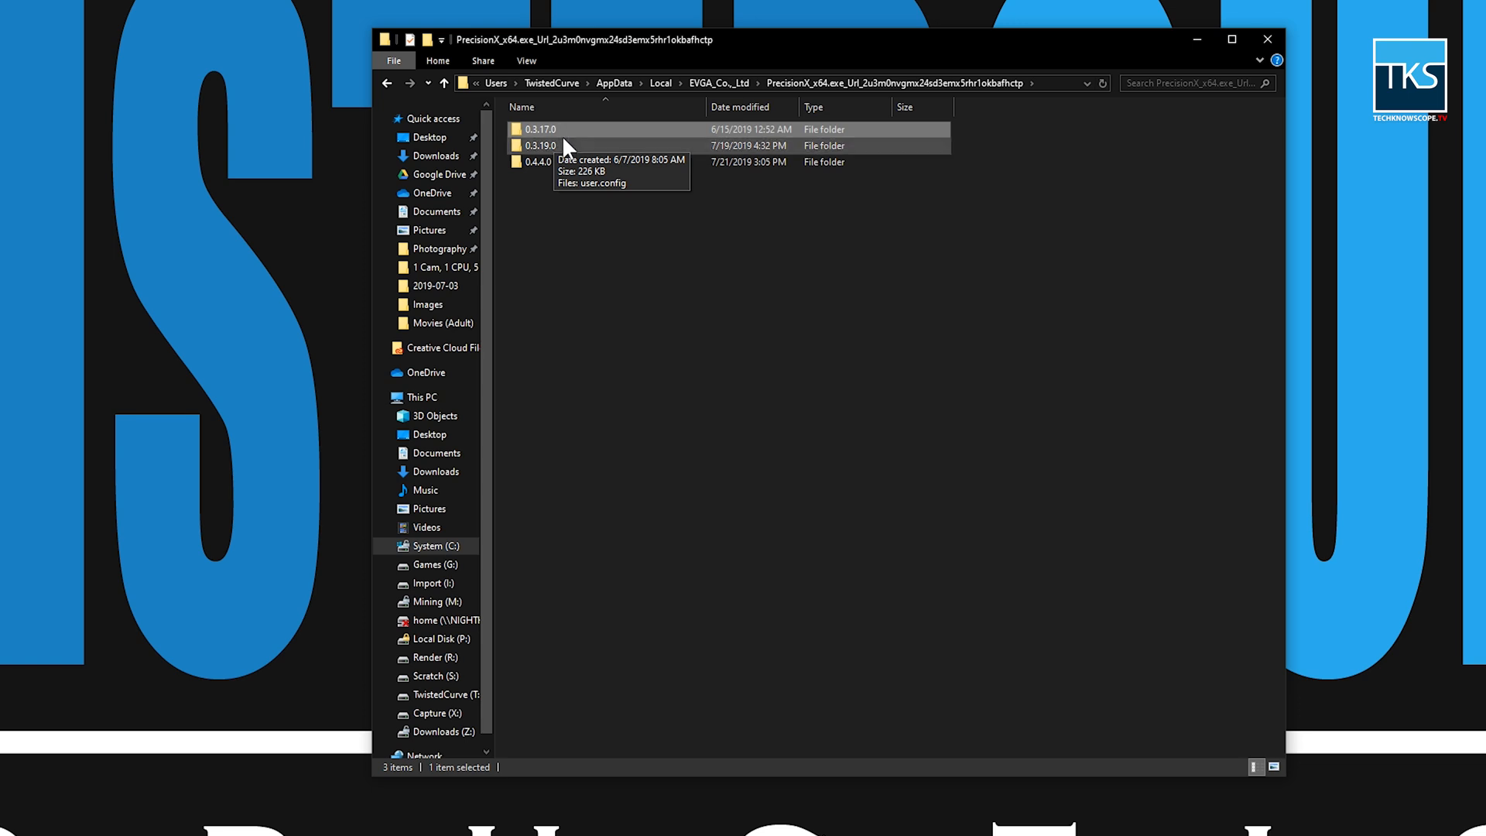
left_click(540, 145)
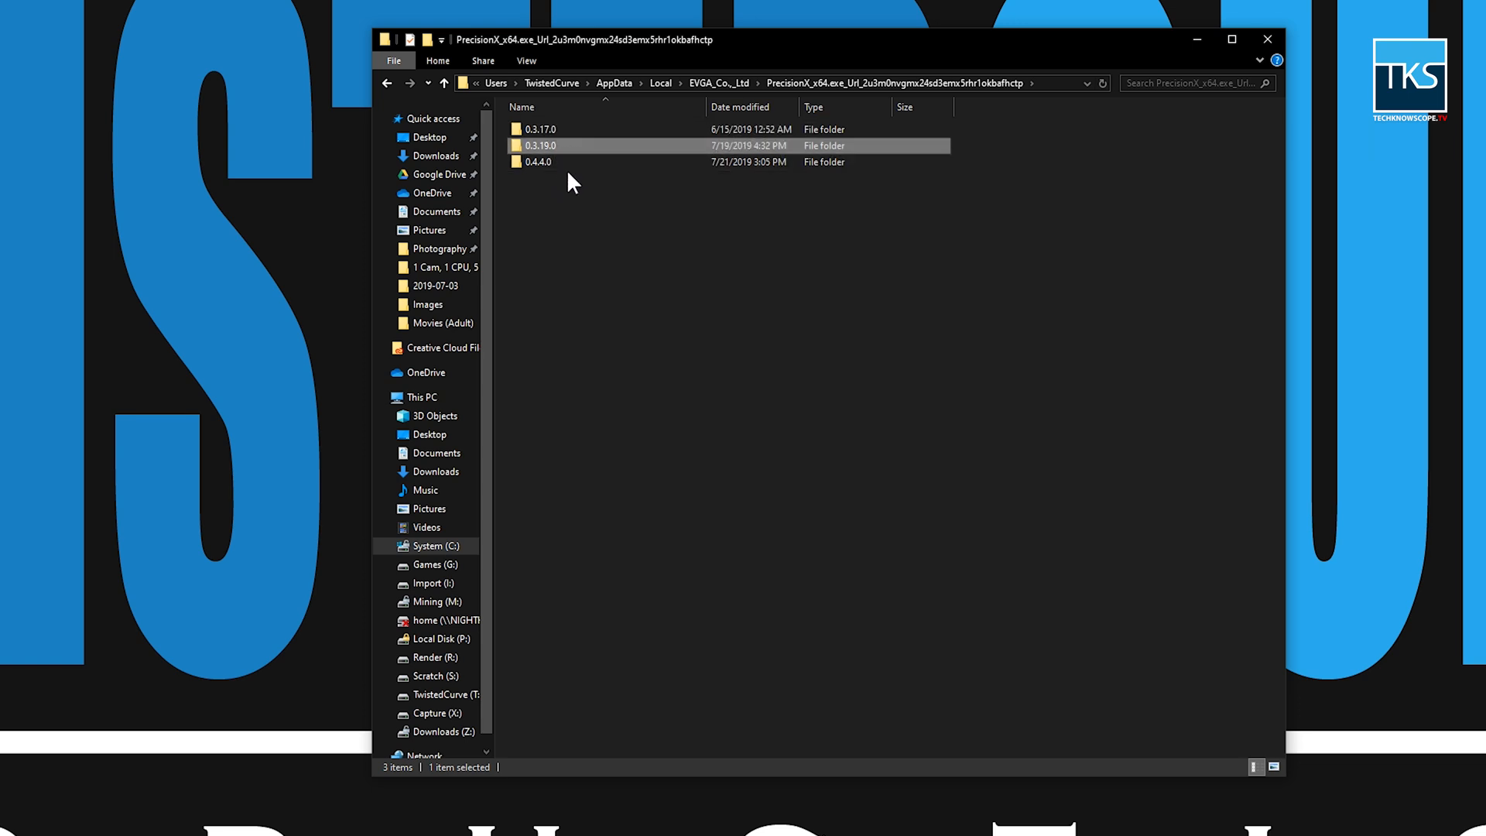
mouse_move(577, 187)
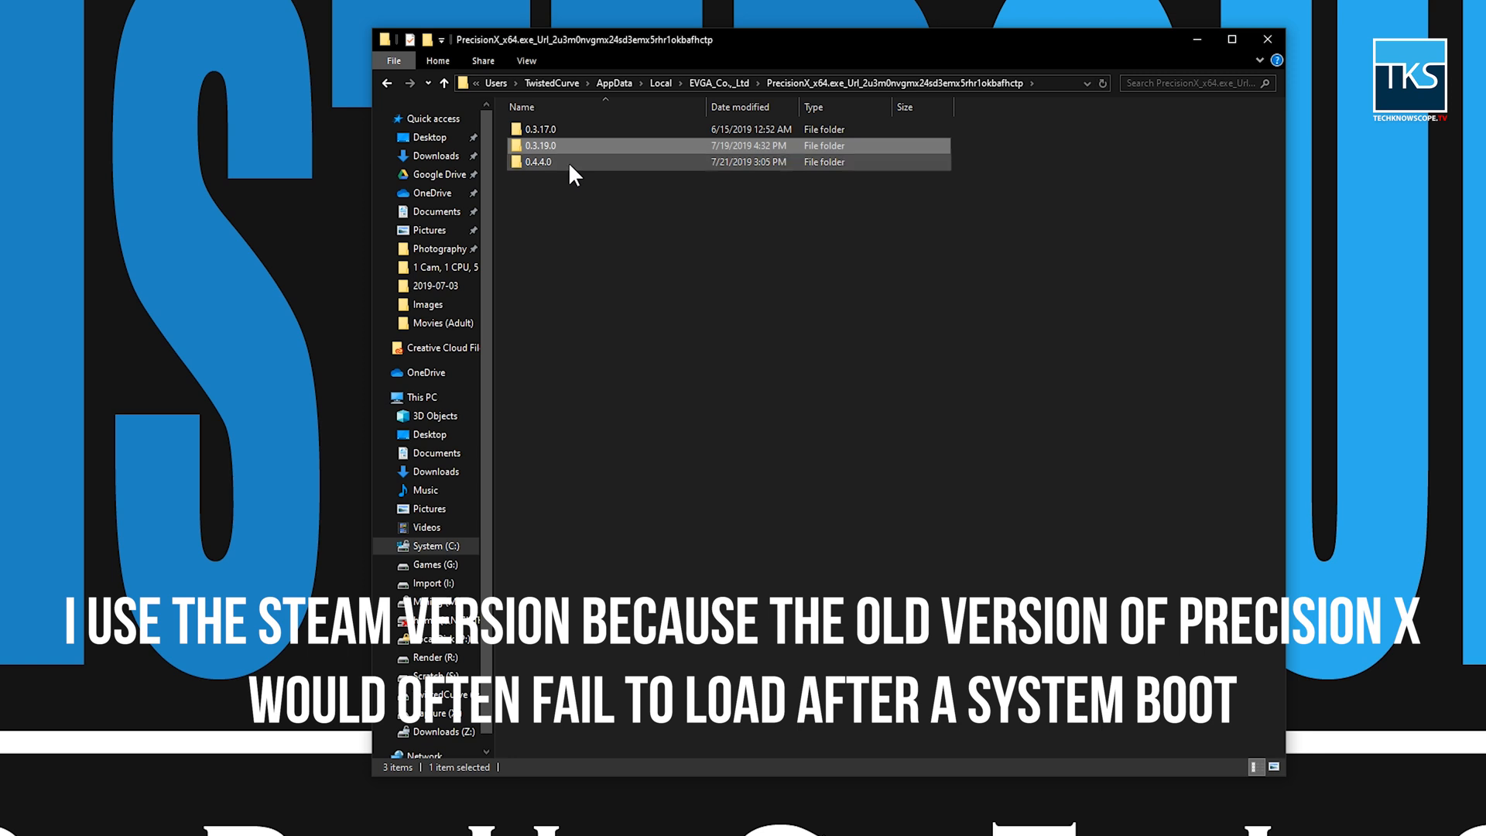
mouse_move(559, 152)
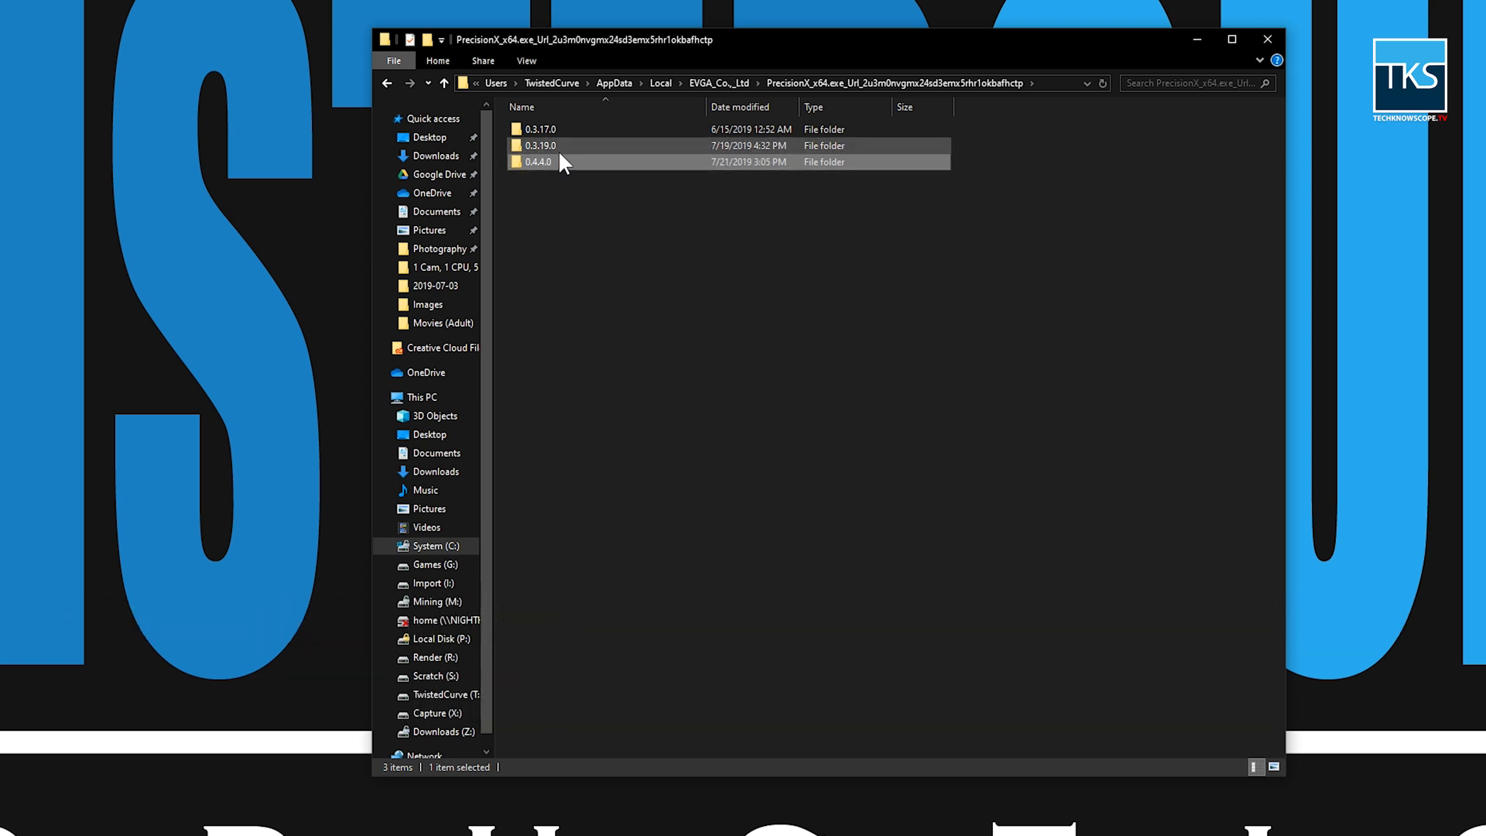
mouse_move(562, 153)
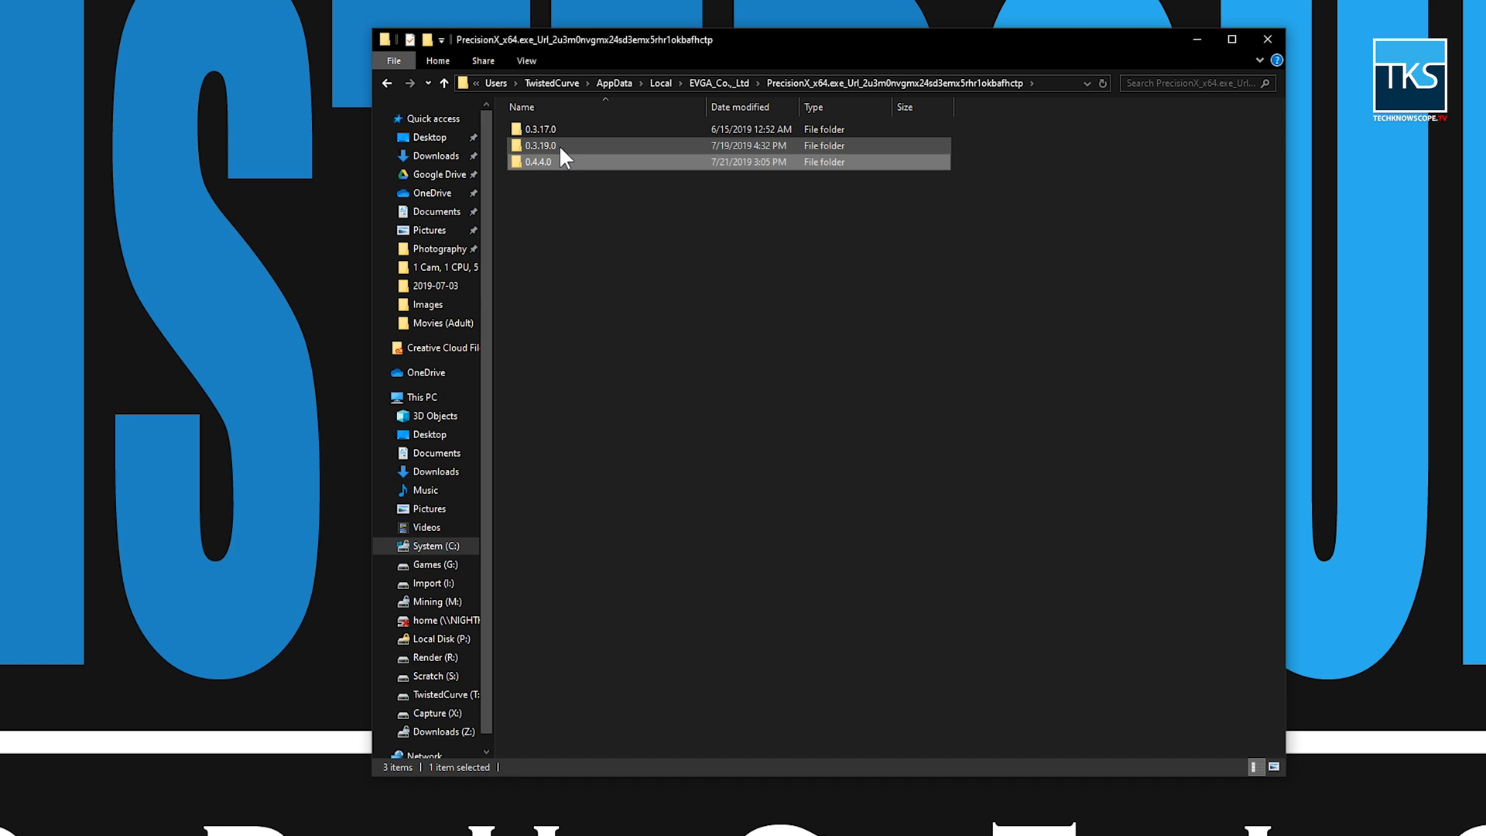
mouse_move(564, 152)
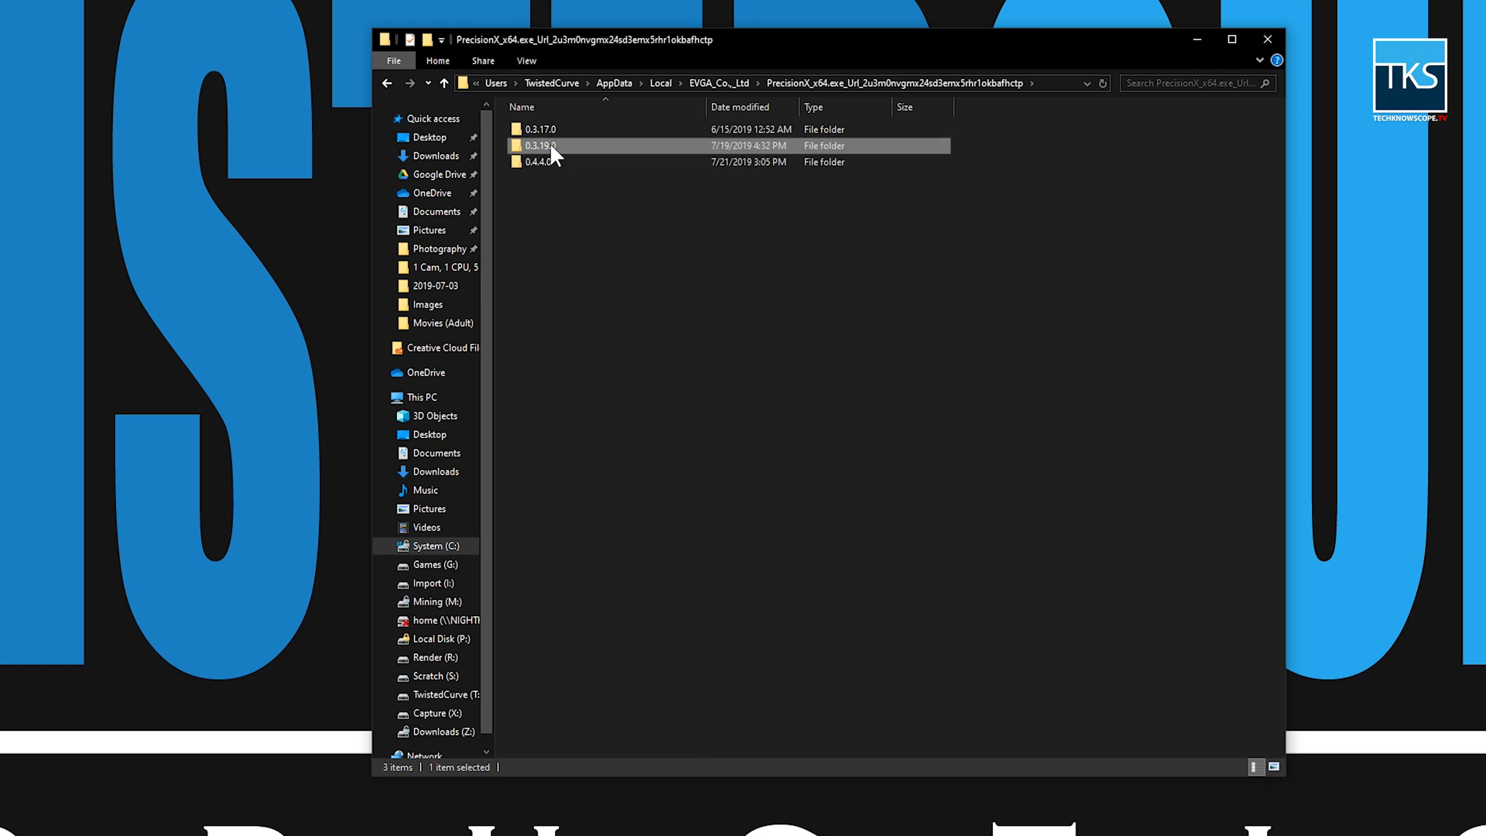
mouse_move(554, 152)
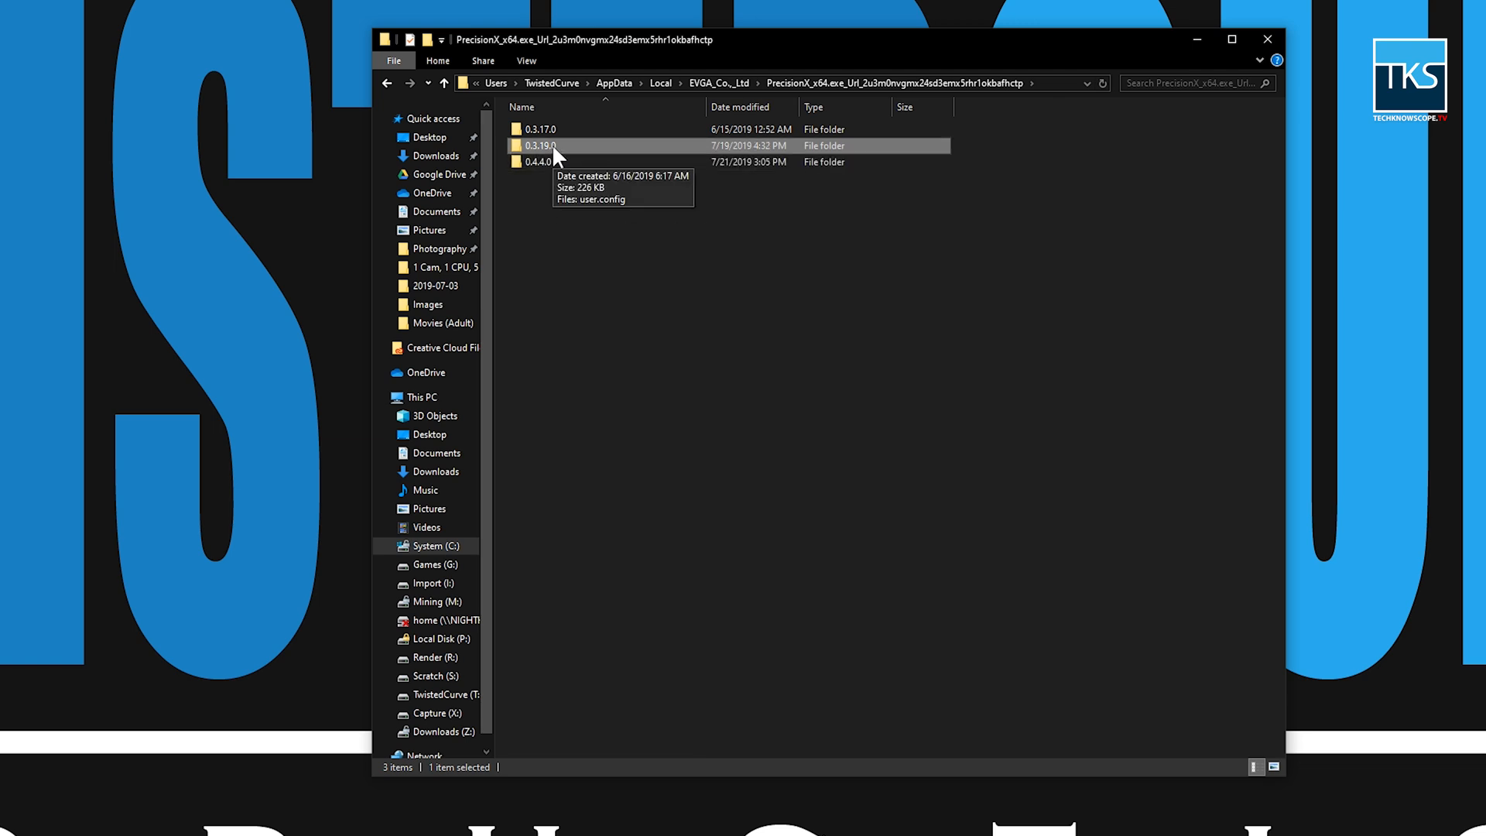
double_click(540, 145)
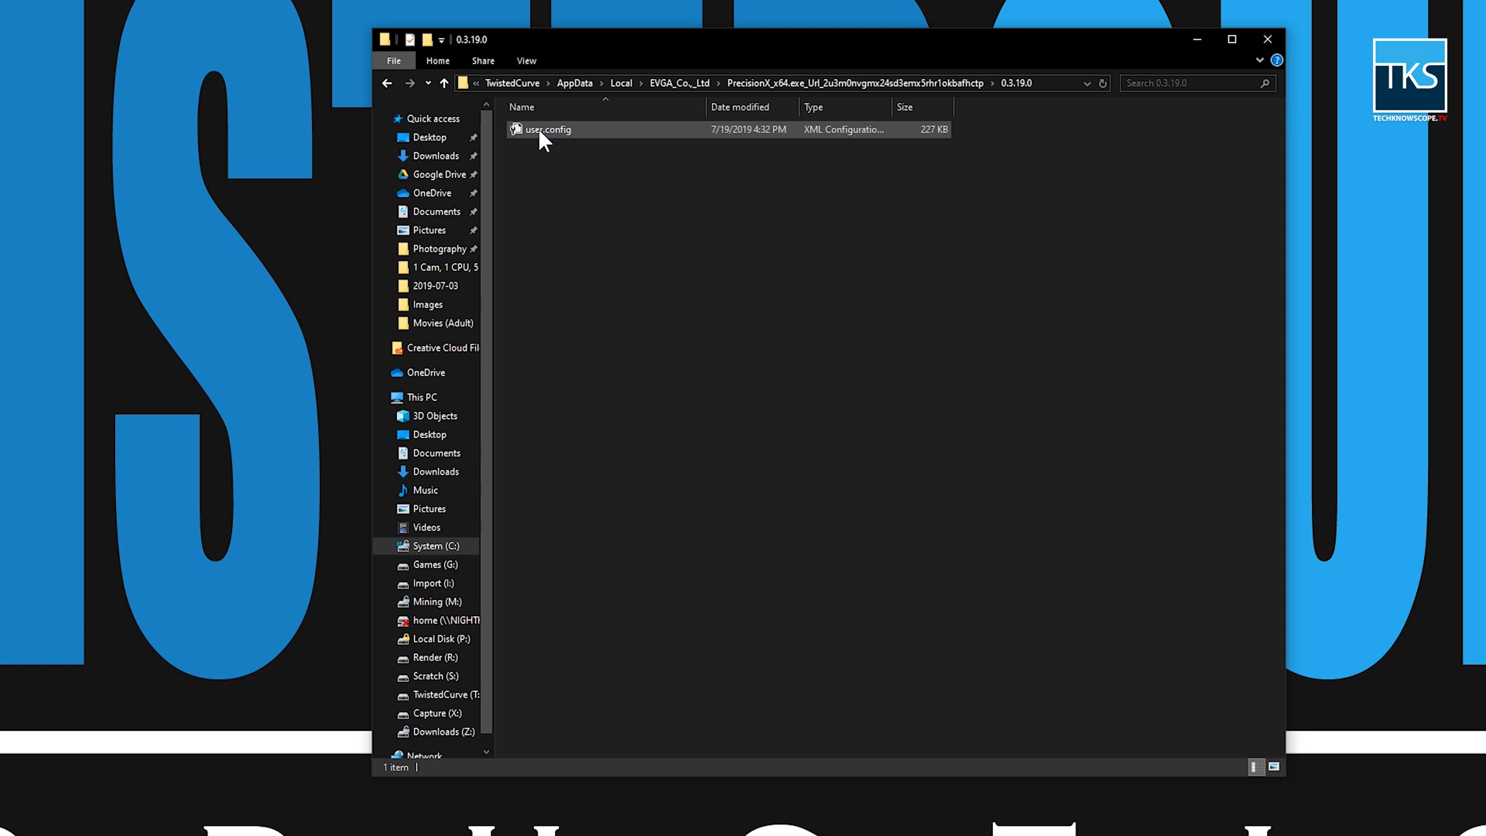
mouse_move(566, 141)
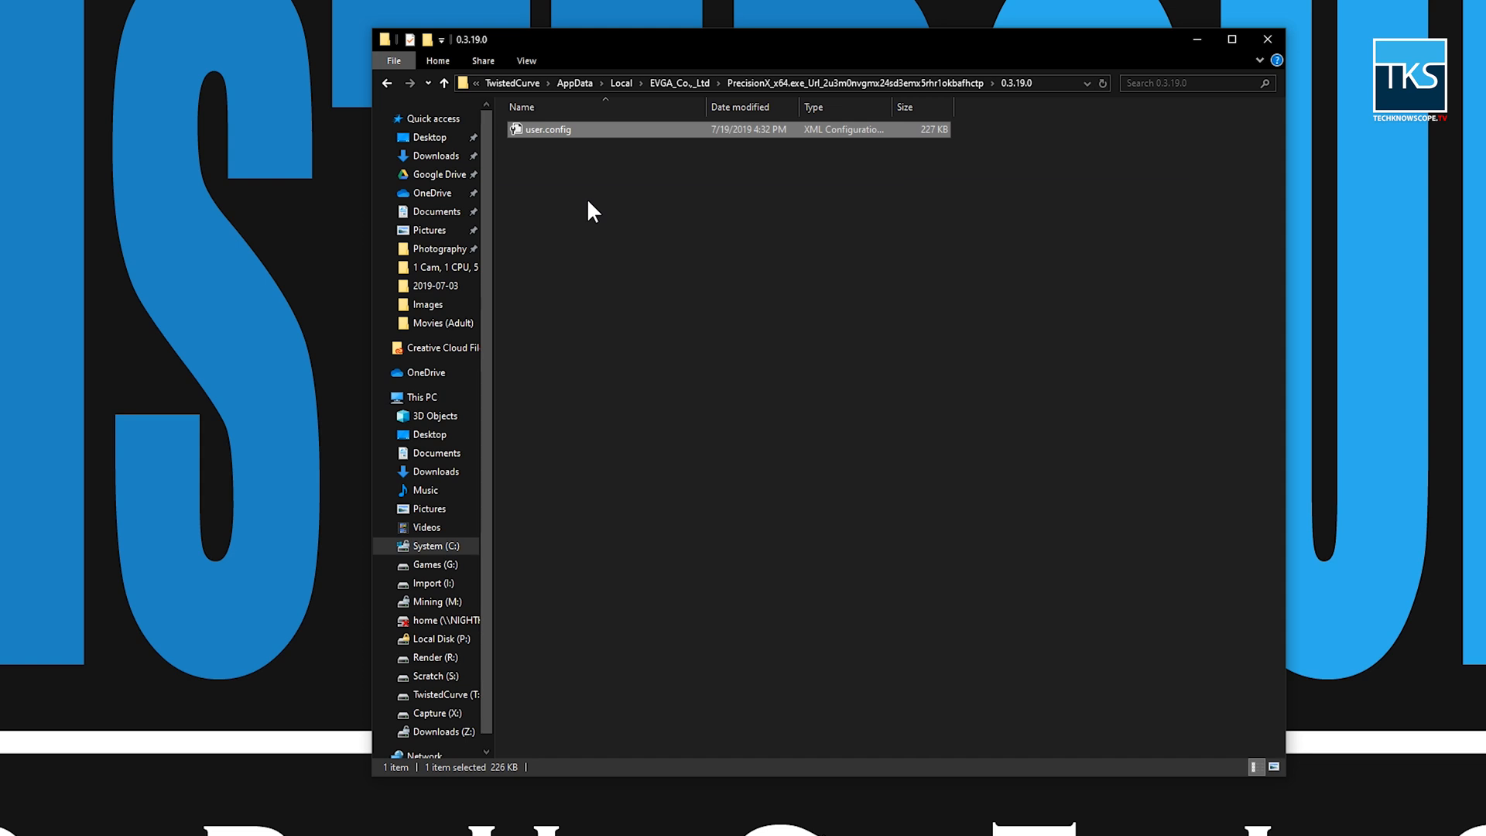
mouse_move(741, 157)
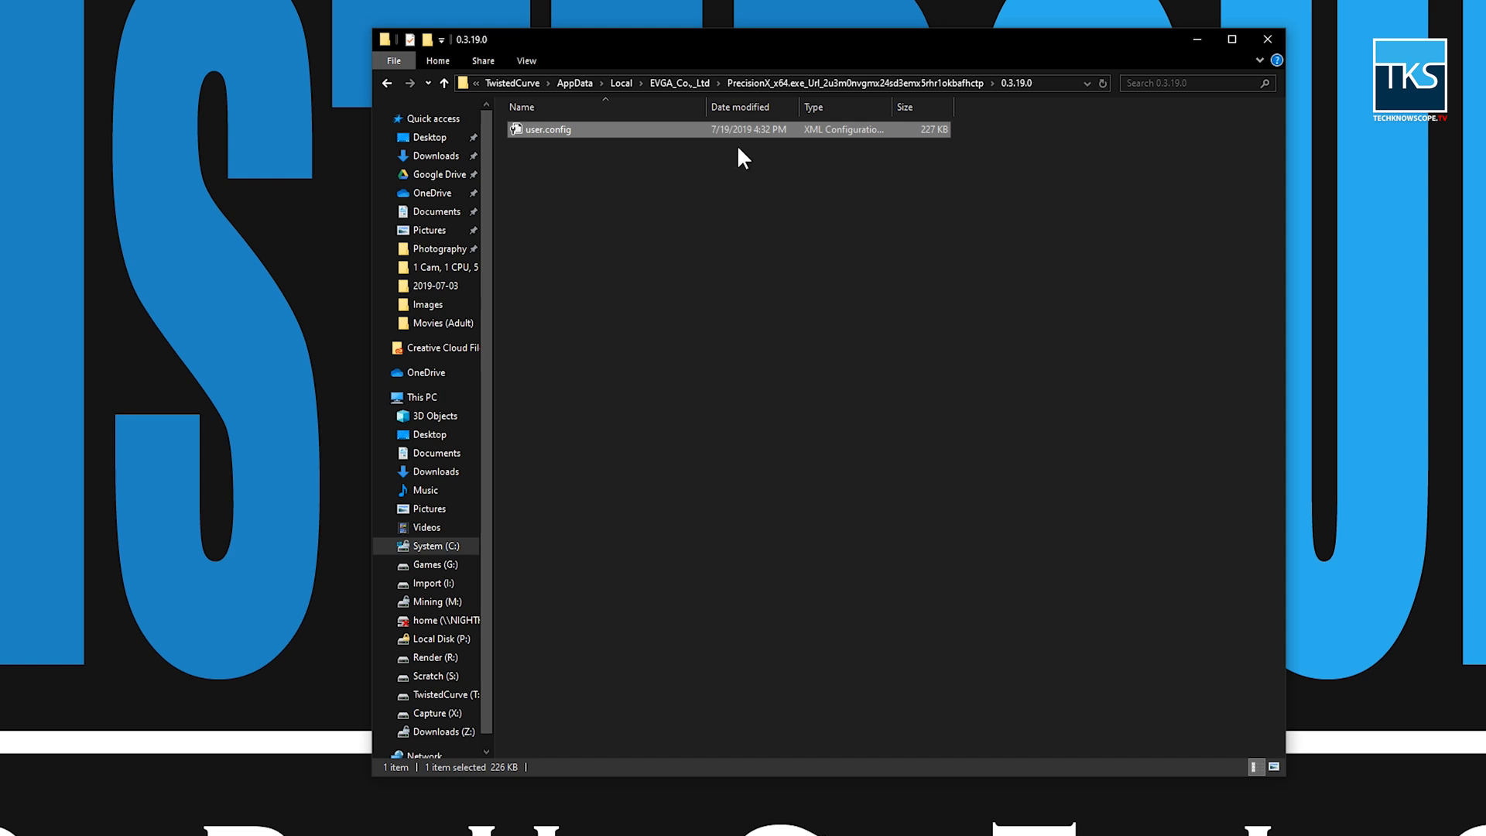
mouse_move(563, 145)
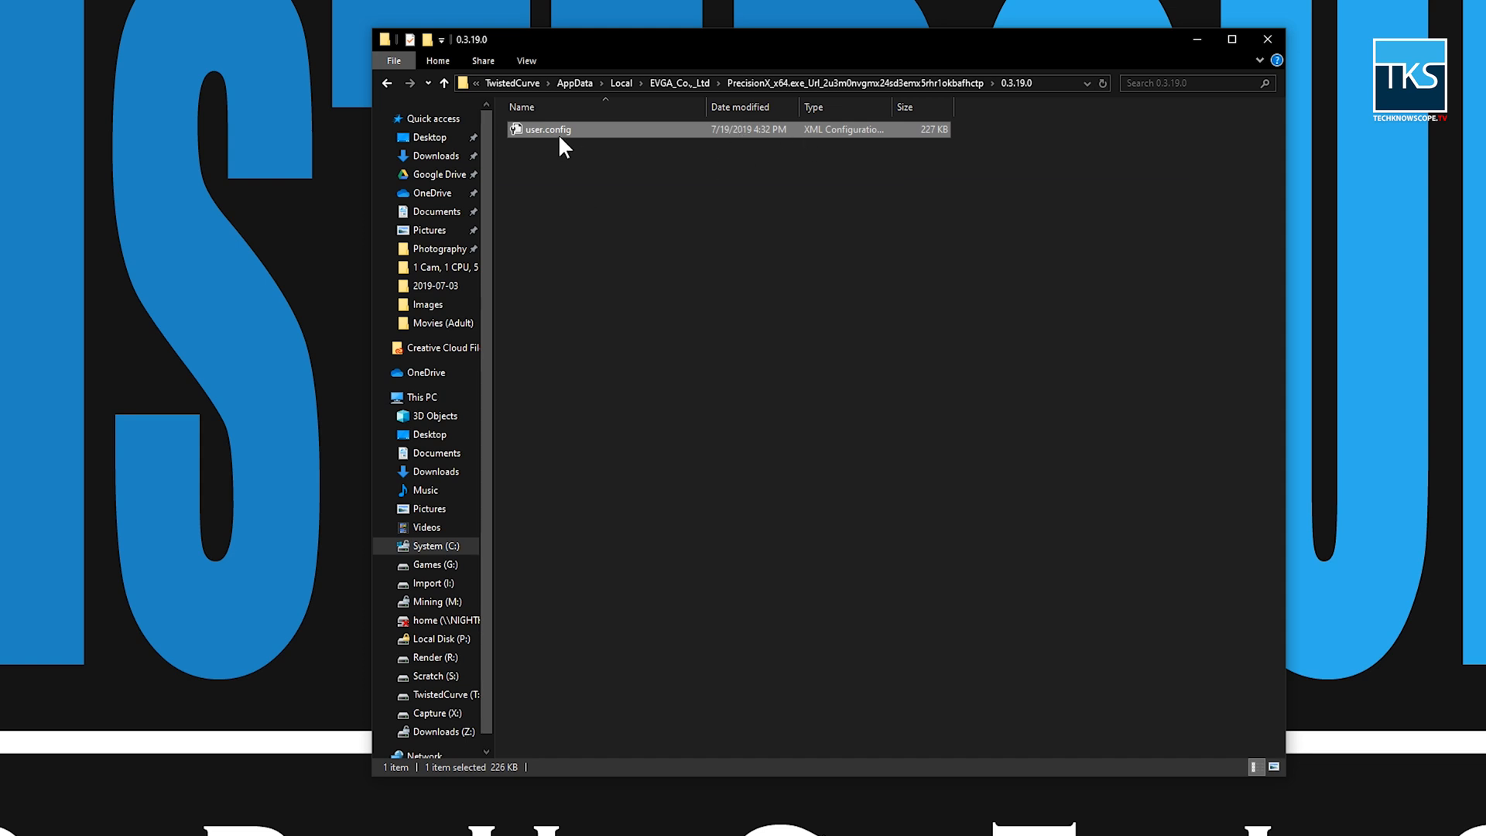
Check user.config's options, then go back up to the PrecisionX folder of version folders
right_click(547, 128)
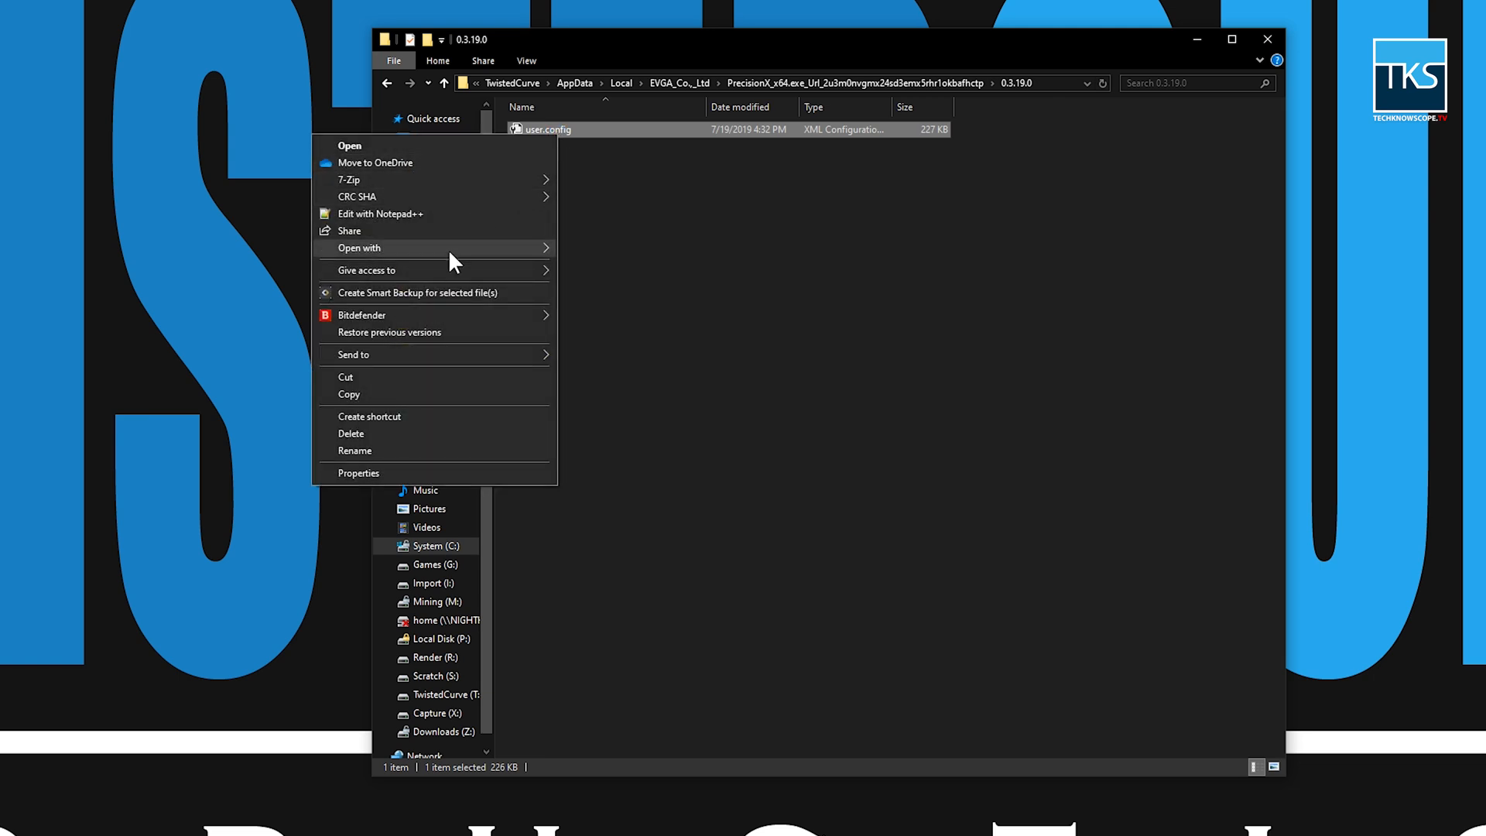
mouse_move(427, 395)
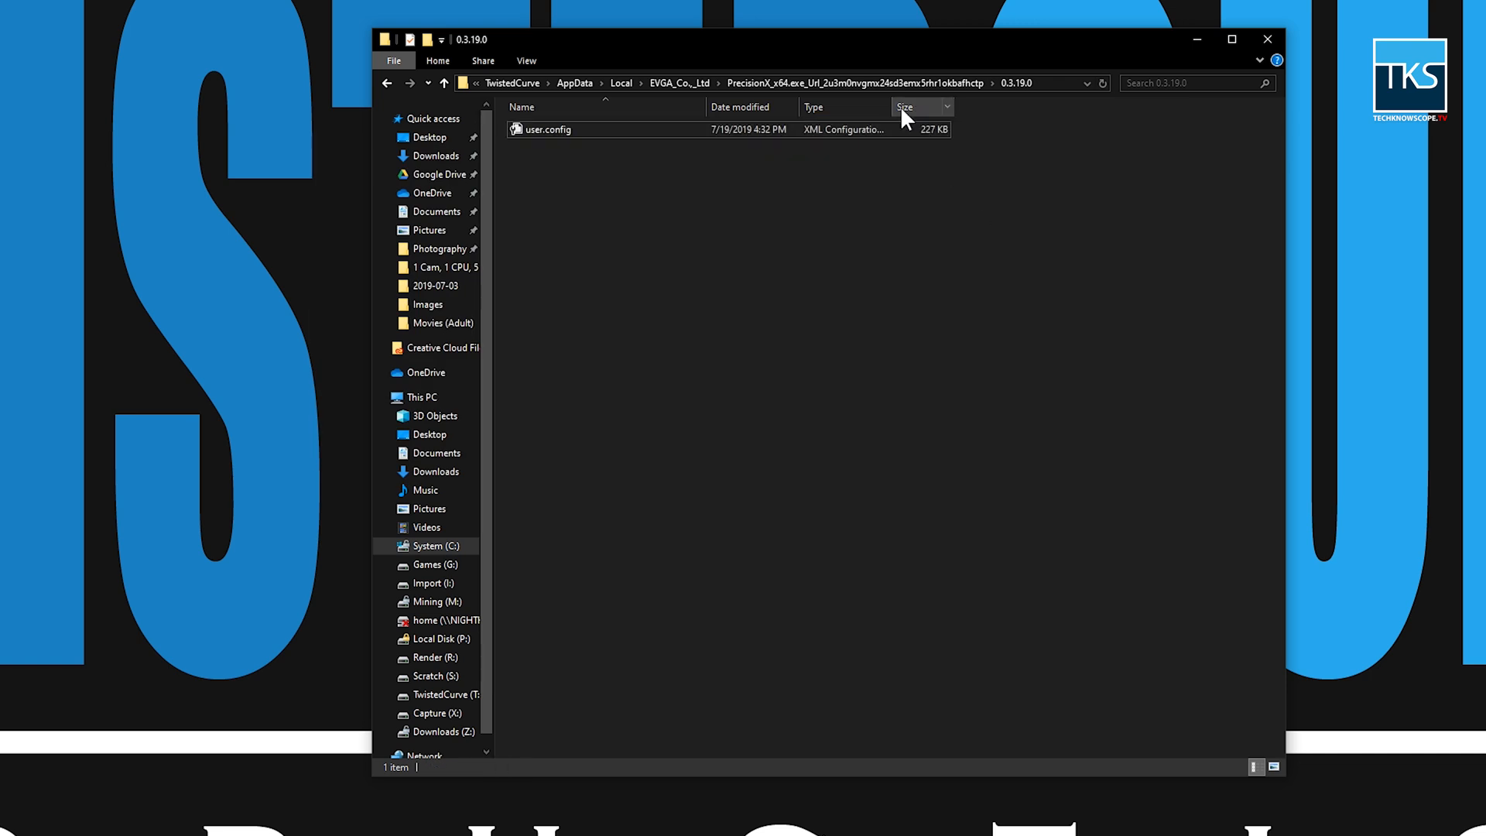
left_click(443, 82)
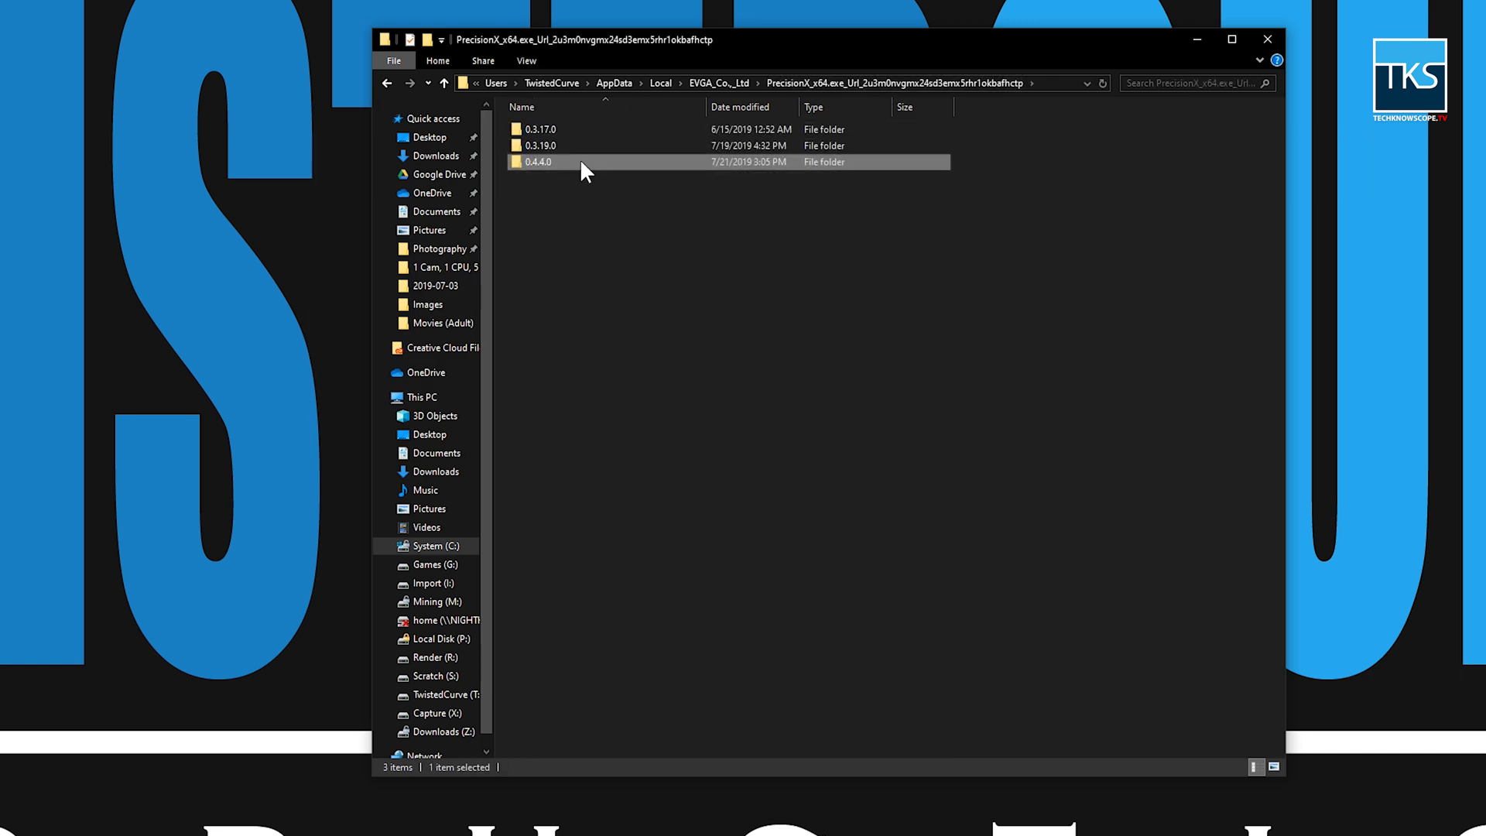
Enter the 0.4.4.0 folder and inspect its user.config and user.config.bak backup, abandoning a rename
double_click(538, 161)
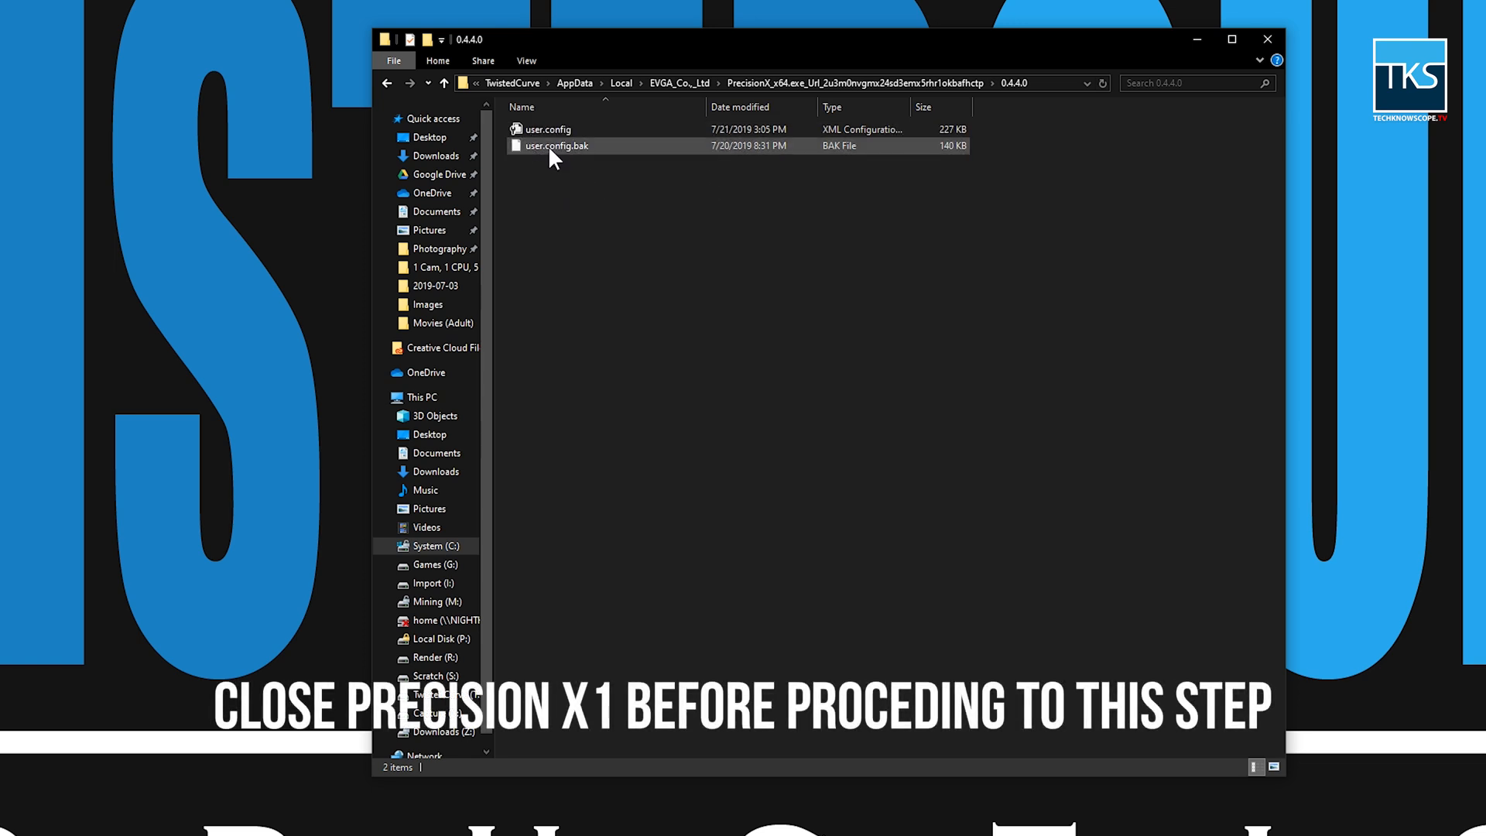
left_click(549, 130)
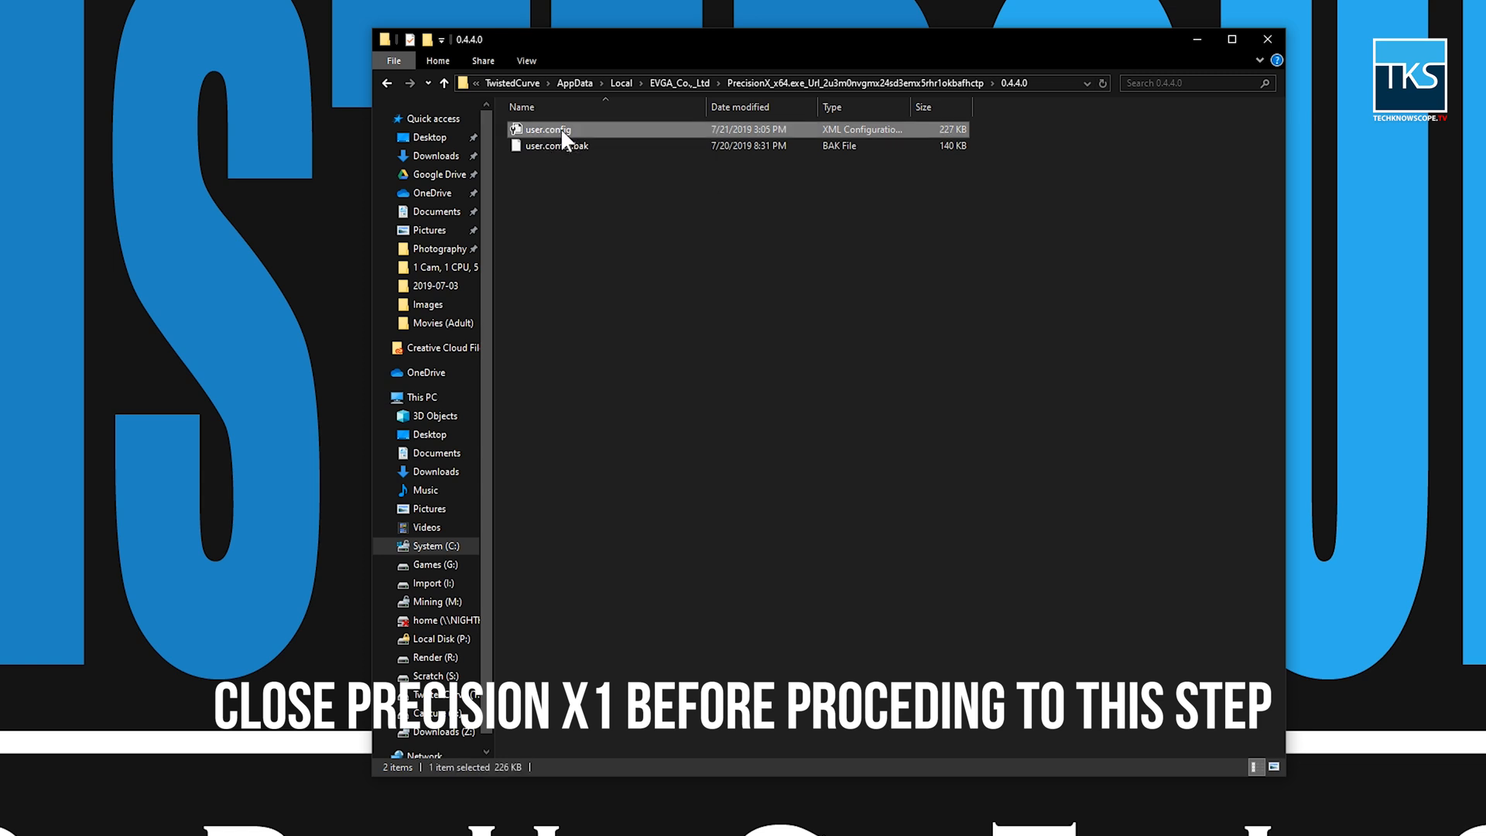
double_click(549, 130)
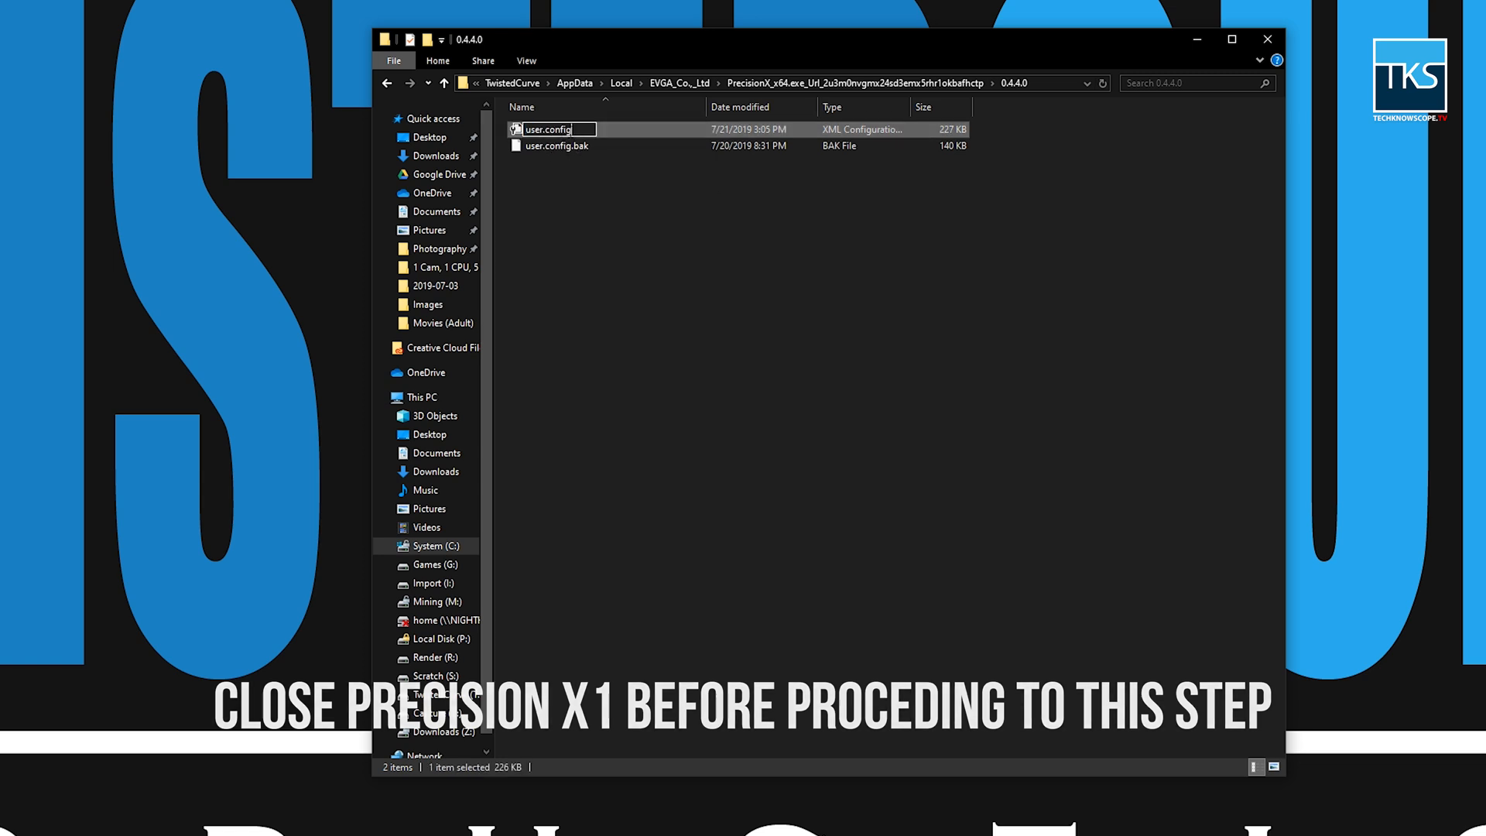
left_click(556, 146)
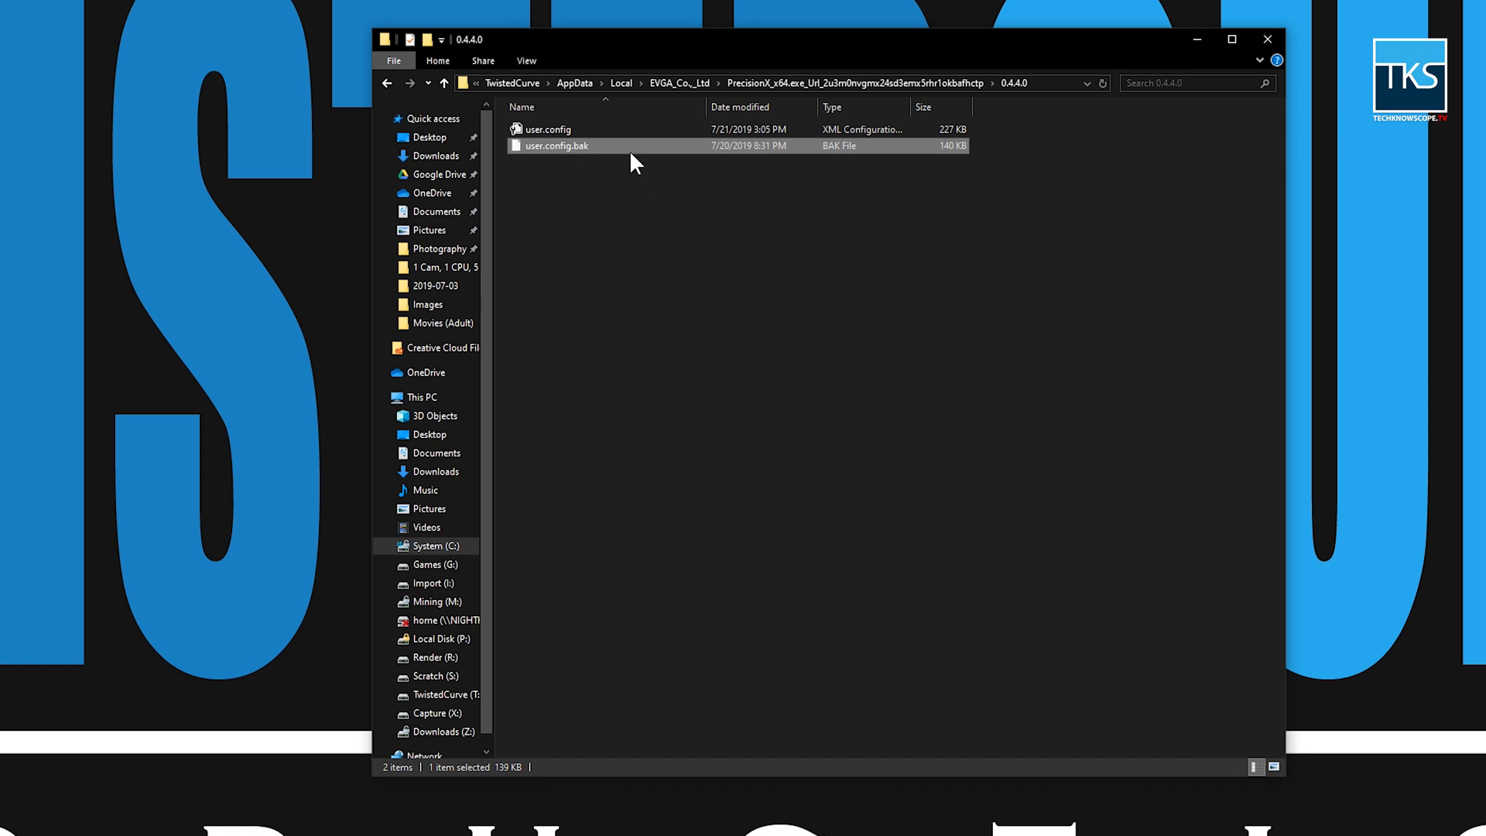
mouse_move(670, 252)
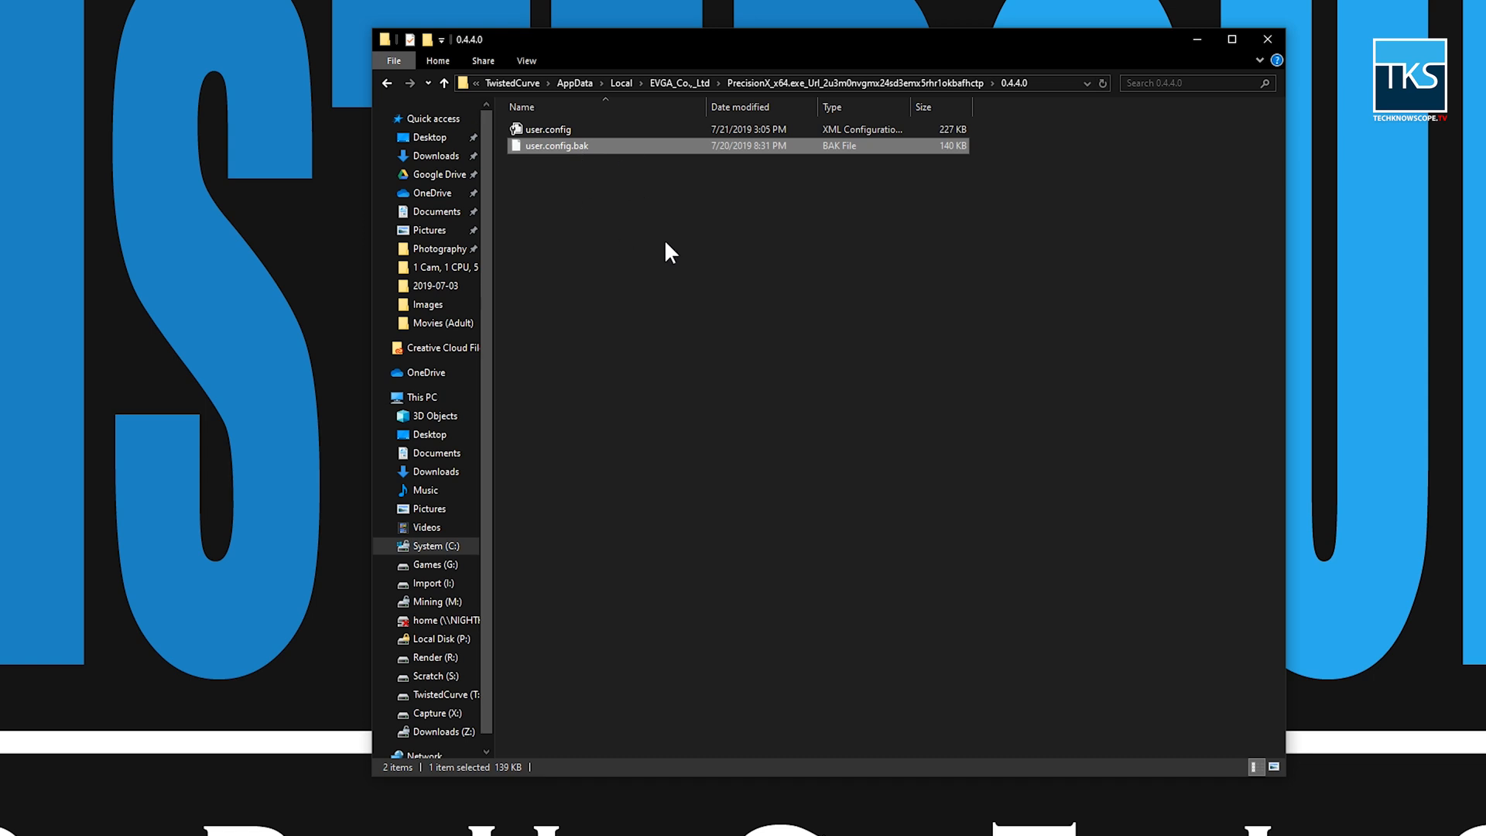
mouse_move(566, 153)
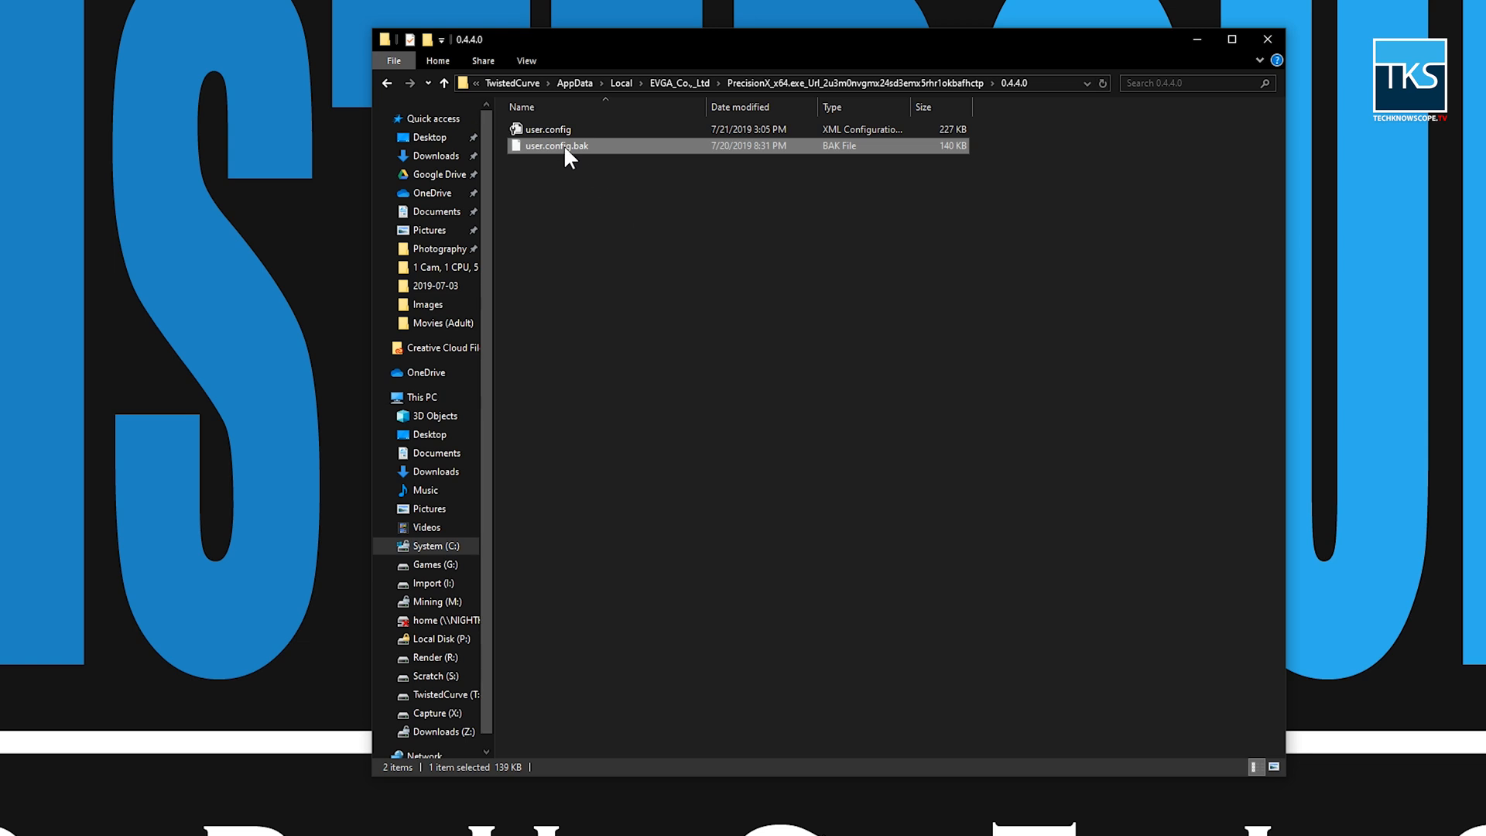
mouse_move(577, 156)
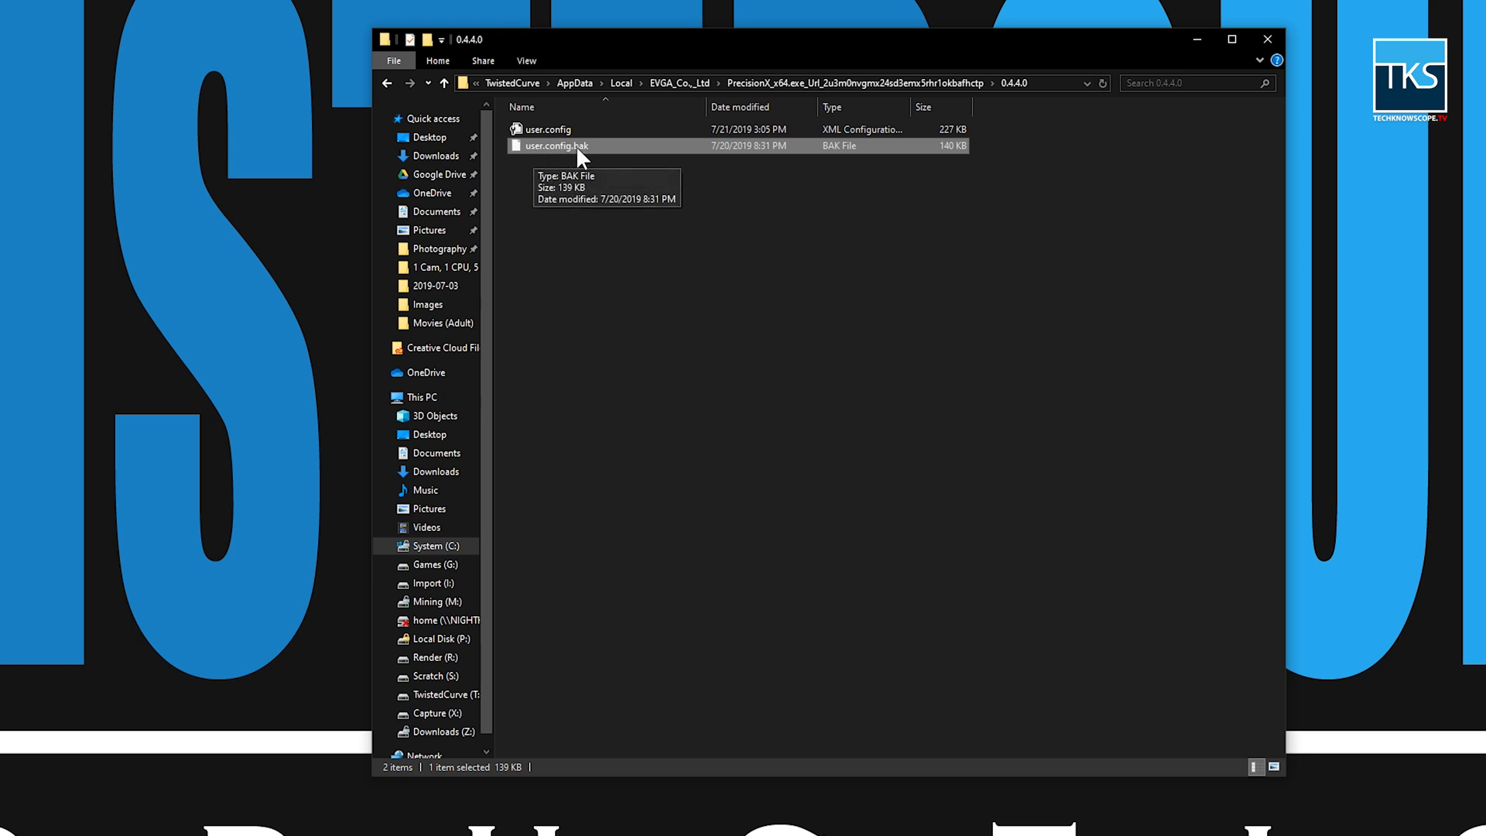
mouse_move(534, 156)
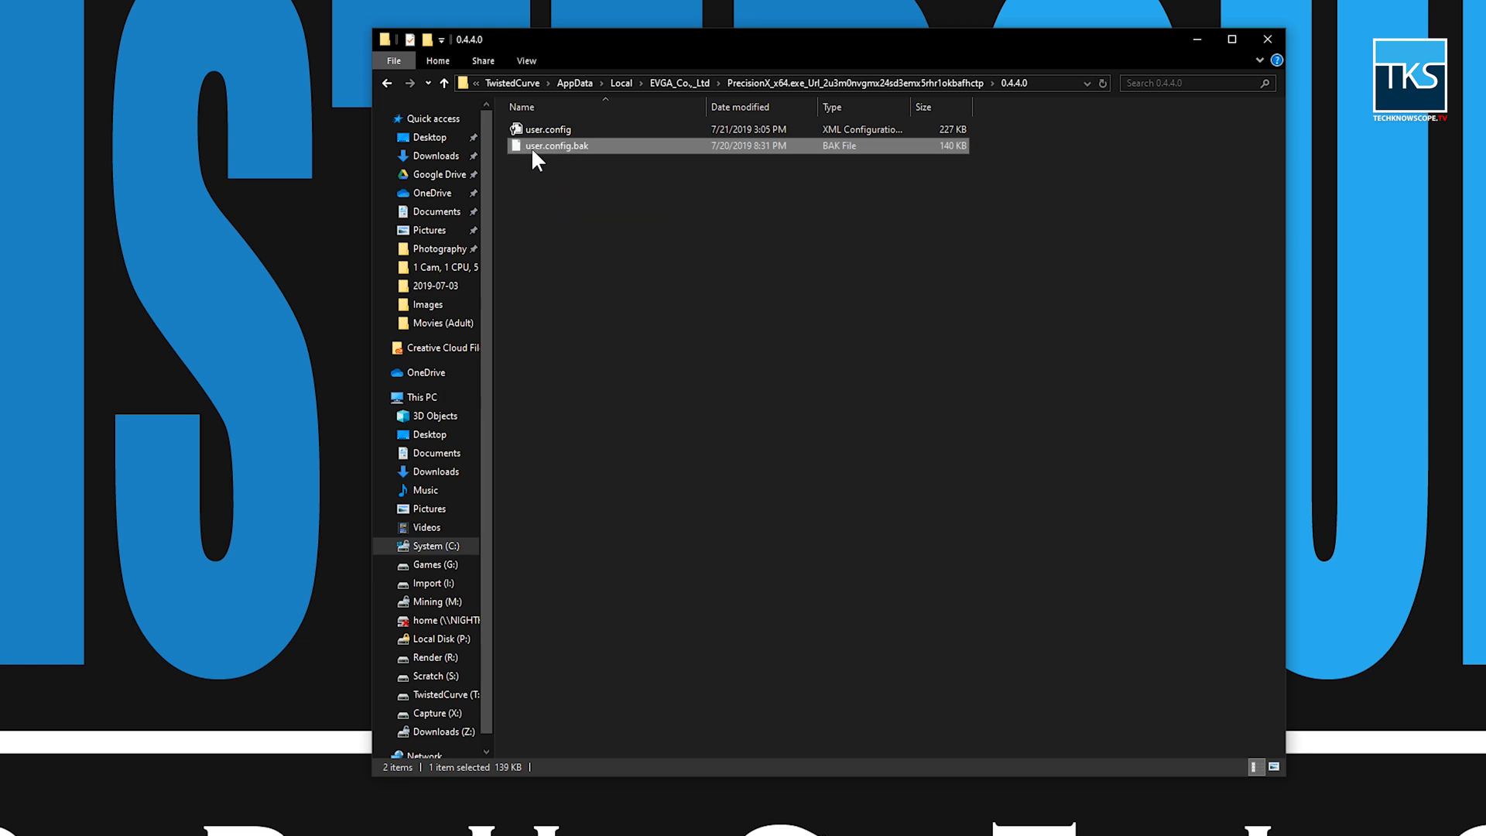
mouse_move(566, 200)
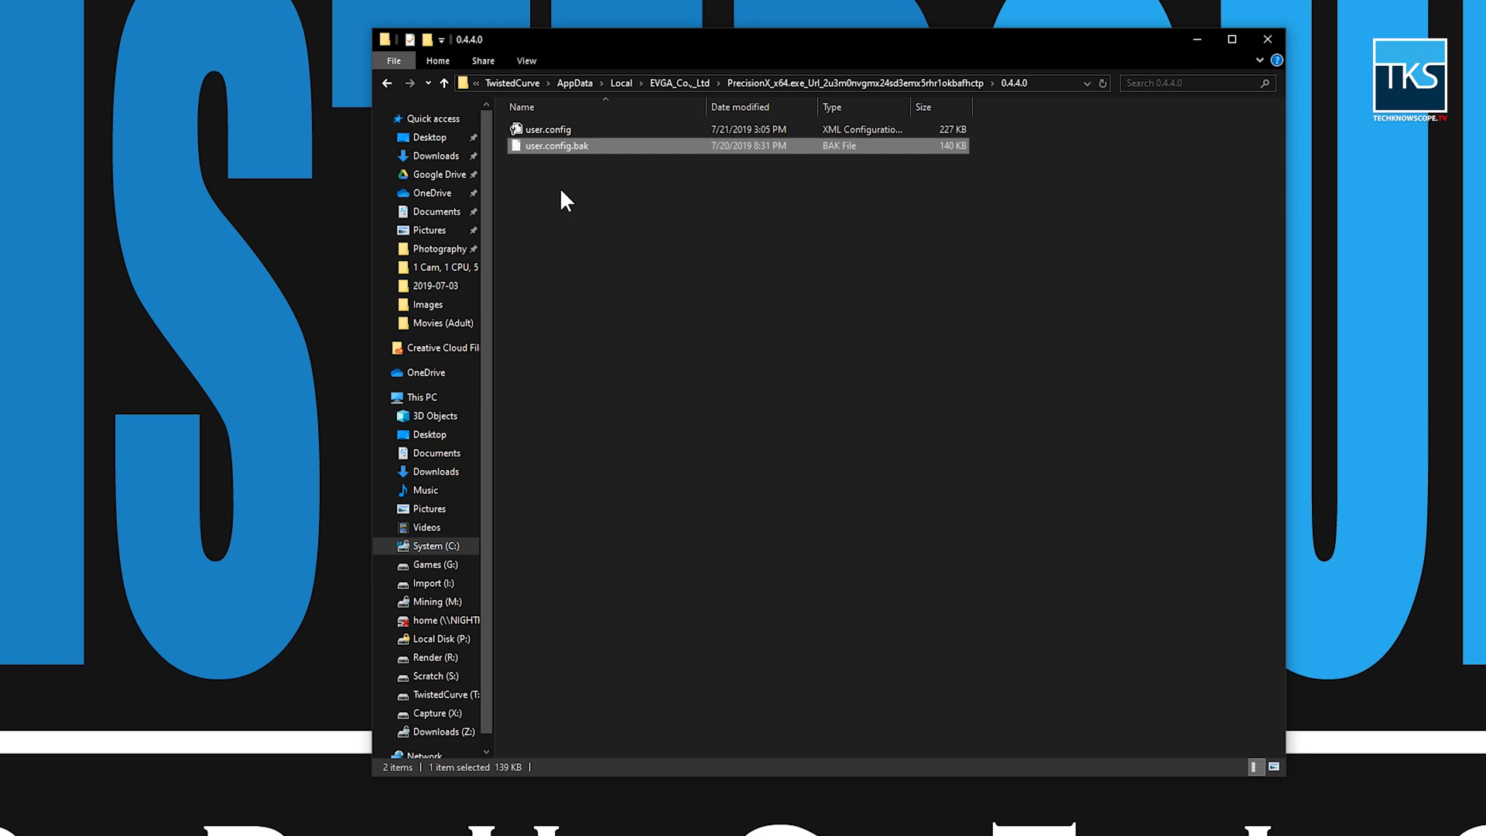
mouse_move(543, 130)
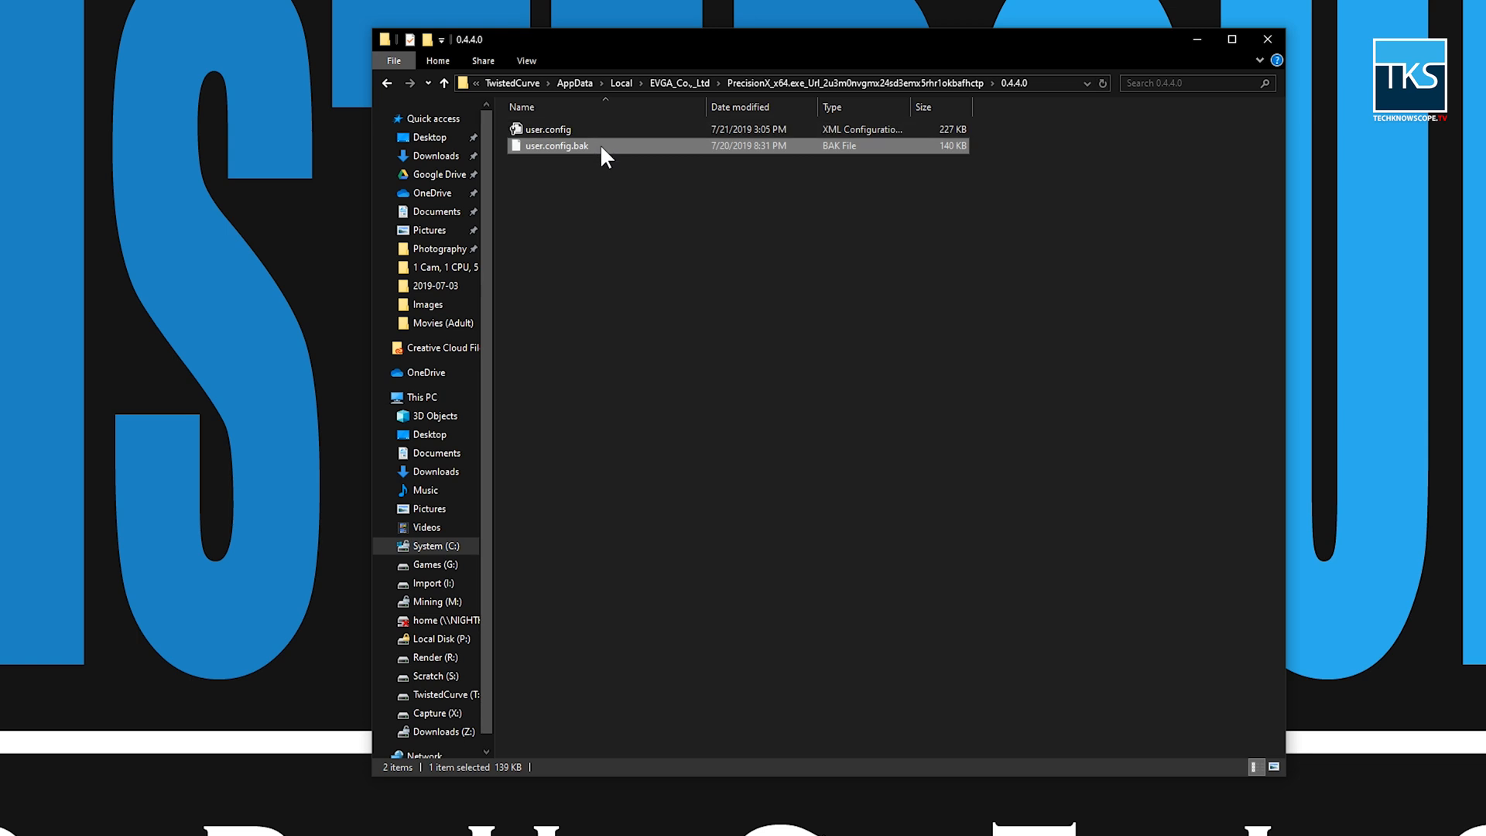
mouse_move(551, 159)
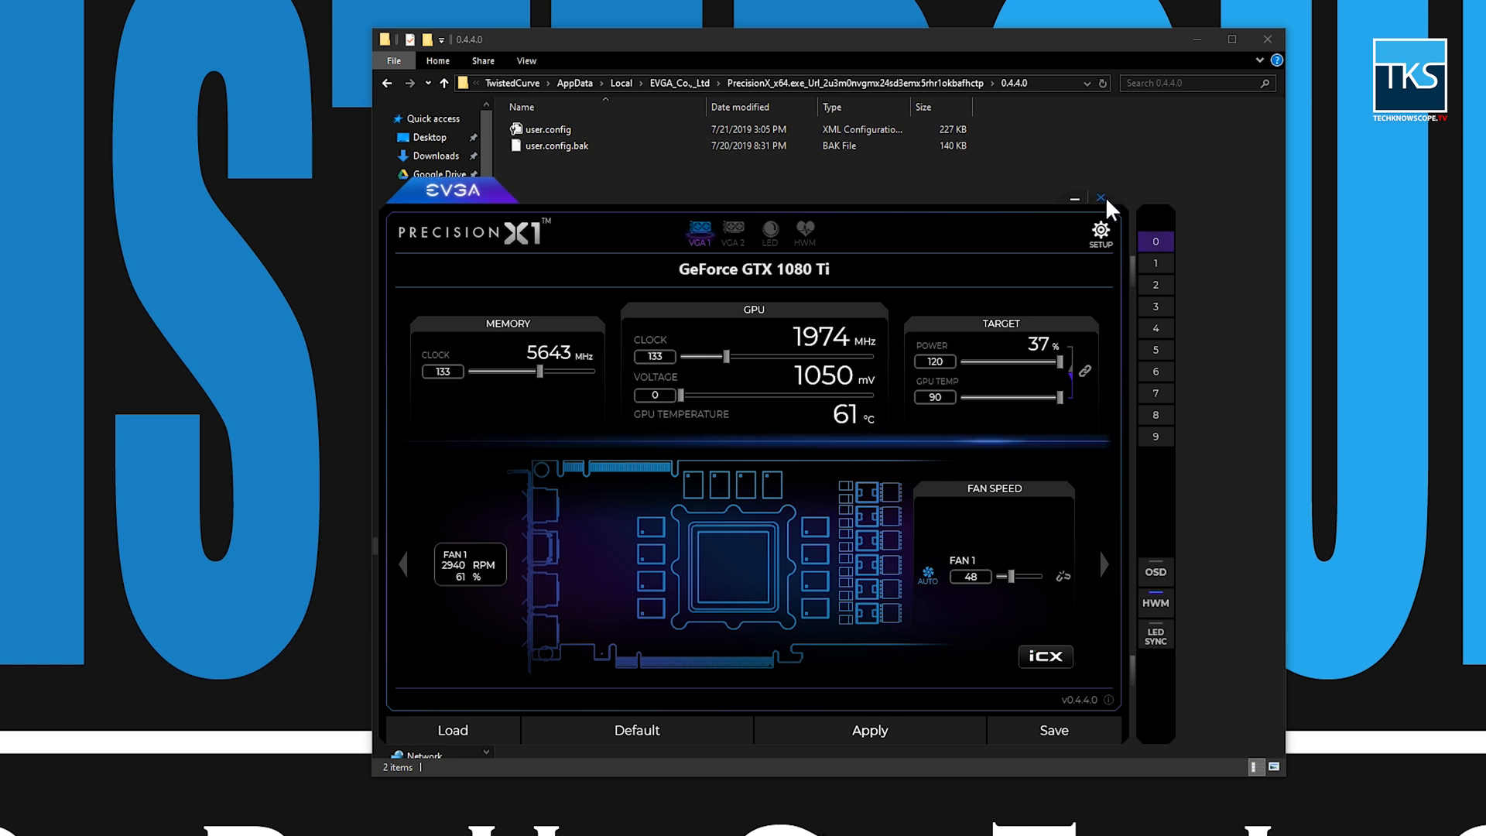
Quit Precision X1 so its settings files can be replaced safely
left_click(1100, 200)
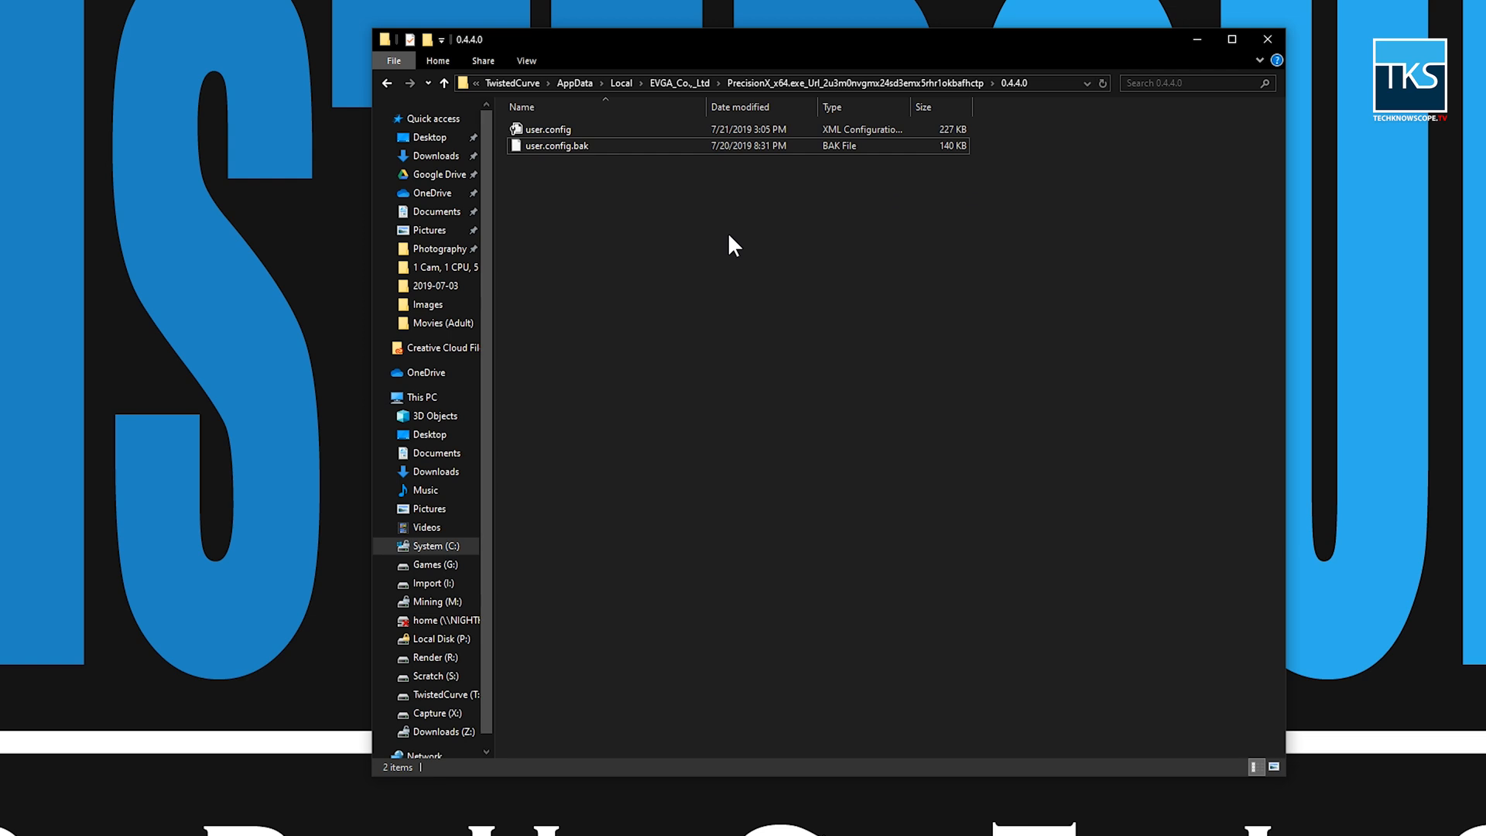
mouse_move(750, 249)
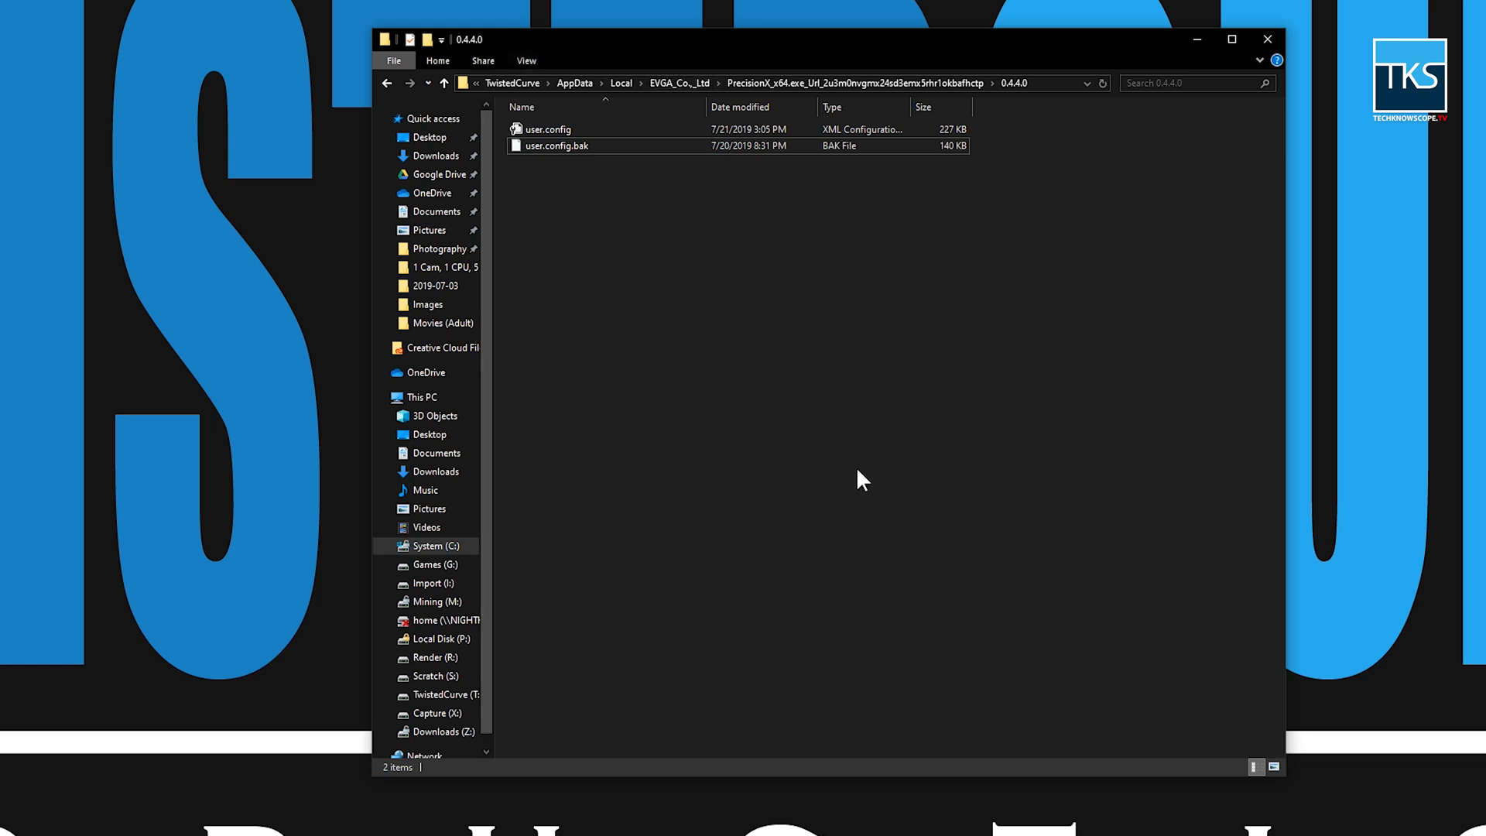
mouse_move(680, 569)
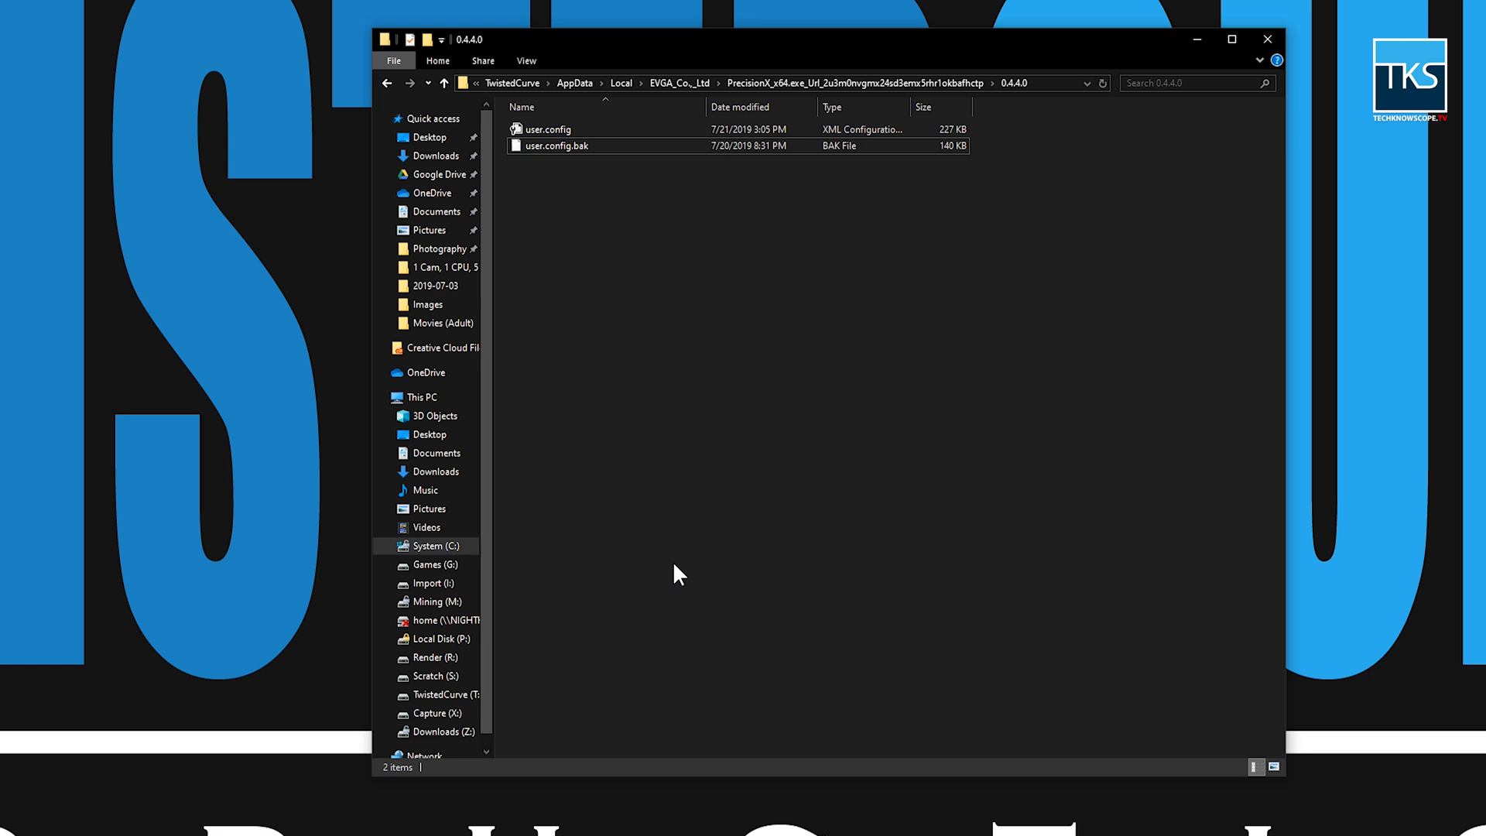
mouse_move(664, 579)
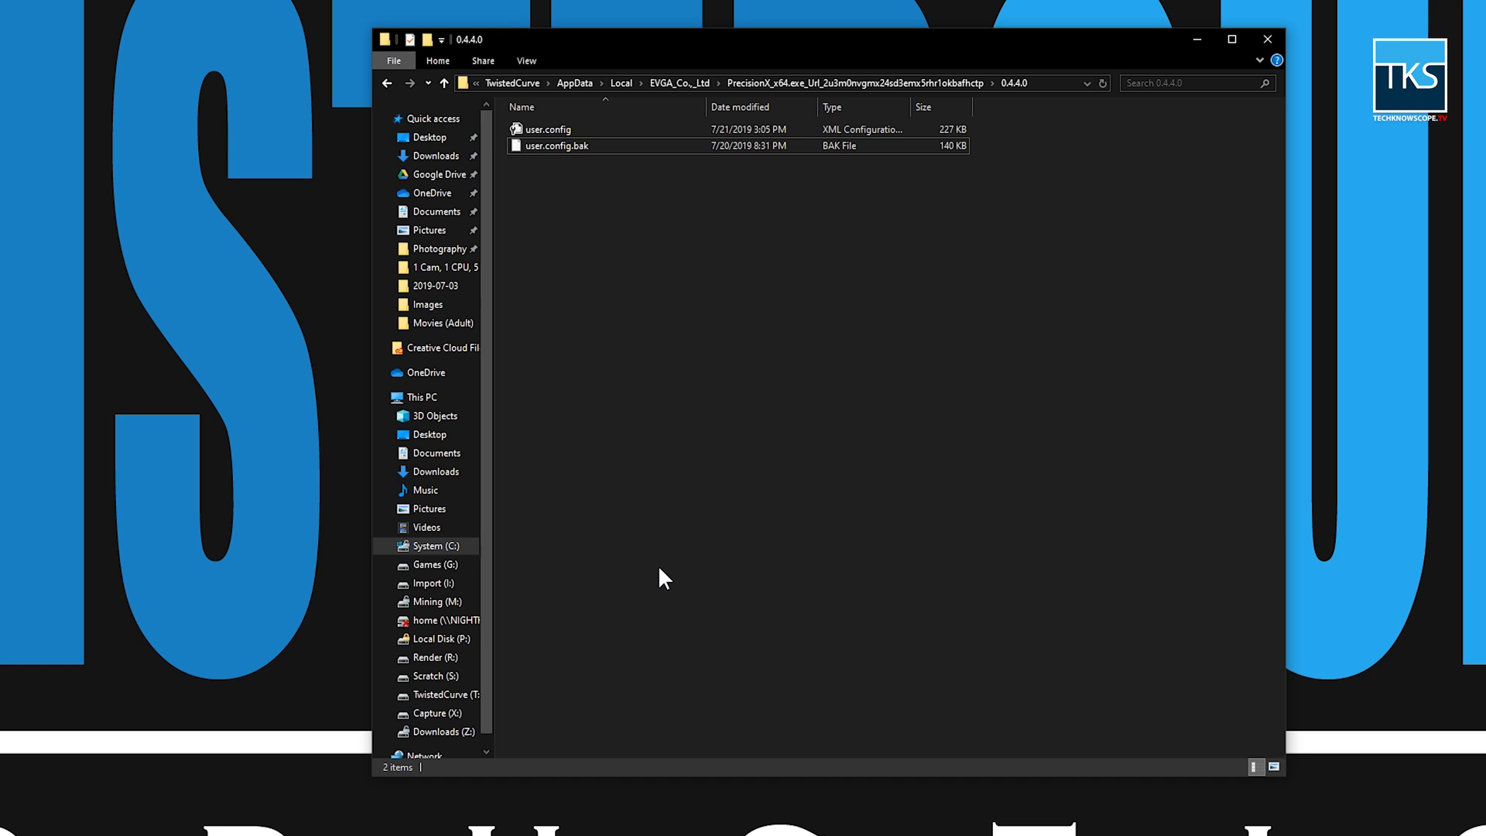
mouse_move(711, 200)
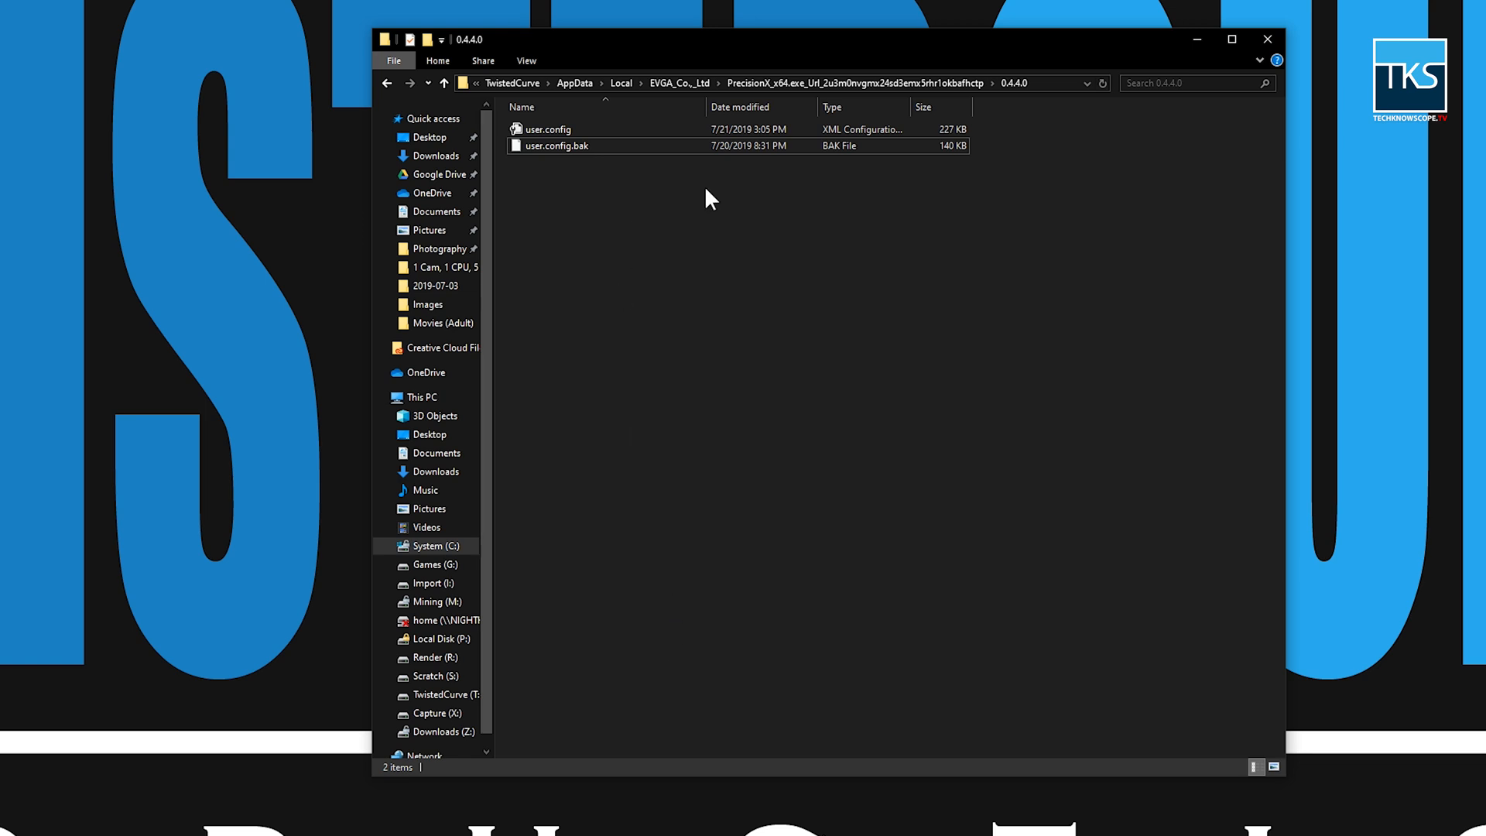
mouse_move(995, 249)
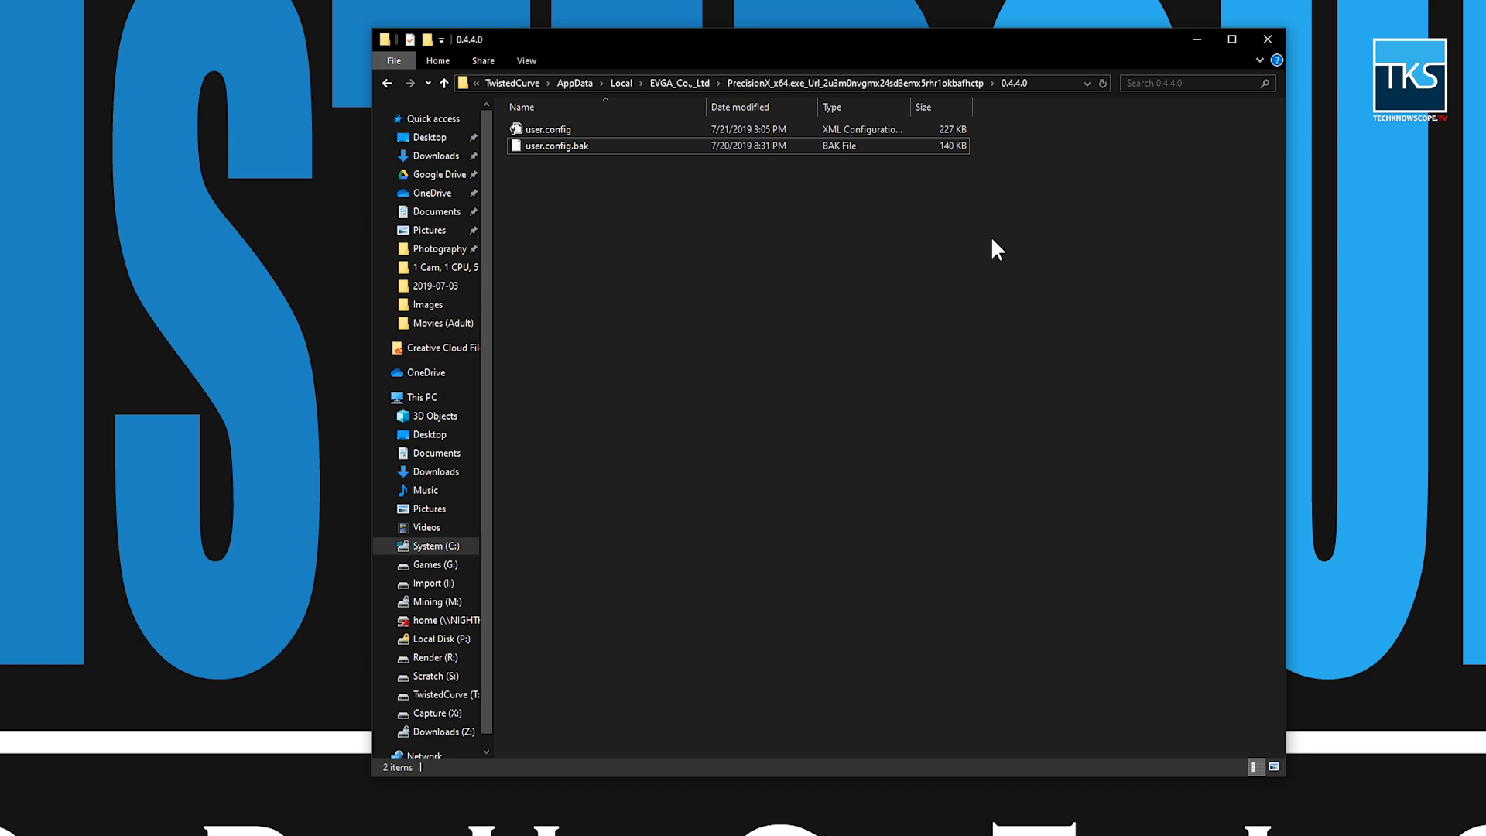